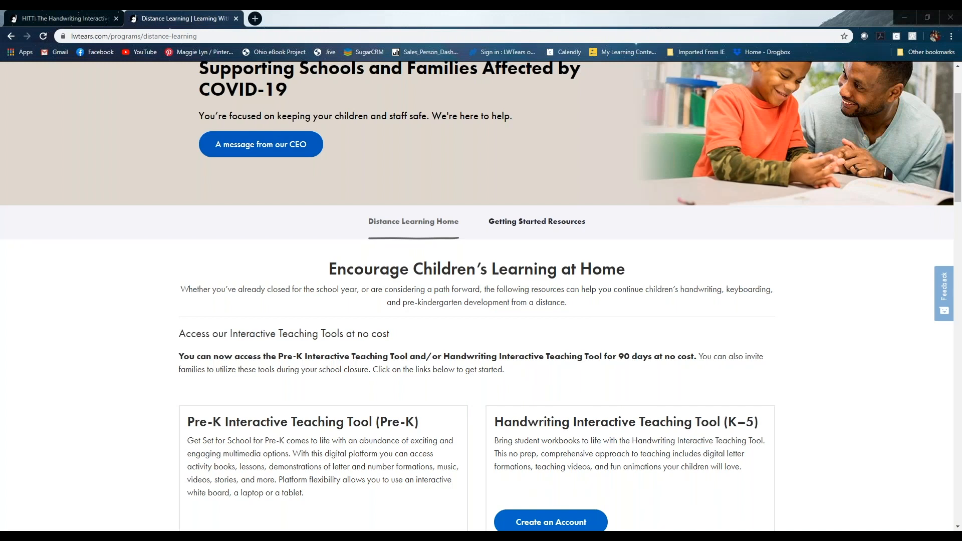
{"action": "mouse_move", "coordinate": [644, 310]}
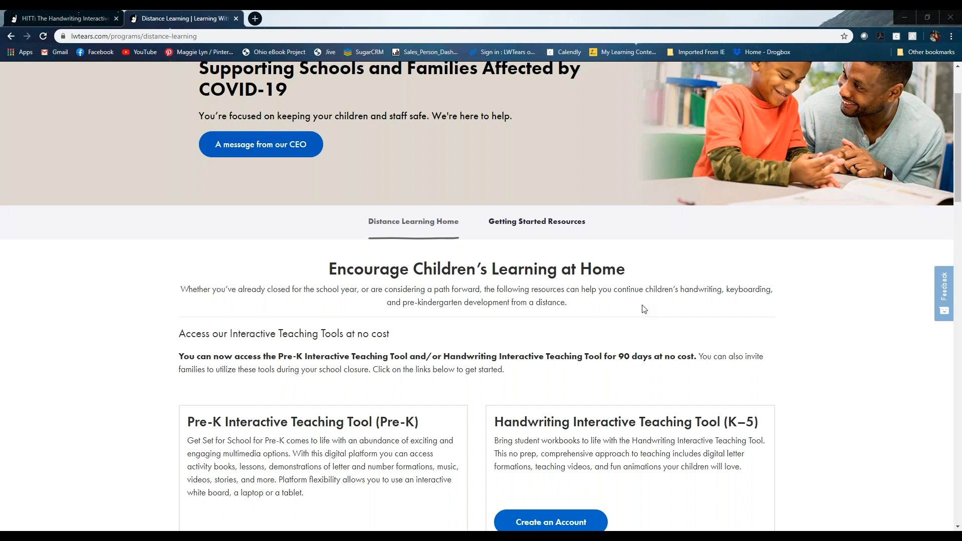
{"action": "mouse_move", "coordinate": [686, 329]}
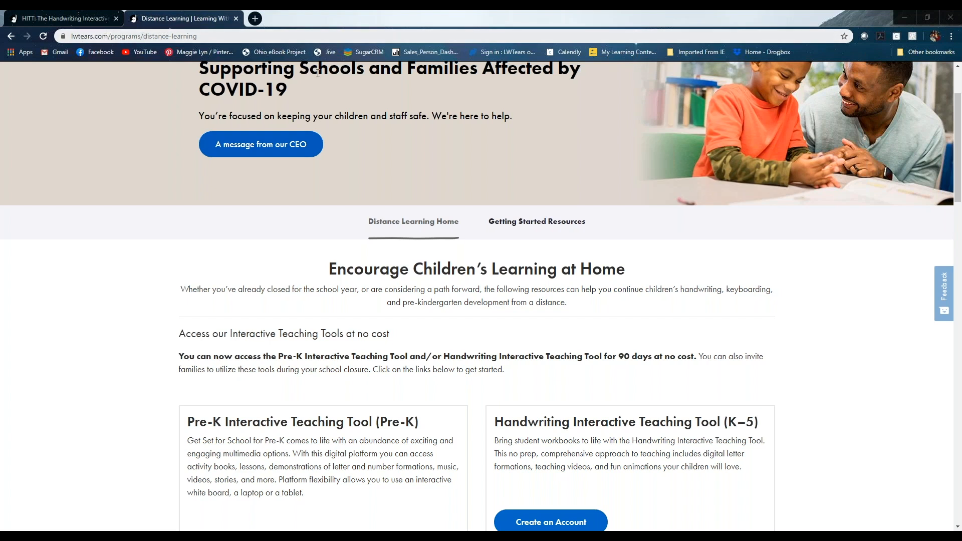
{"action": "mouse_move", "coordinate": [509, 316]}
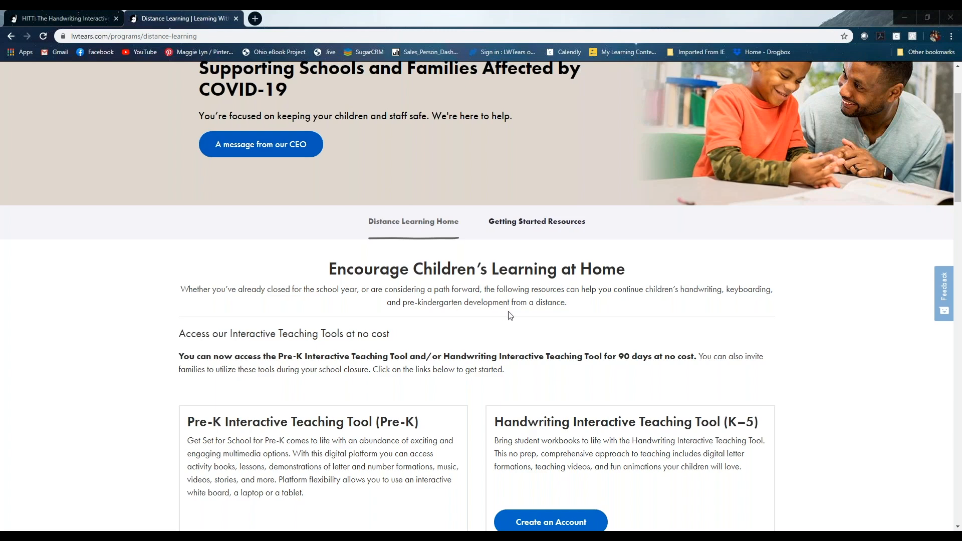
{"action": "mouse_move", "coordinate": [496, 318]}
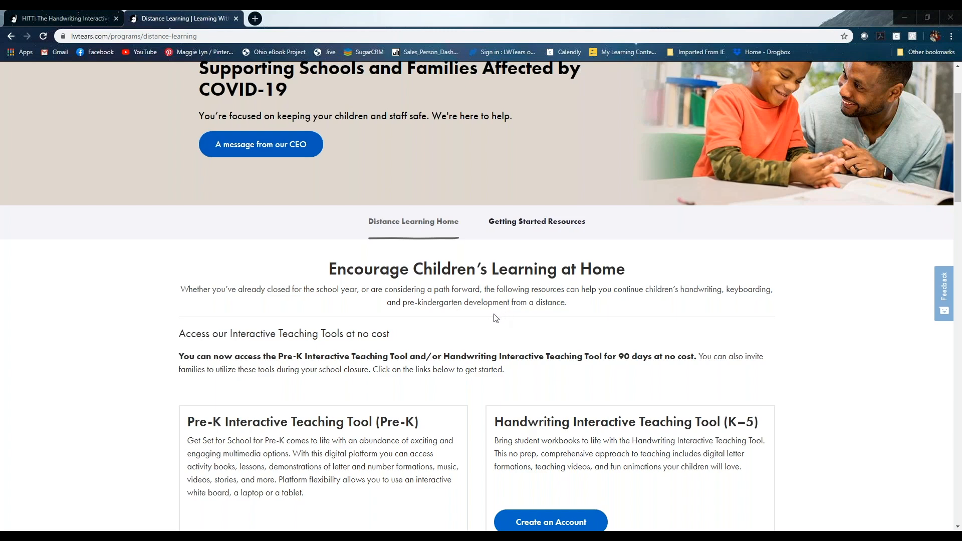
Step: Browse the Distance Learning page, then head to Getting Started Resources
{"action": "scroll", "scroll_direction": "down", "scroll_amount": 3}
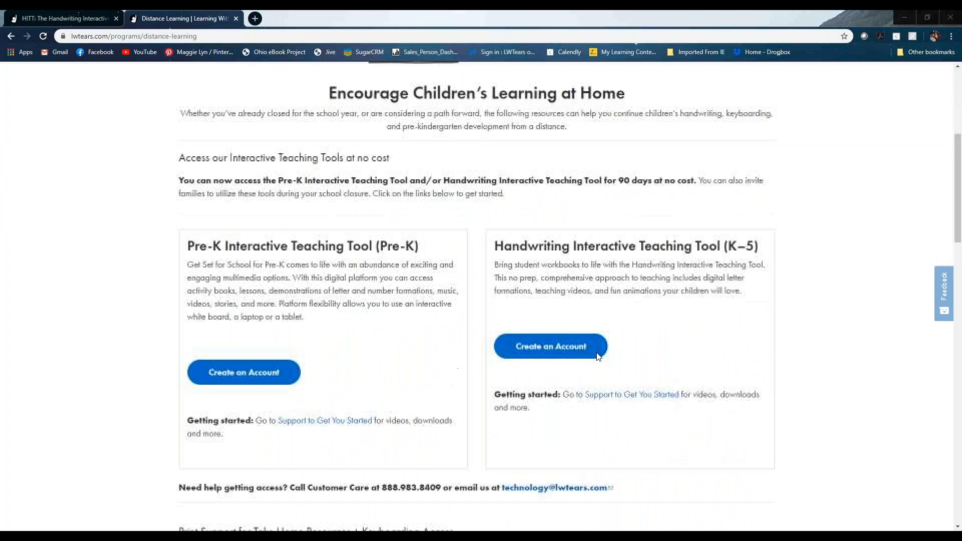
{"action": "scroll", "scroll_direction": "down", "scroll_amount": 3}
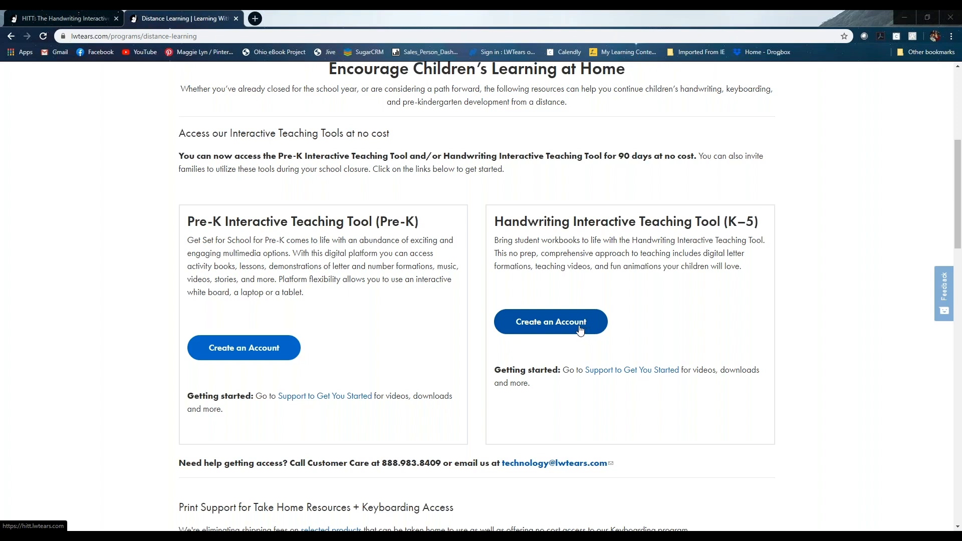
{"action": "scroll", "scroll_direction": "up", "scroll_amount": 3}
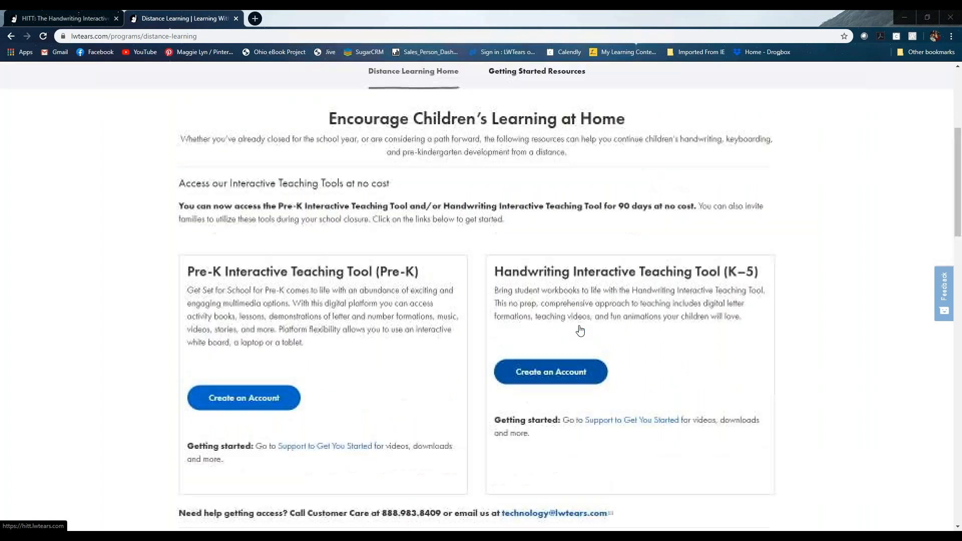
{"action": "scroll", "scroll_direction": "up", "scroll_amount": 3}
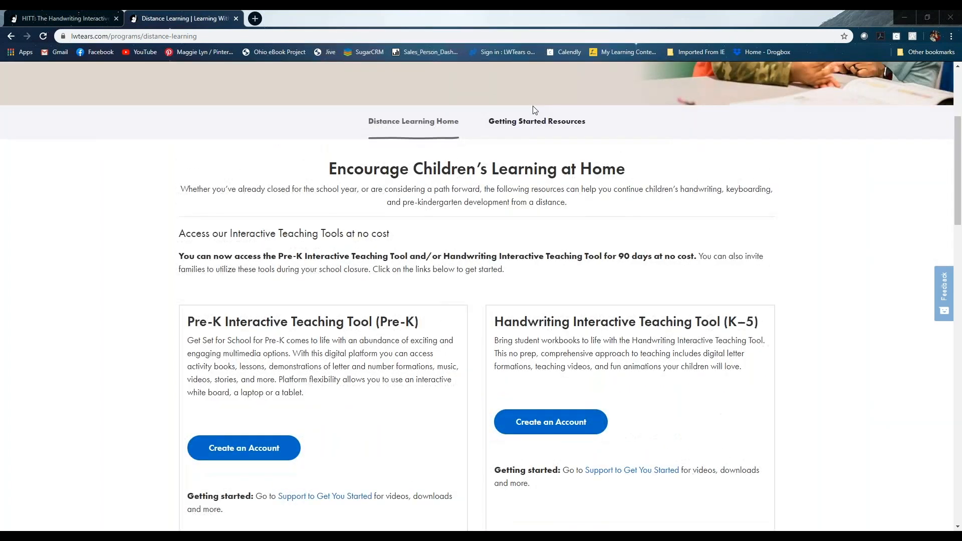
{"action": "left_click", "coordinate": [536, 122]}
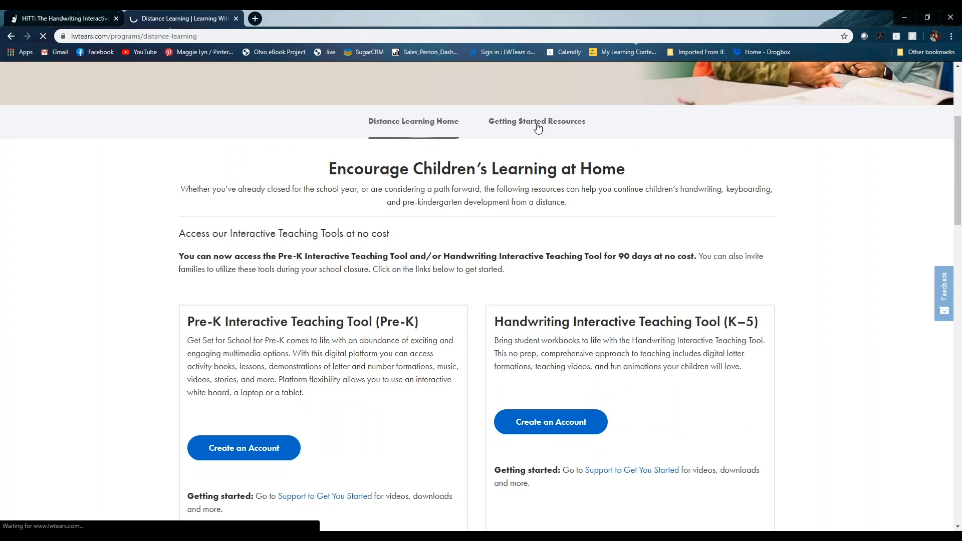
Step: Show the Handwriting Without Tears videos on the Getting Started Resources page
{"action": "left_click", "coordinate": [535, 122]}
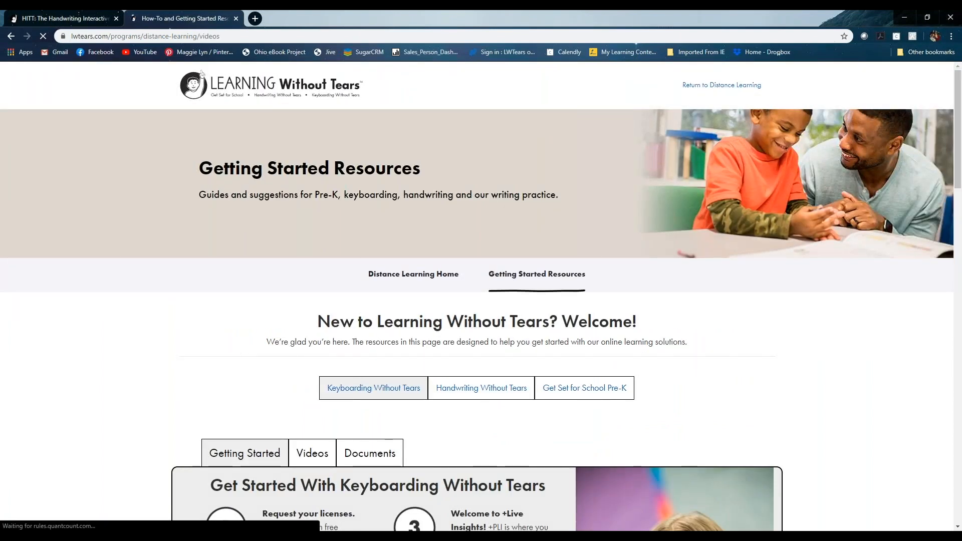
{"action": "scroll", "scroll_direction": "down", "scroll_amount": 3}
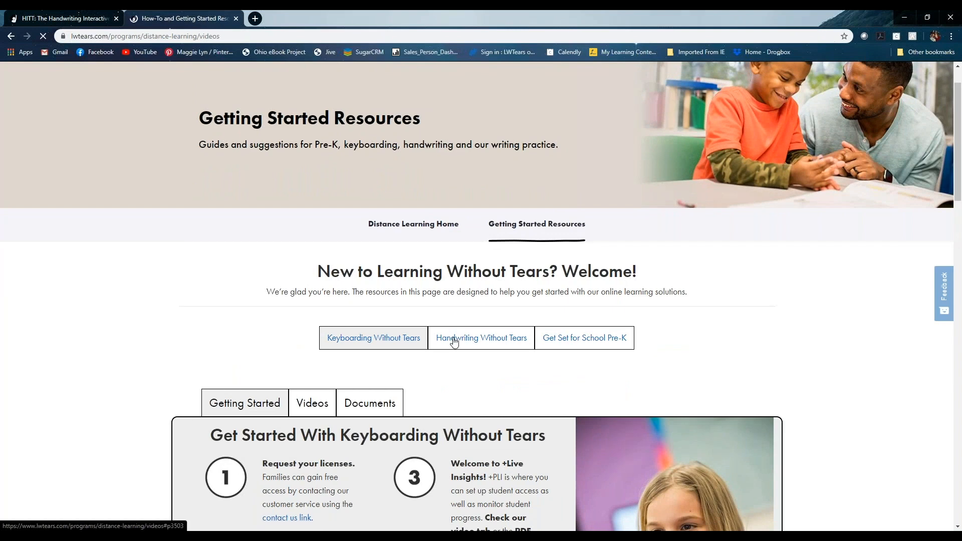
{"action": "left_click", "coordinate": [481, 337]}
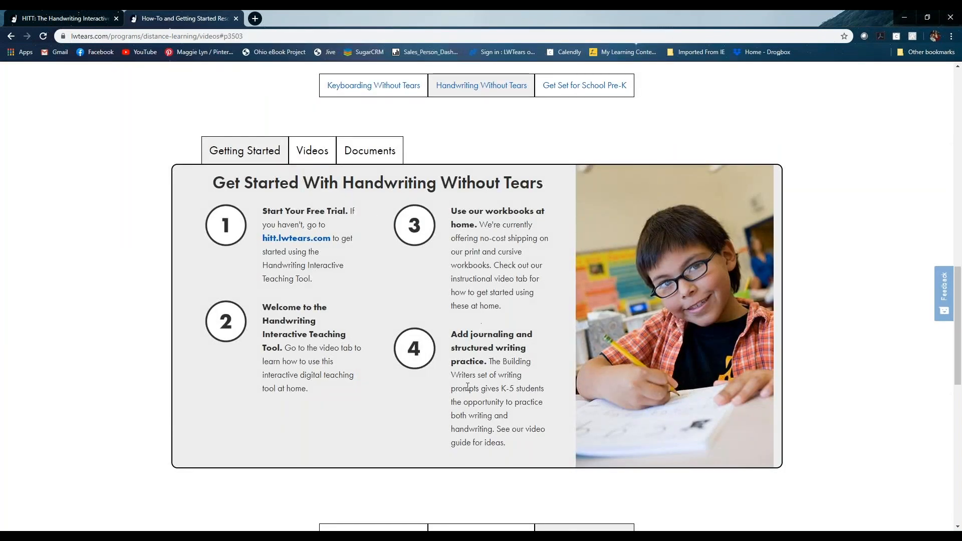
{"action": "mouse_move", "coordinate": [312, 153]}
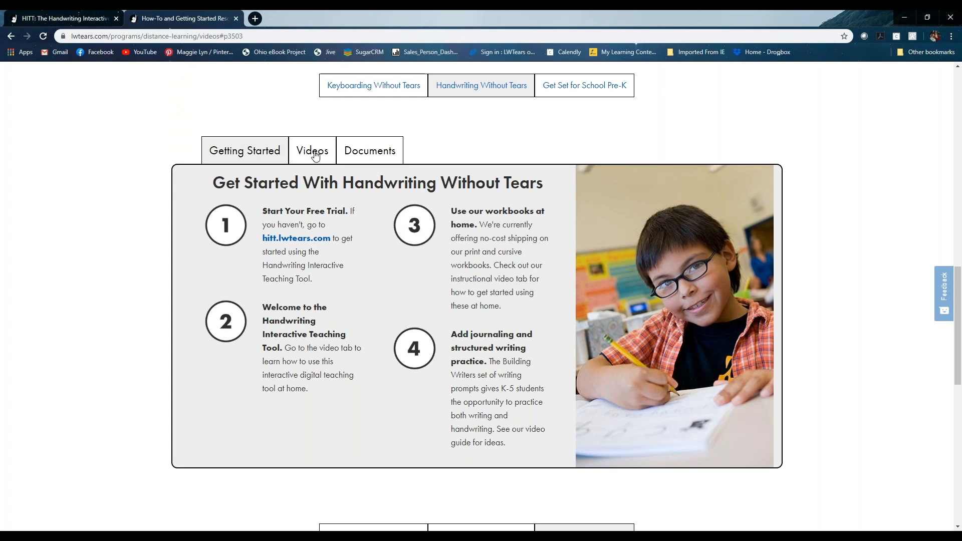
{"action": "left_click", "coordinate": [312, 150]}
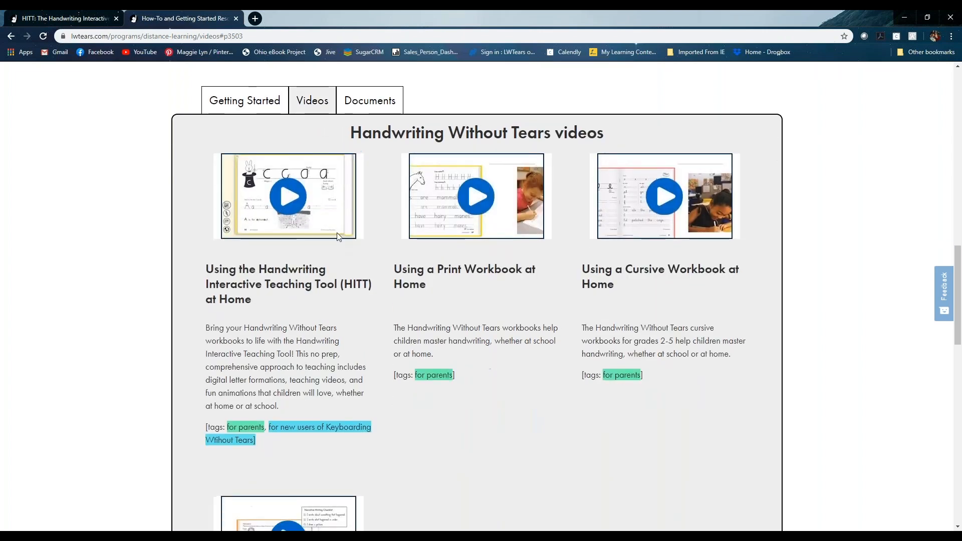
{"action": "mouse_move", "coordinate": [312, 226]}
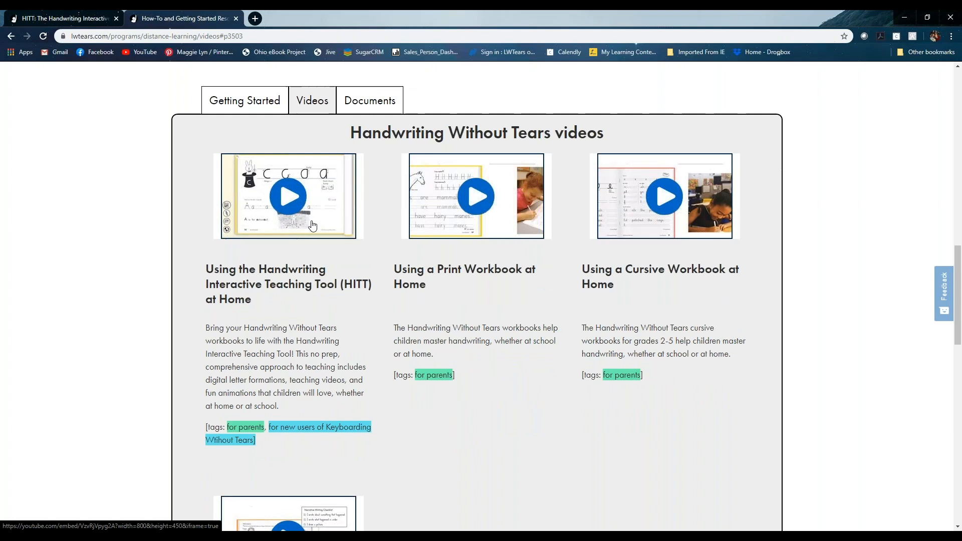
Step: Scroll through the video list of HITT, print and cursive workbook guides
{"action": "scroll", "scroll_direction": "down", "scroll_amount": 3}
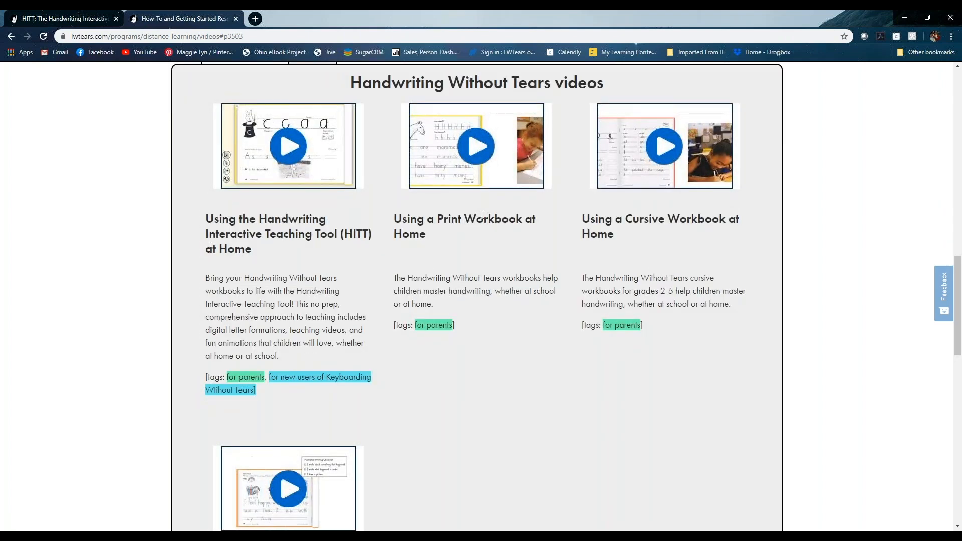
{"action": "scroll", "scroll_direction": "down", "scroll_amount": 3}
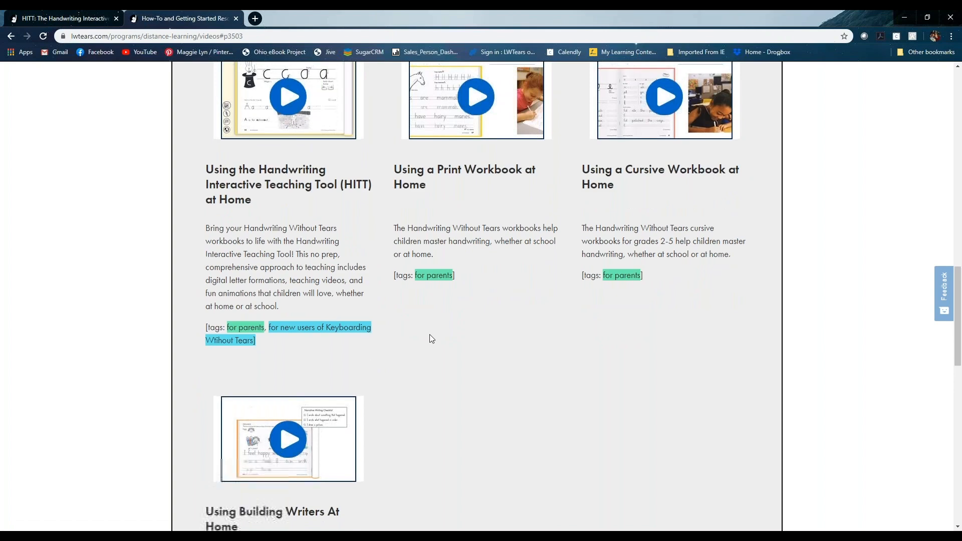
{"action": "scroll", "scroll_direction": "up", "scroll_amount": 3}
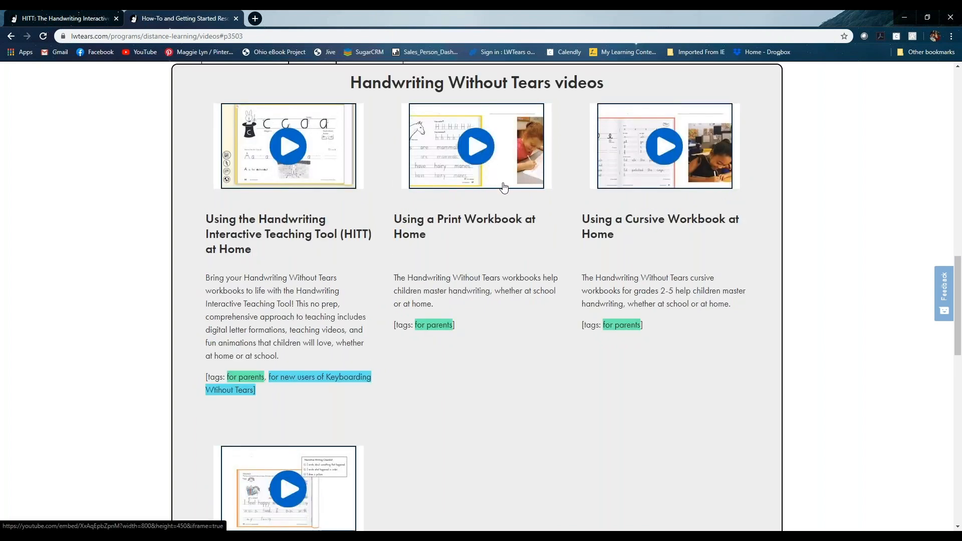
{"action": "scroll", "scroll_direction": "up", "scroll_amount": 3}
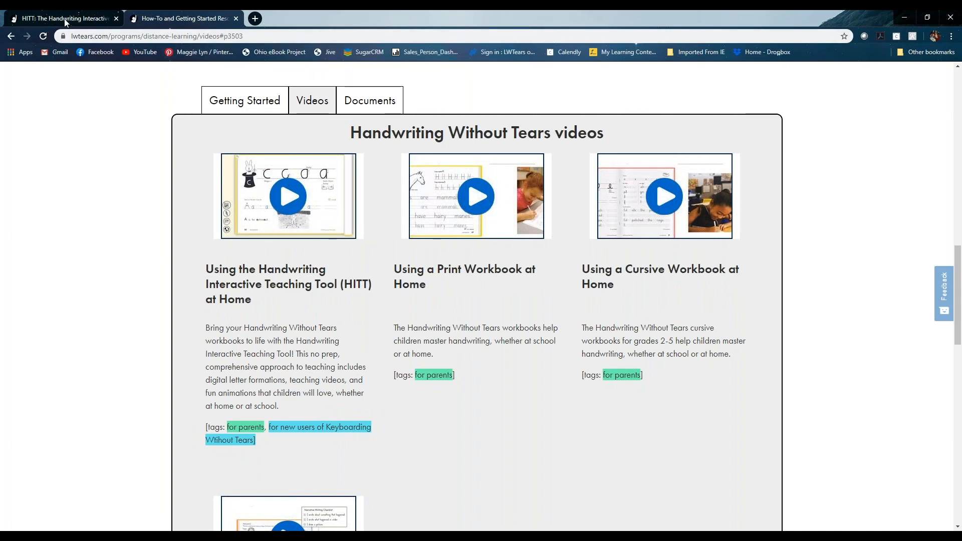
Step: Switch back to the HITT tab with the Cursive Kickoff workbook at its cover
{"action": "left_click", "coordinate": [664, 195]}
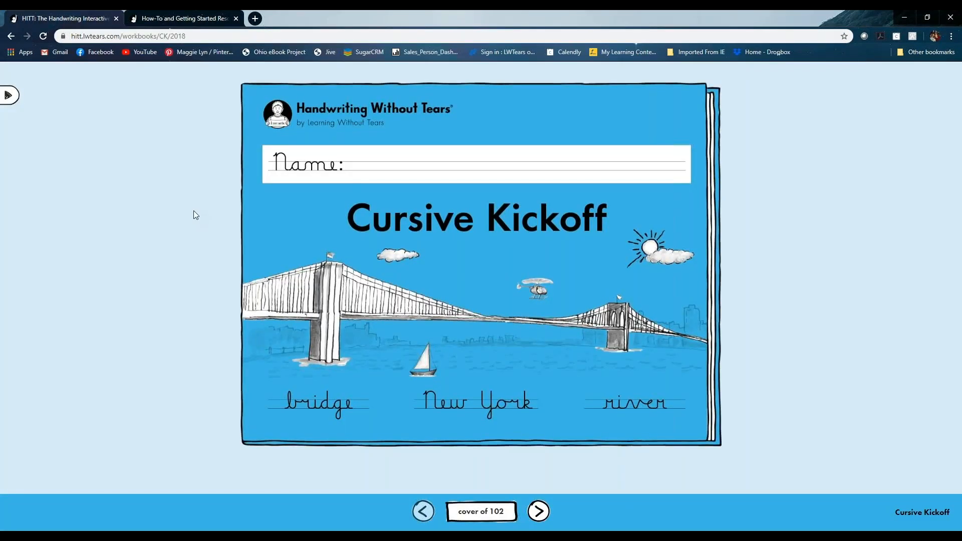
{"action": "mouse_move", "coordinate": [490, 266]}
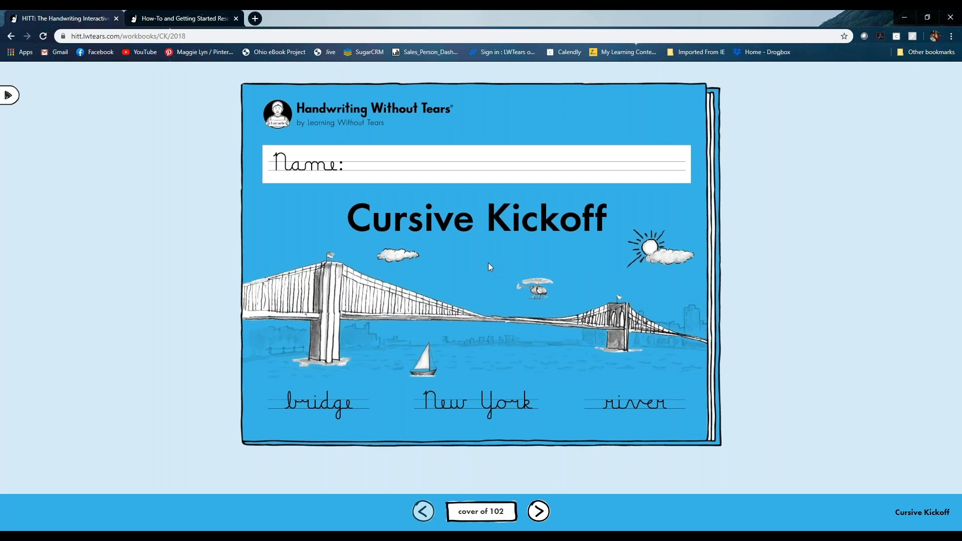
{"action": "mouse_move", "coordinate": [468, 289]}
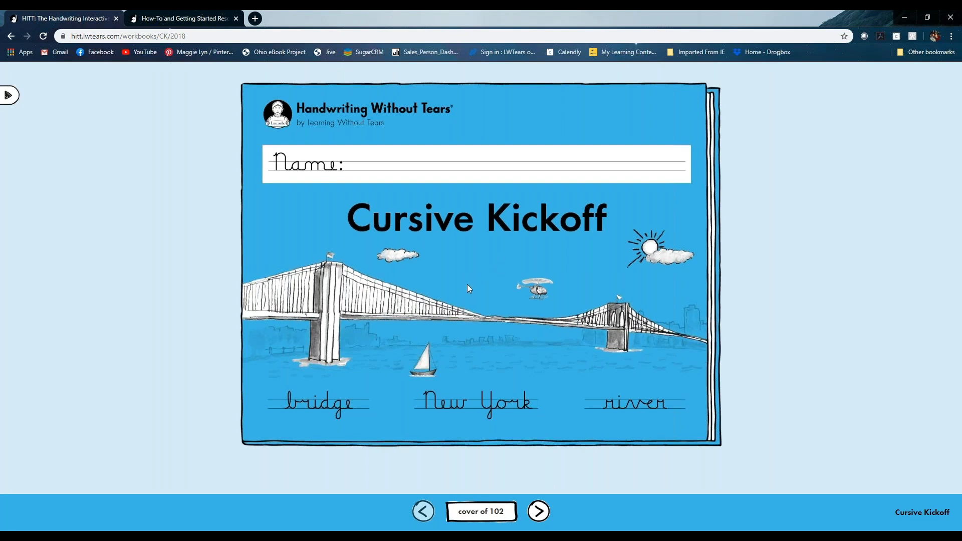
{"action": "mouse_move", "coordinate": [580, 299]}
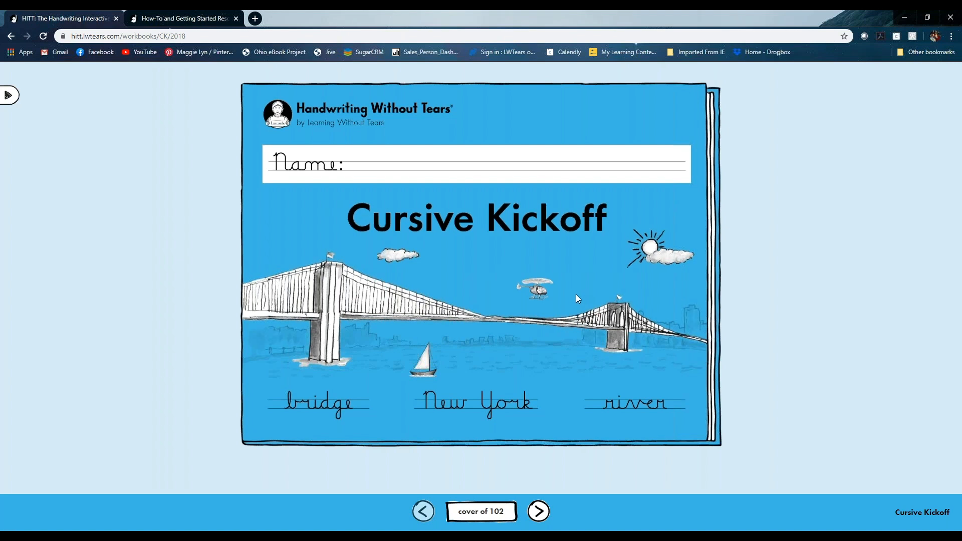
{"action": "mouse_move", "coordinate": [73, 48]}
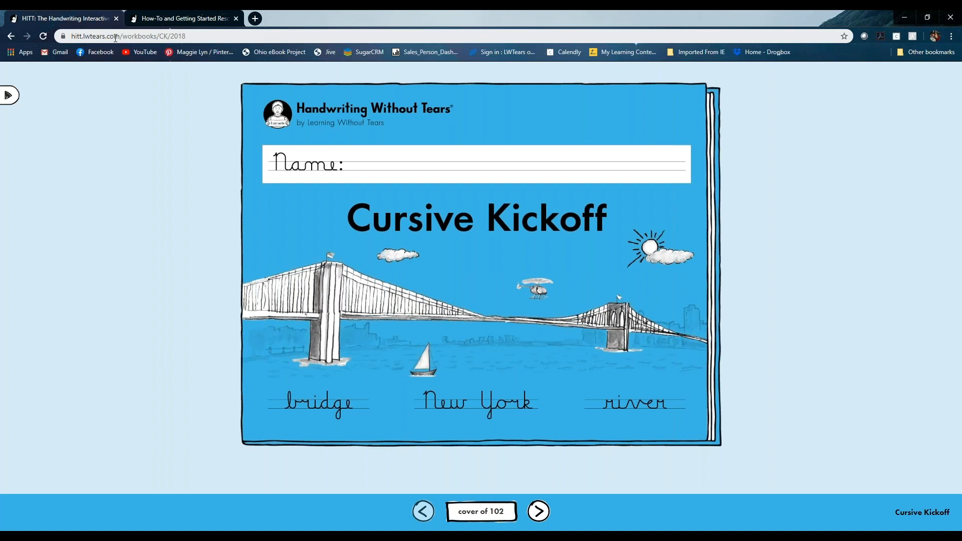
{"action": "mouse_move", "coordinate": [102, 201]}
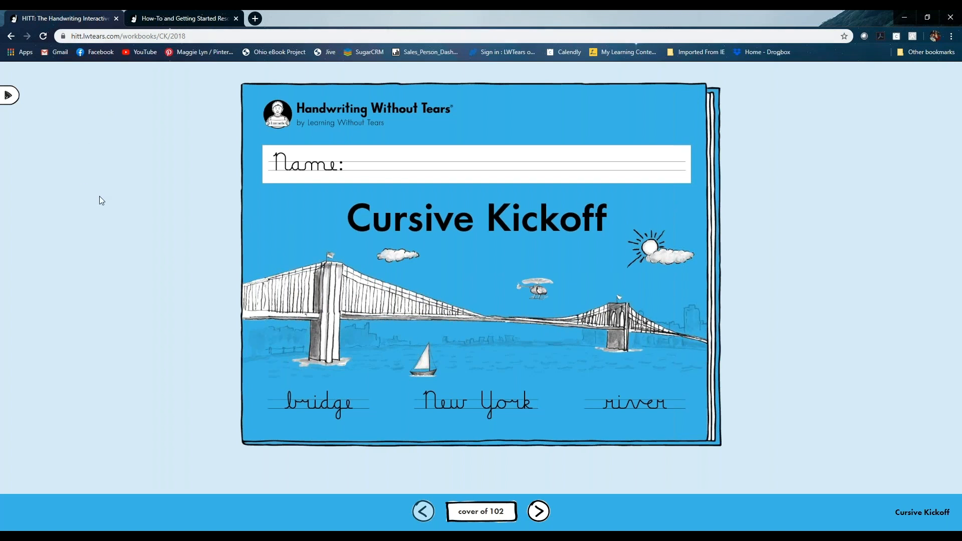
{"action": "mouse_move", "coordinate": [124, 216]}
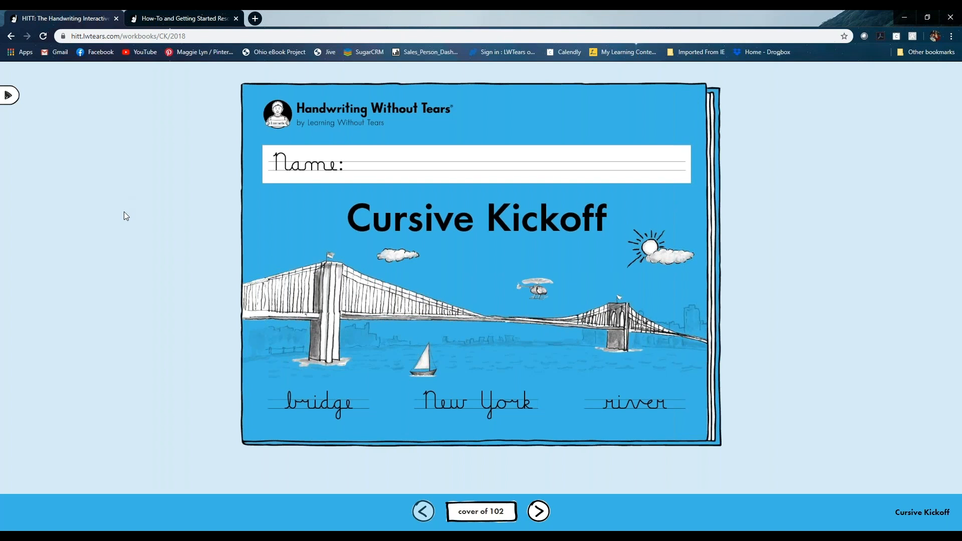
{"action": "mouse_move", "coordinate": [405, 300]}
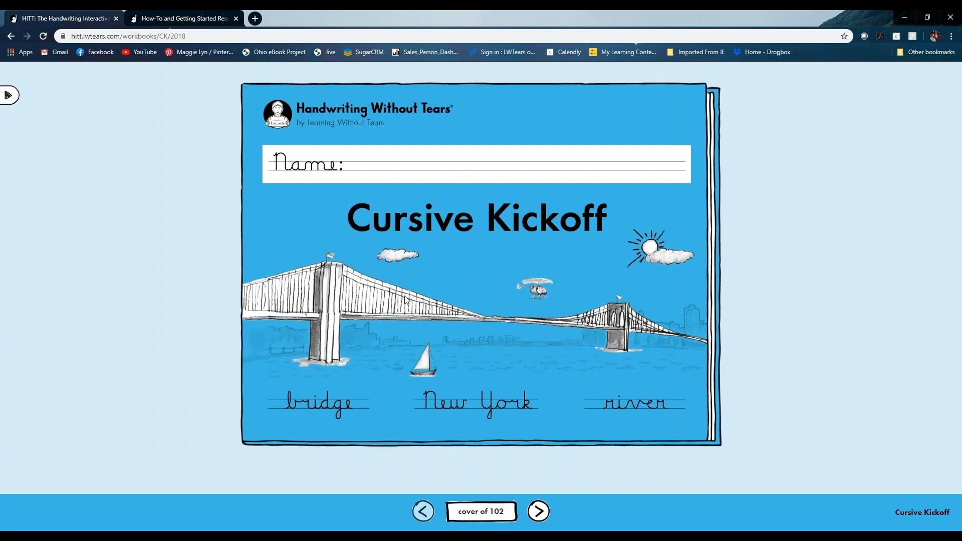
{"action": "mouse_move", "coordinate": [129, 254]}
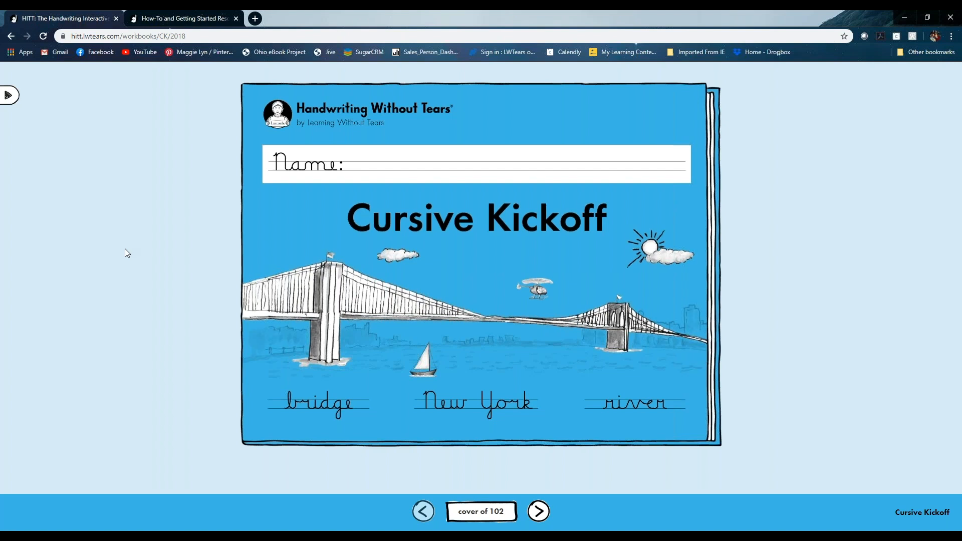
{"action": "mouse_move", "coordinate": [251, 188]}
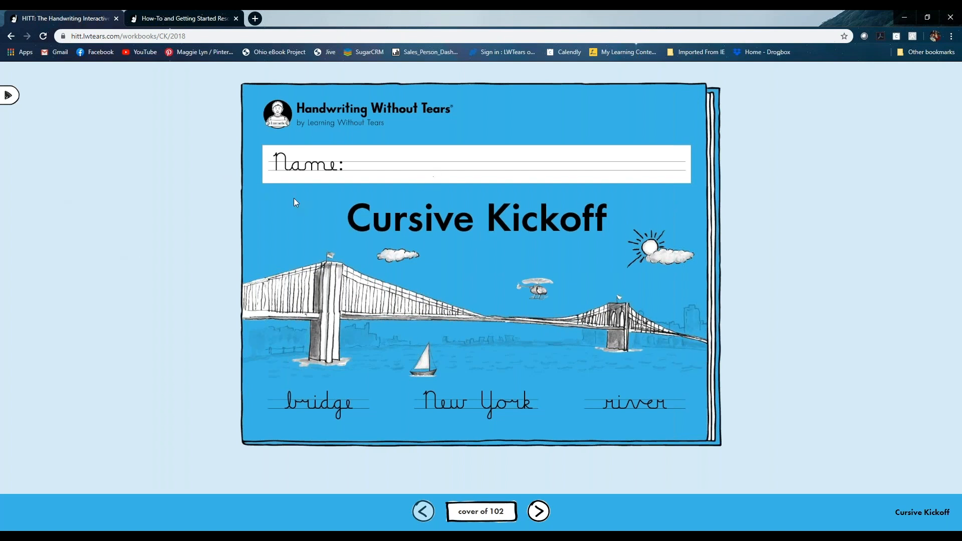
{"action": "mouse_move", "coordinate": [9, 98]}
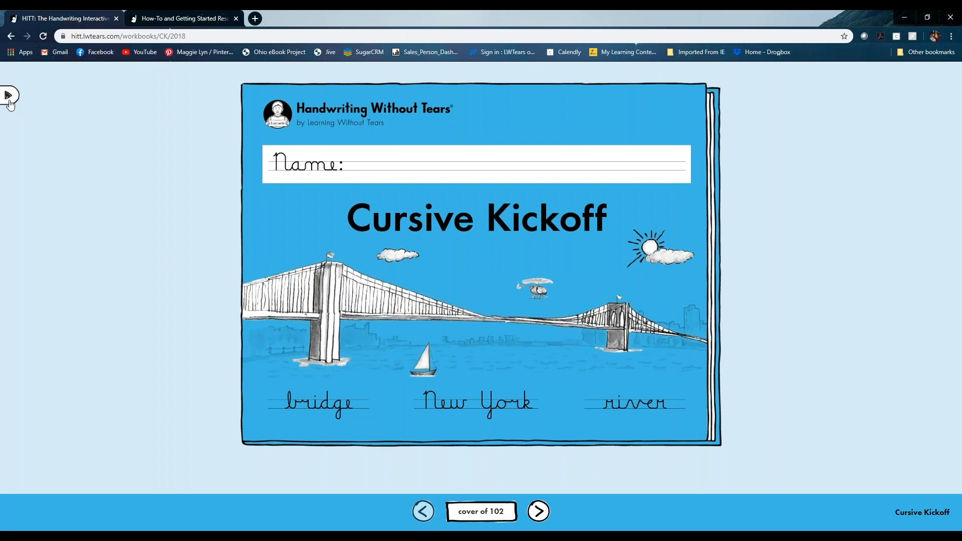
{"action": "left_click", "coordinate": [9, 96]}
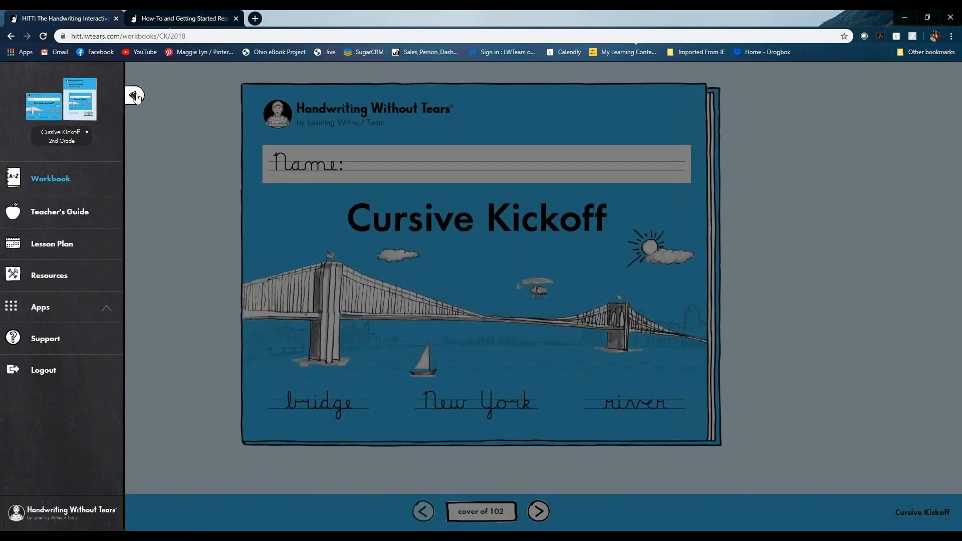
{"action": "mouse_move", "coordinate": [51, 179]}
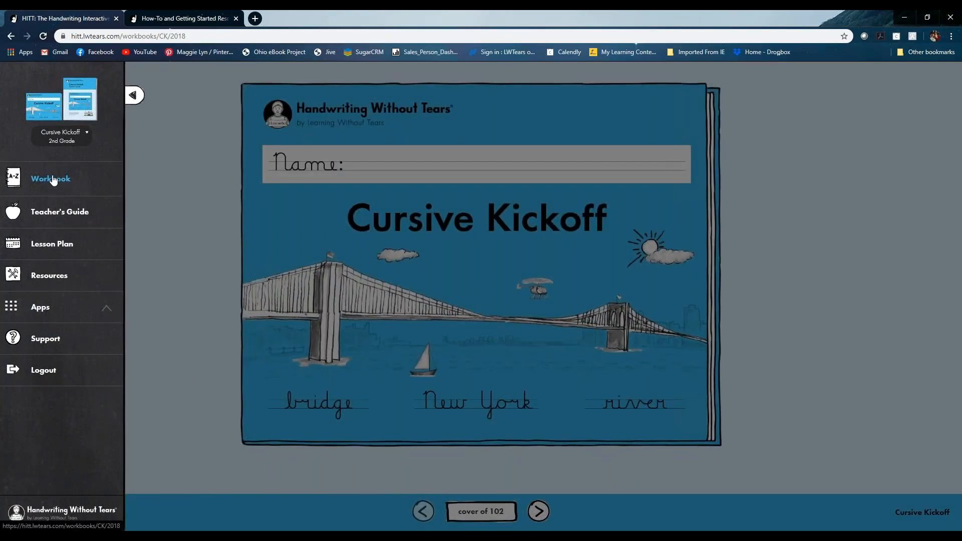
{"action": "left_click", "coordinate": [133, 95]}
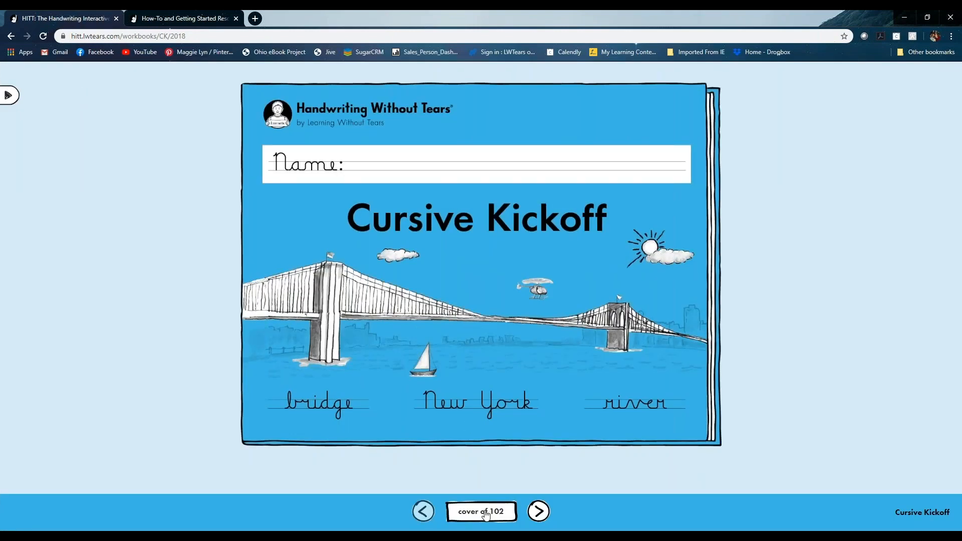
Step: Bring up the Go to page panel on its Cursive ABC capital-letter lessons
{"action": "left_click", "coordinate": [481, 512]}
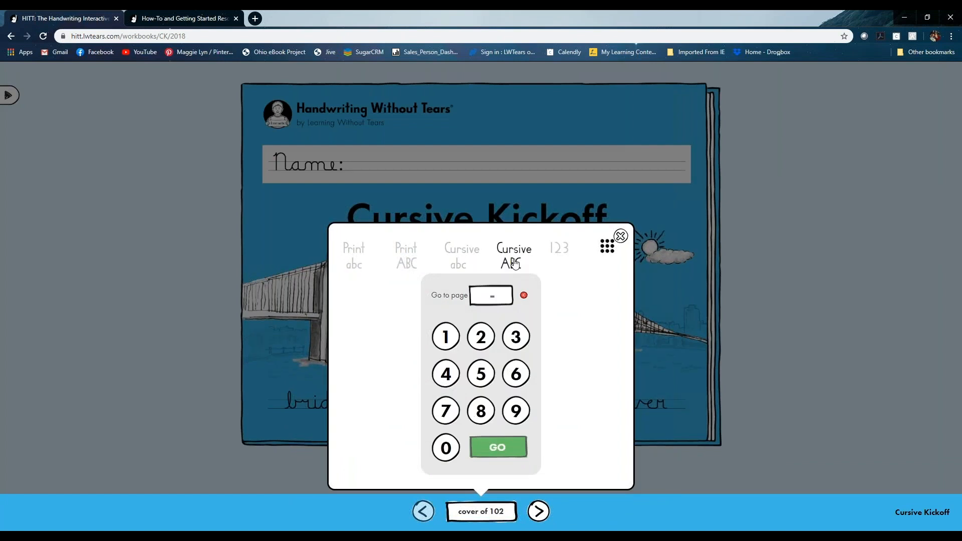
{"action": "left_click", "coordinate": [513, 256]}
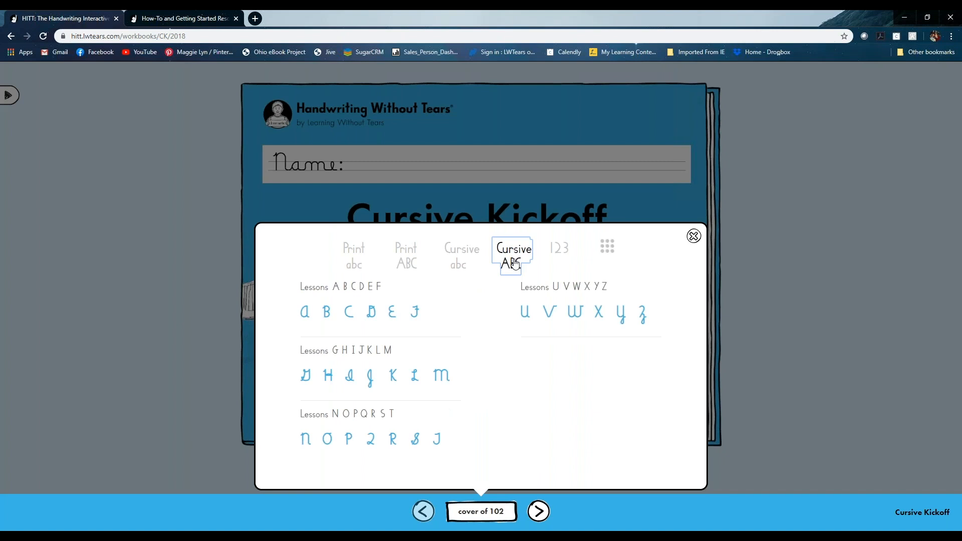
{"action": "mouse_move", "coordinate": [607, 246]}
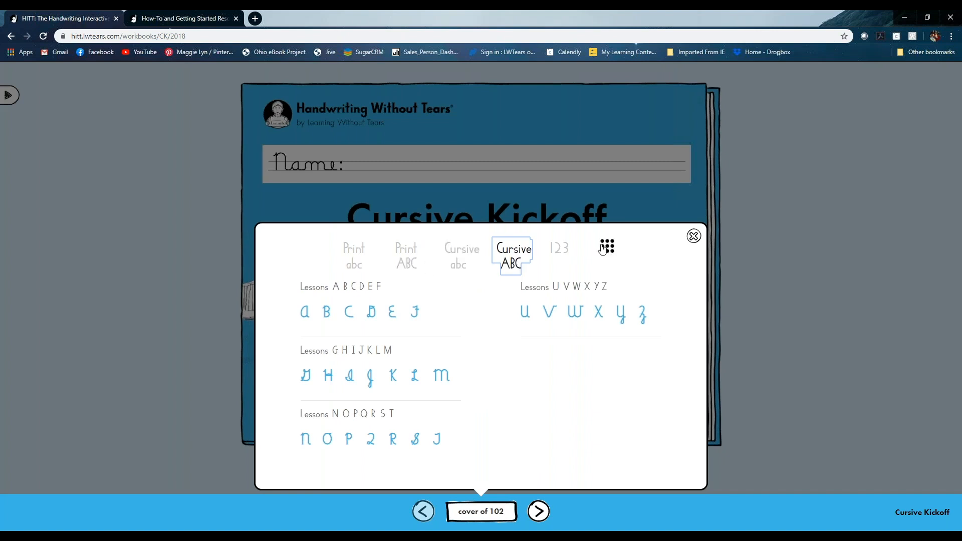
{"action": "mouse_move", "coordinate": [512, 264]}
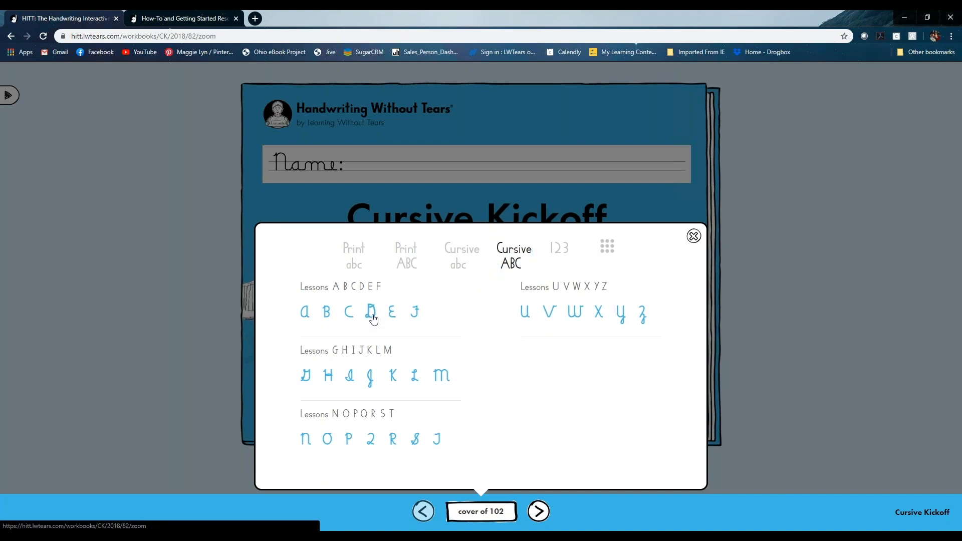
Step: Jump to the cursive capital D lesson, page 82 of 102
{"action": "left_click", "coordinate": [371, 313]}
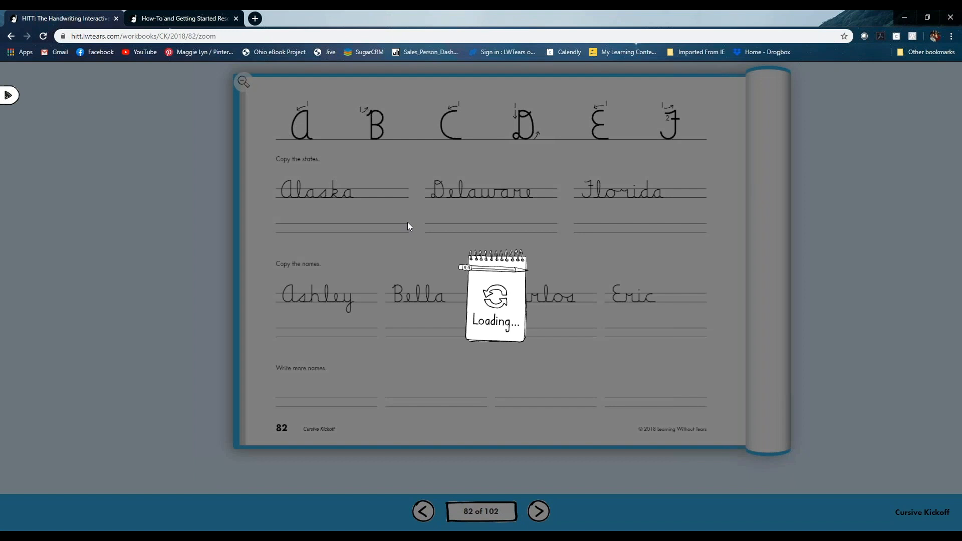
{"action": "mouse_move", "coordinate": [567, 230]}
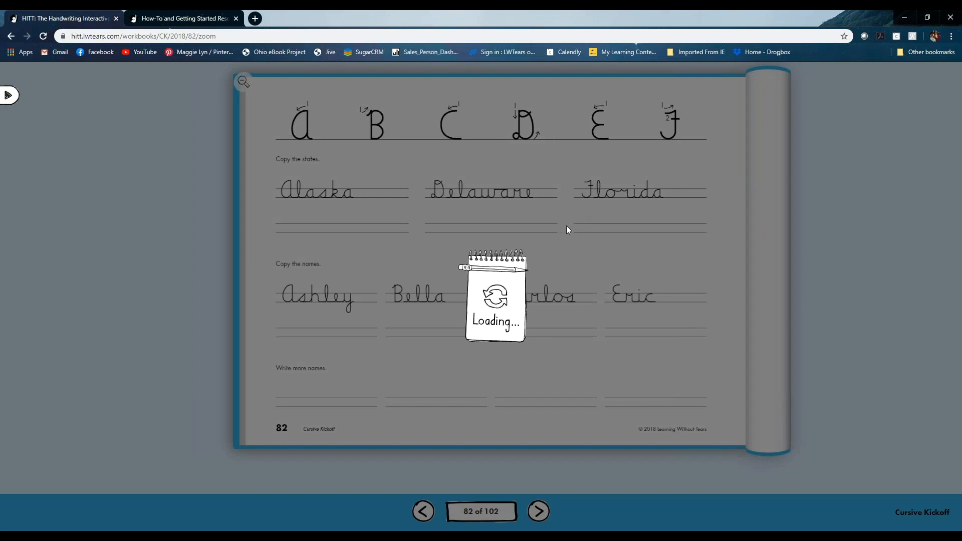
{"action": "mouse_move", "coordinate": [543, 244]}
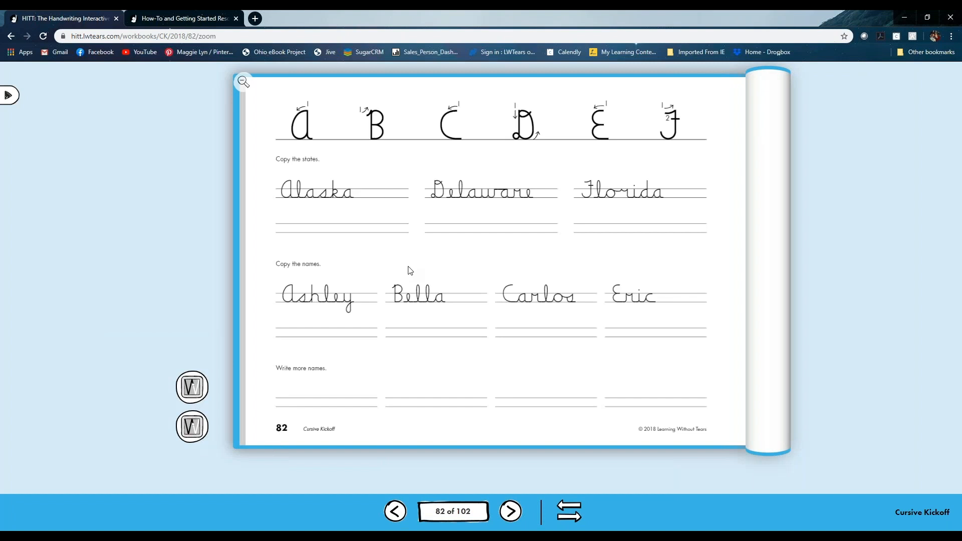
{"action": "mouse_move", "coordinate": [408, 281]}
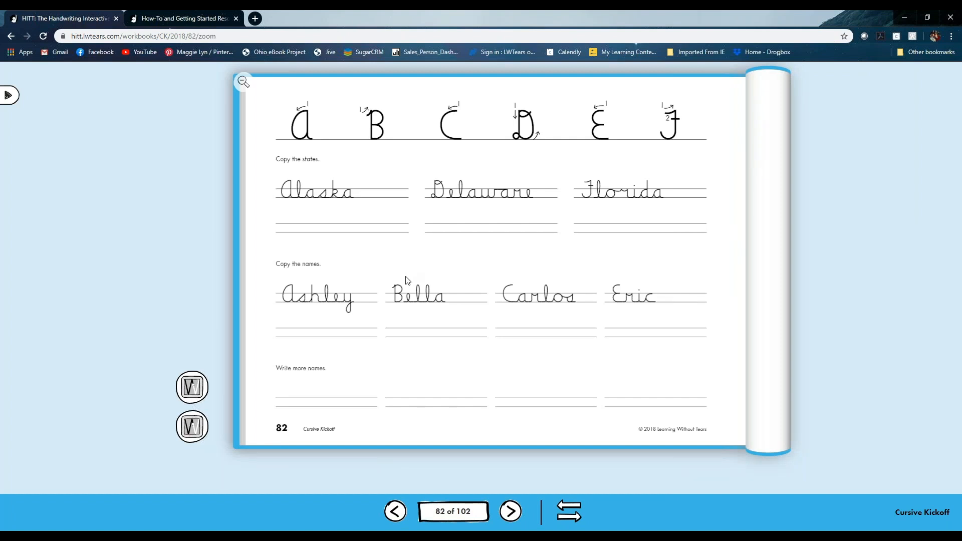
{"action": "mouse_move", "coordinate": [343, 244]}
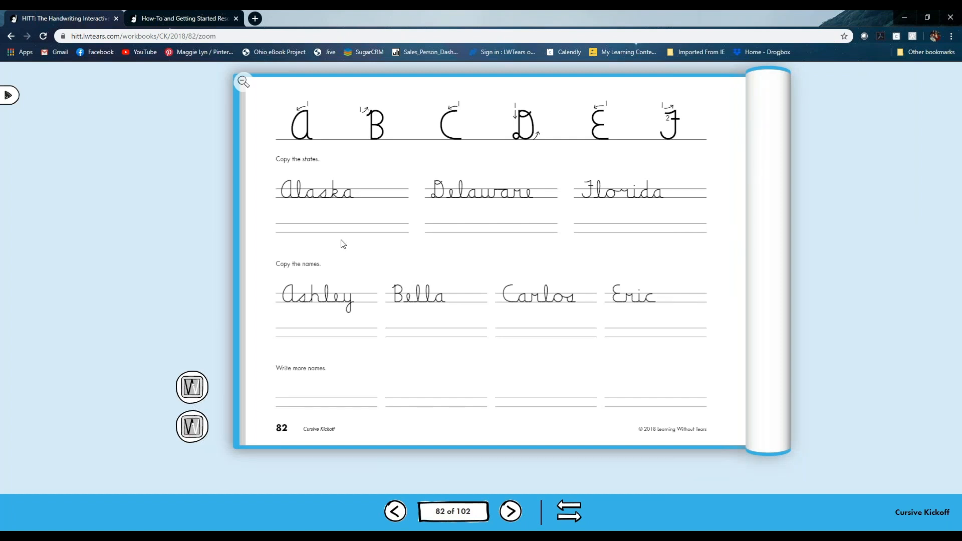
{"action": "mouse_move", "coordinate": [532, 127]}
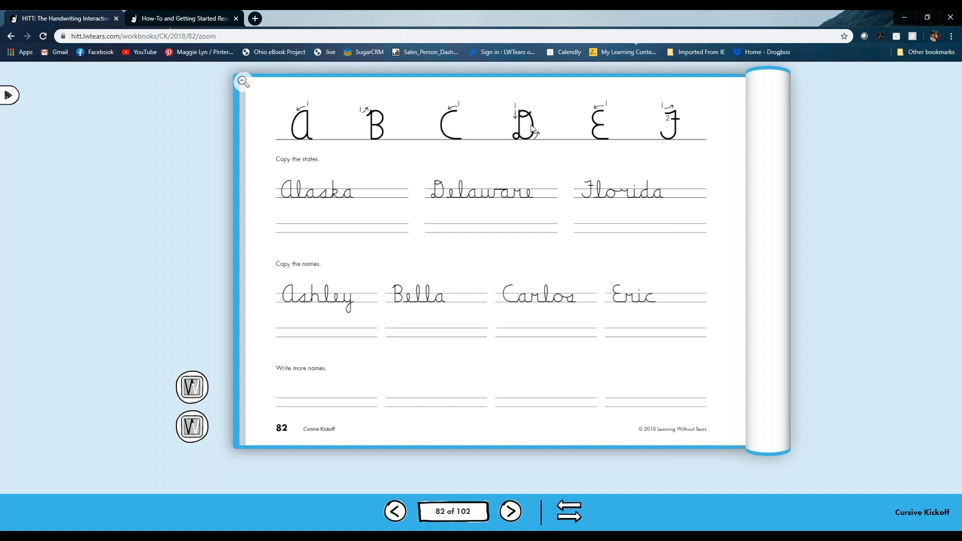
{"action": "mouse_move", "coordinate": [694, 130]}
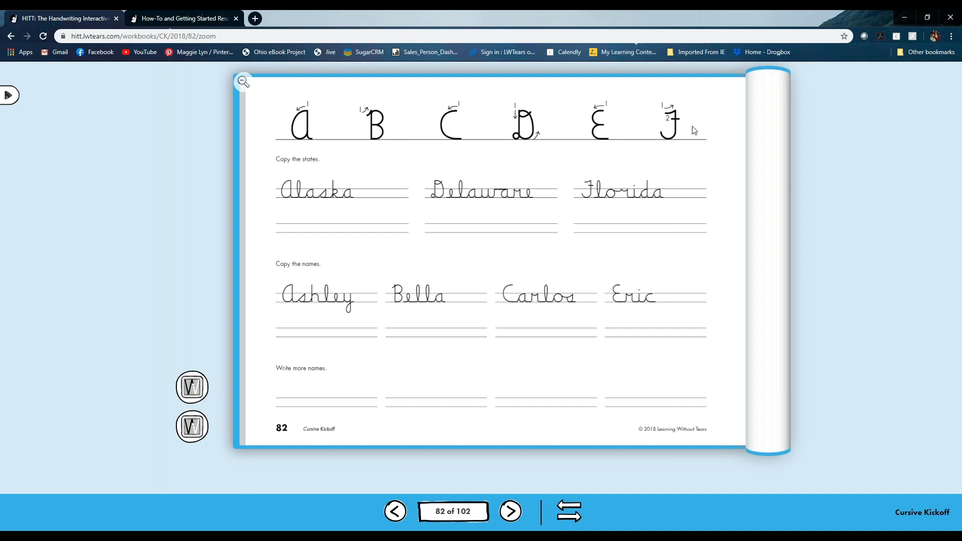
{"action": "mouse_move", "coordinate": [31, 116]}
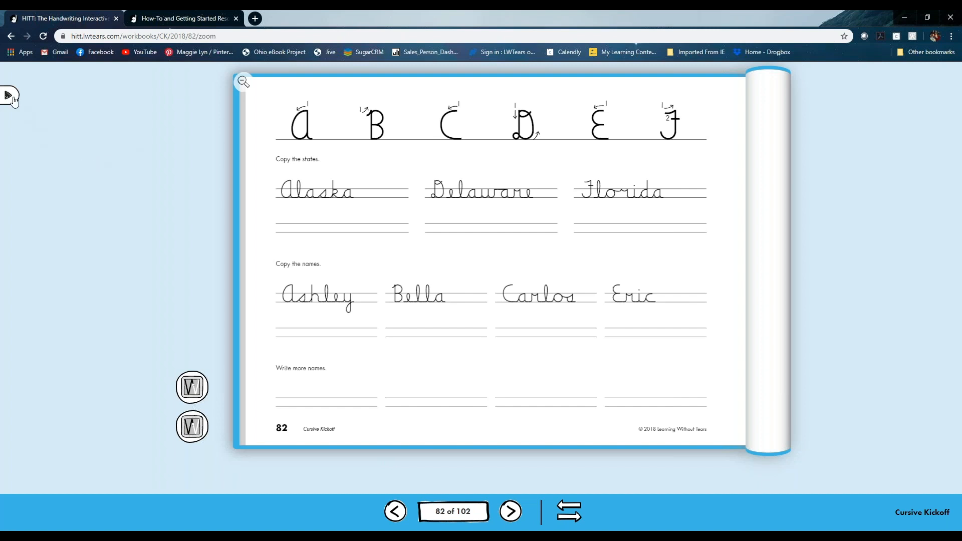
Step: Launch the Letter and Number Formations app from the side menu's Apps list
{"action": "left_click", "coordinate": [10, 95]}
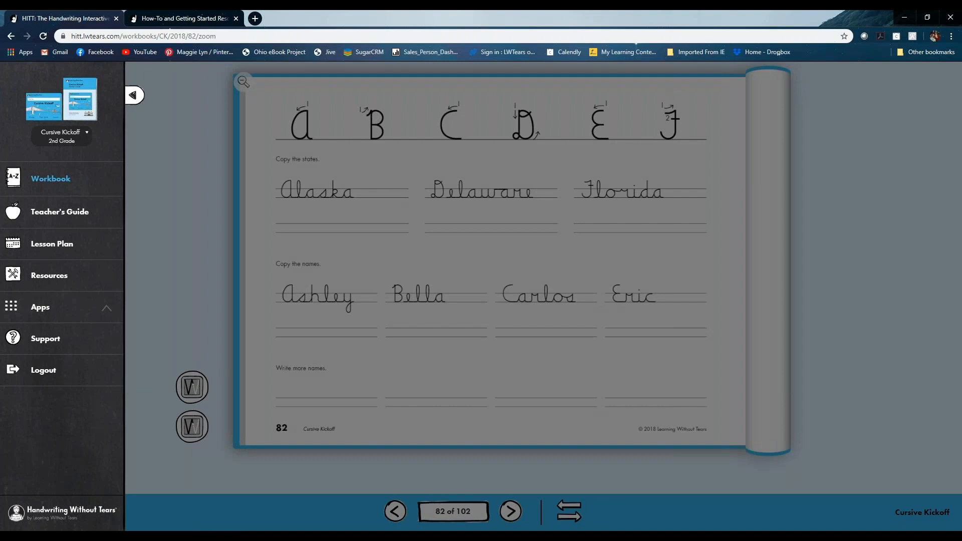
{"action": "left_click", "coordinate": [40, 307]}
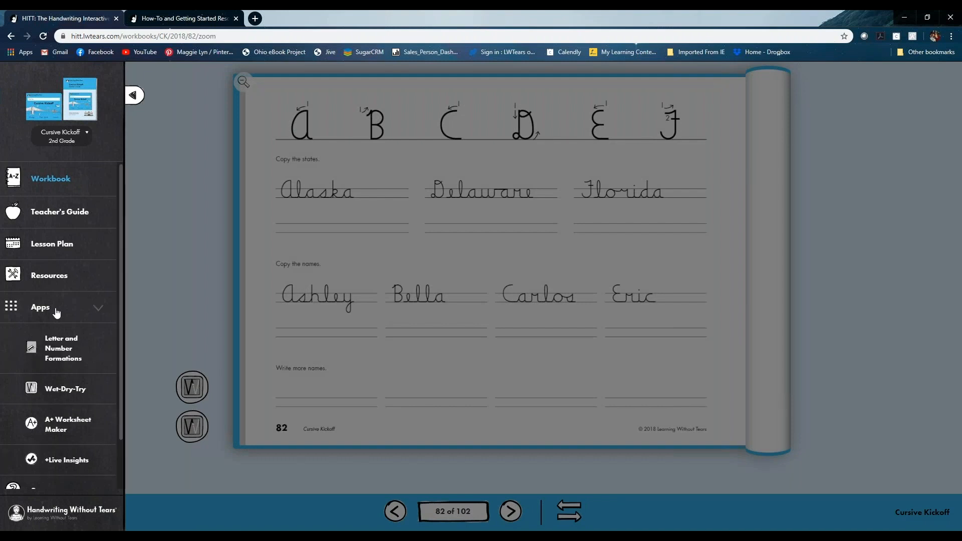
{"action": "mouse_move", "coordinate": [61, 348]}
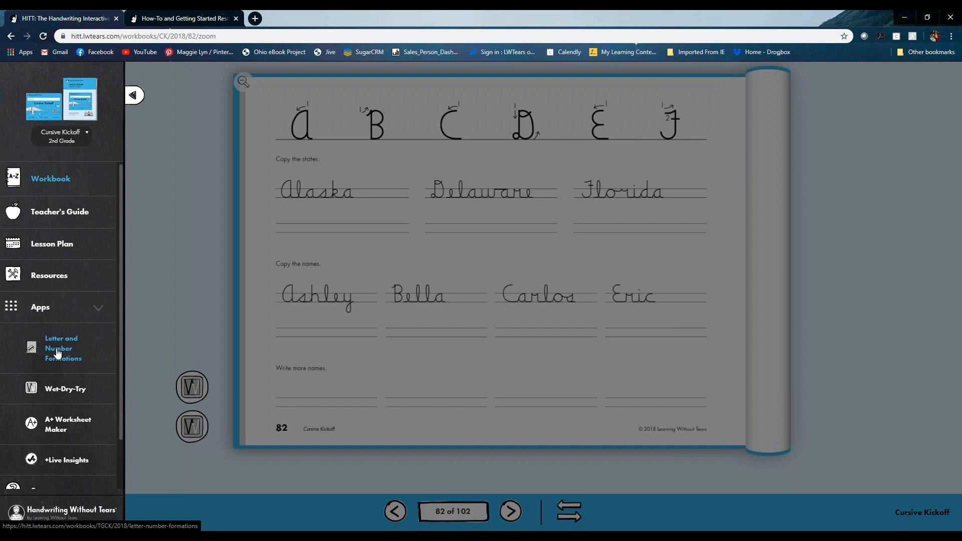
{"action": "left_click", "coordinate": [61, 348]}
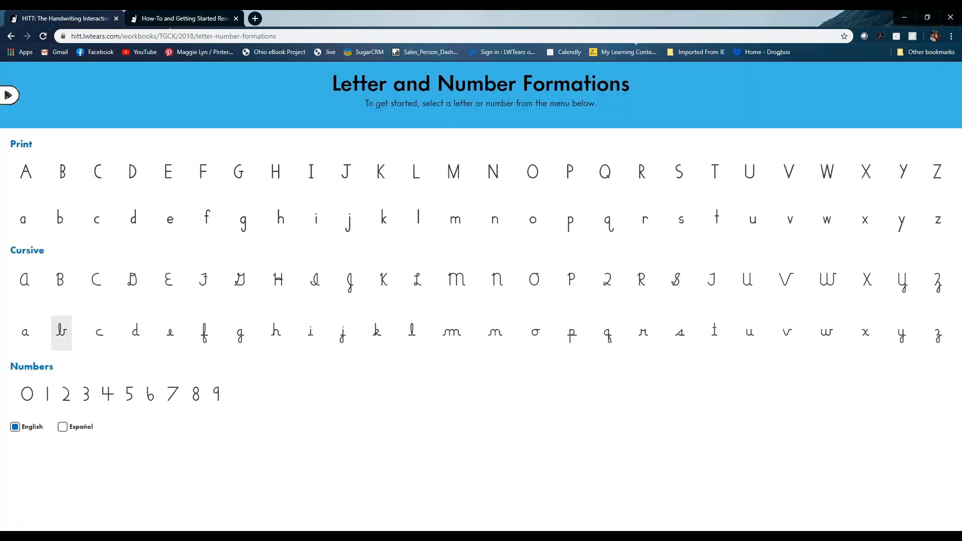
{"action": "mouse_move", "coordinate": [208, 307]}
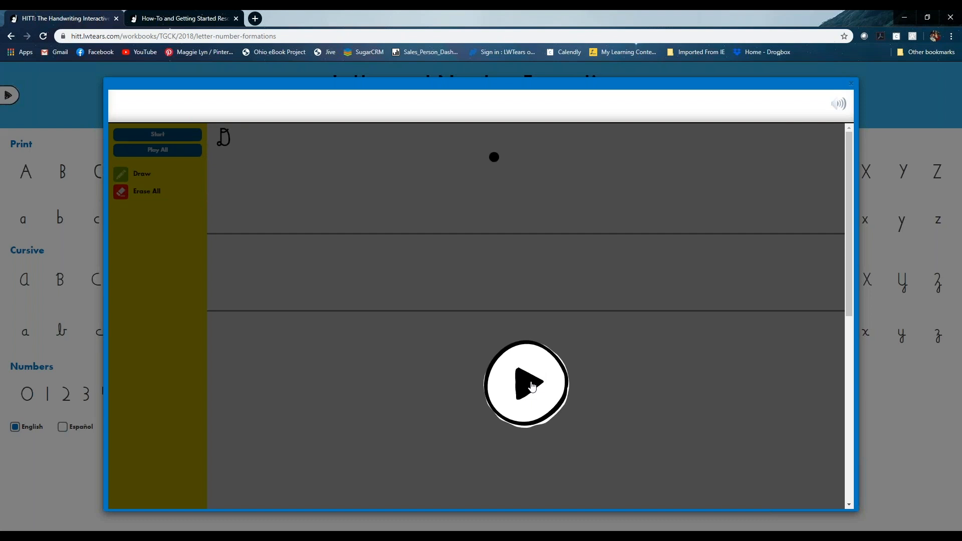
{"action": "mouse_move", "coordinate": [535, 384]}
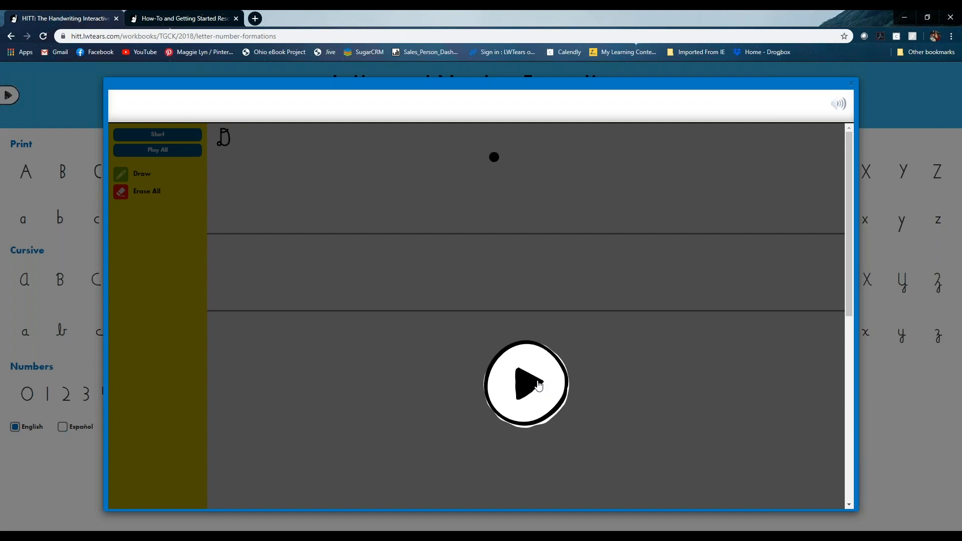
Step: Play the cursive capital D formation animation through its five stroke cues
{"action": "left_click", "coordinate": [525, 384]}
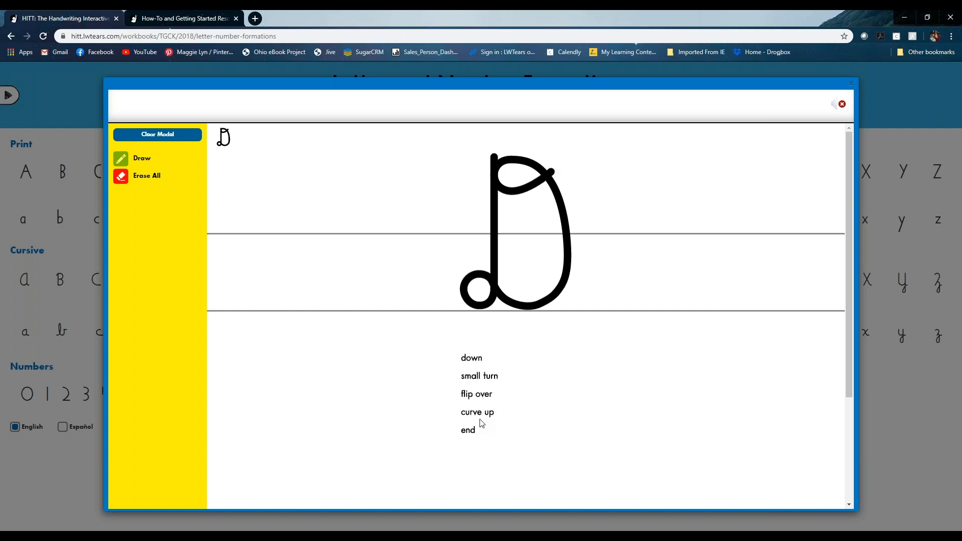
{"action": "mouse_move", "coordinate": [487, 439]}
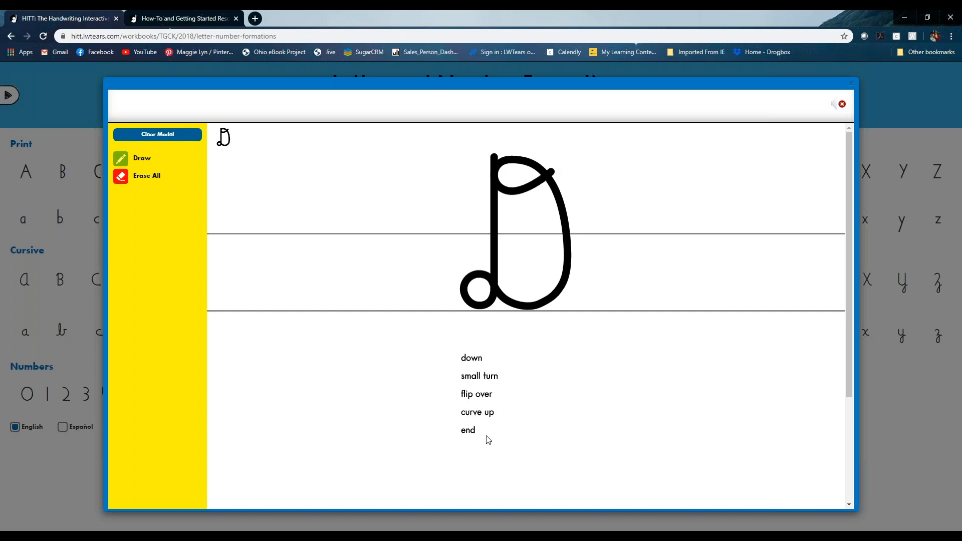
{"action": "mouse_move", "coordinate": [488, 307]}
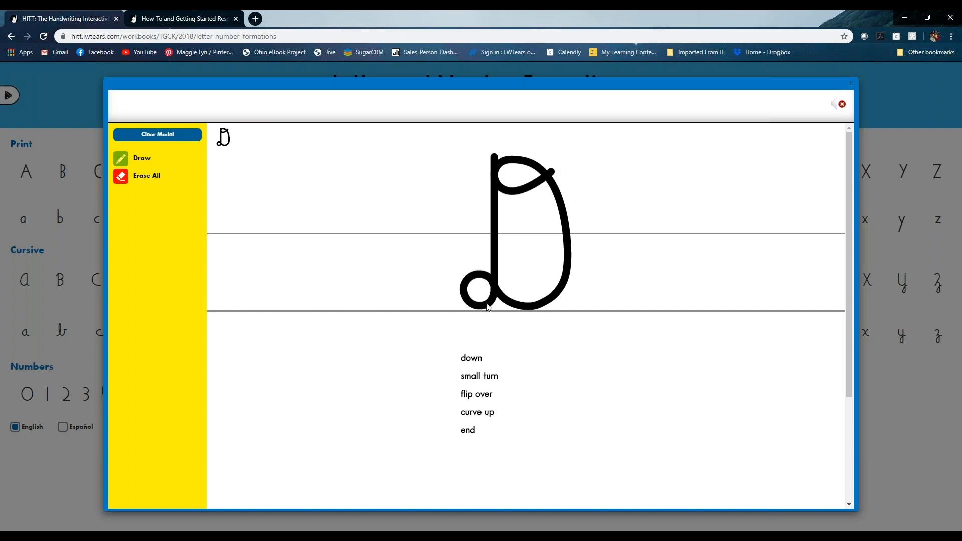
{"action": "mouse_move", "coordinate": [494, 158]}
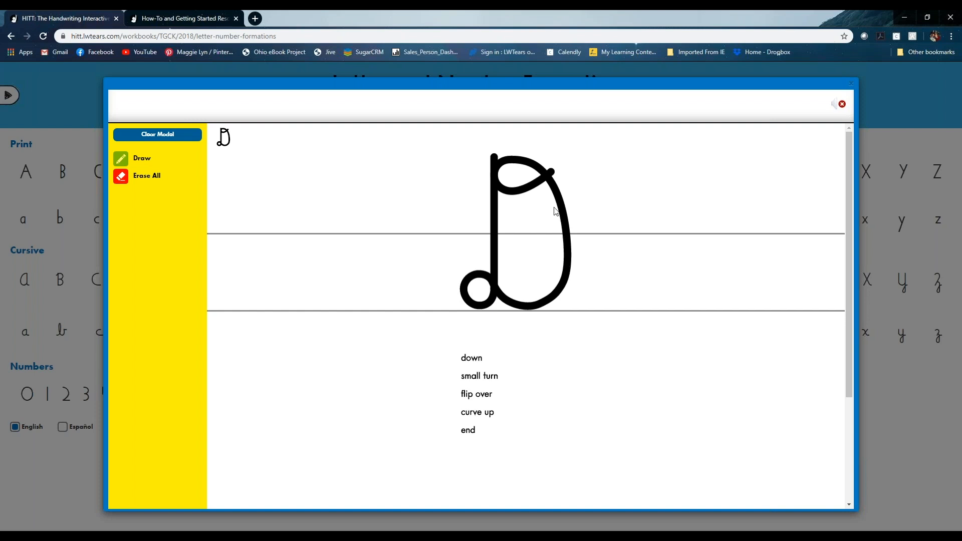
{"action": "mouse_move", "coordinate": [594, 158]}
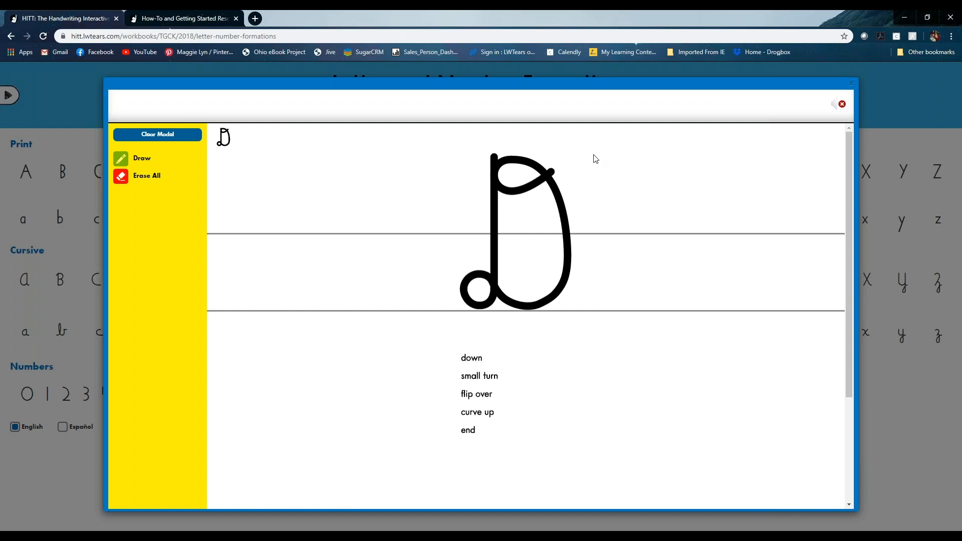
{"action": "mouse_move", "coordinate": [215, 196]}
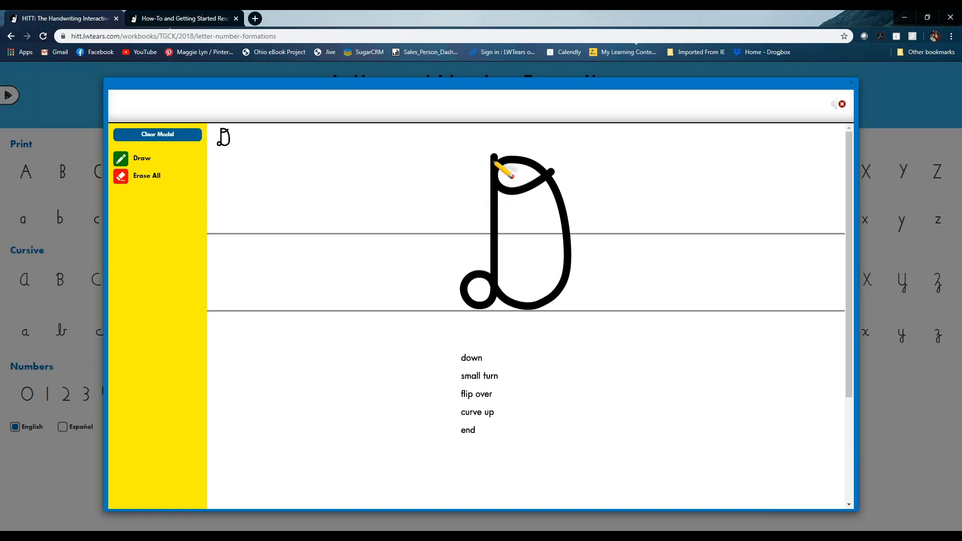
Step: Clear the model D, trace the letter freehand on the practice canvas, then erase it
{"action": "left_click", "coordinate": [158, 134]}
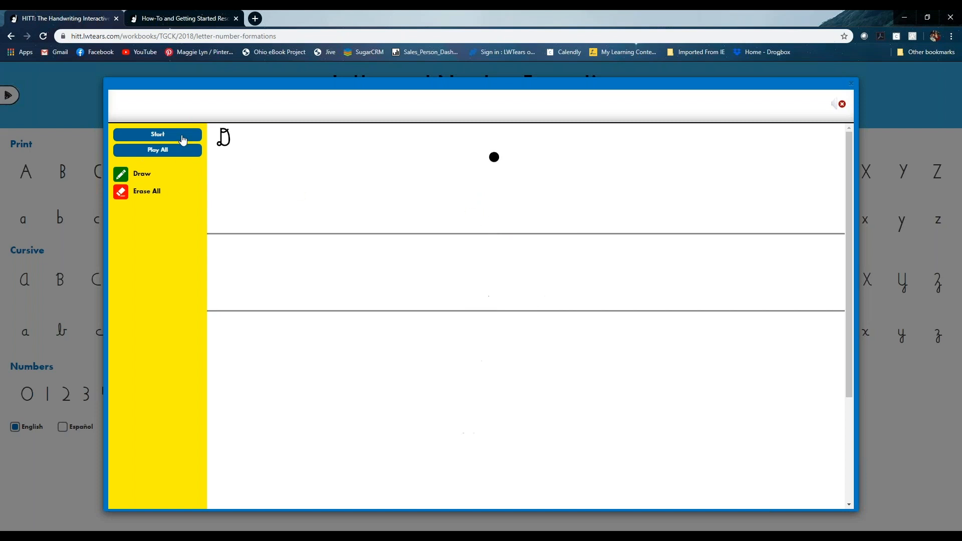
{"action": "left_click", "coordinate": [158, 133]}
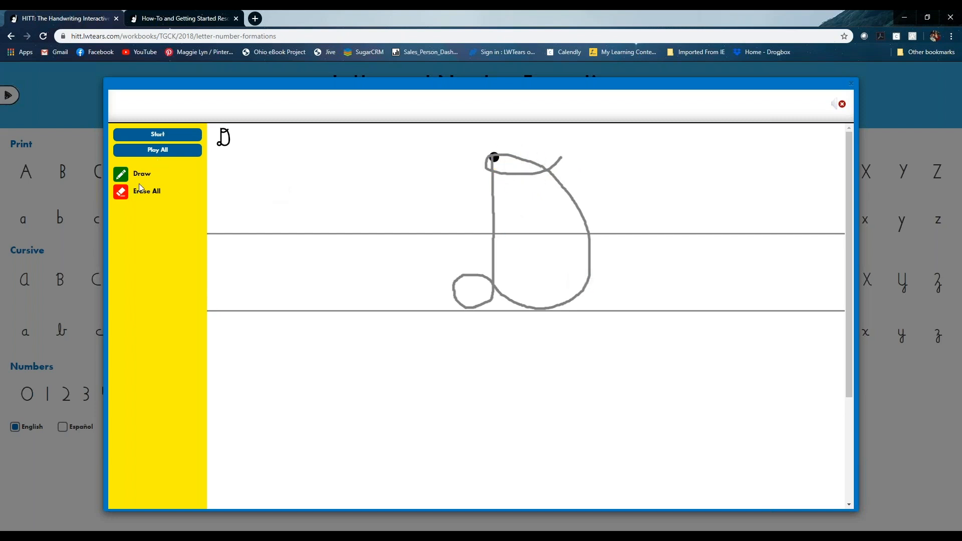
{"action": "left_click", "coordinate": [147, 191]}
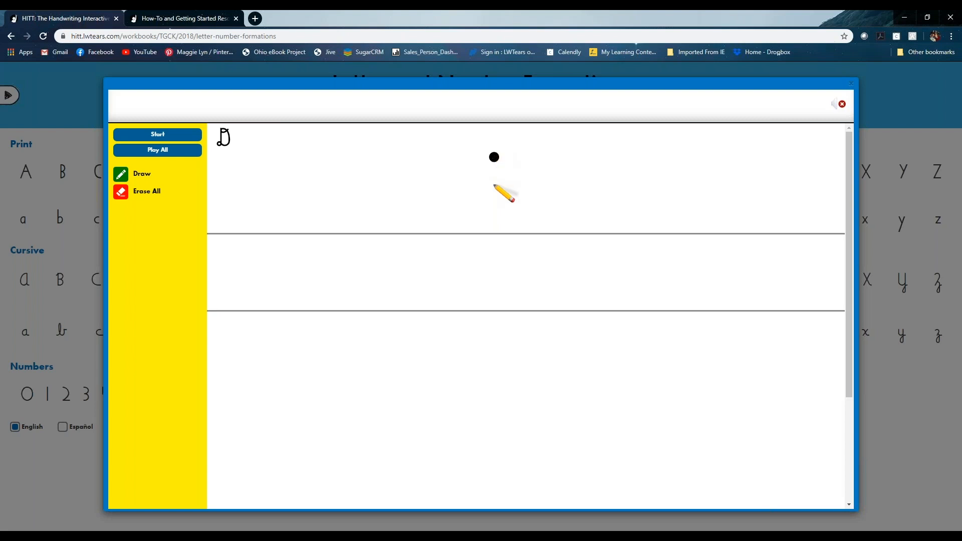
{"action": "mouse_move", "coordinate": [482, 300]}
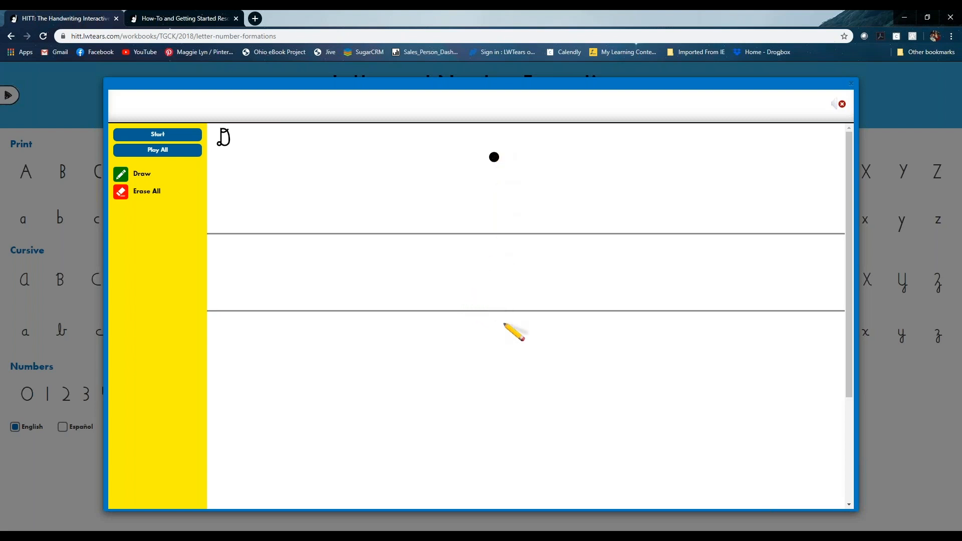
{"action": "mouse_move", "coordinate": [613, 301]}
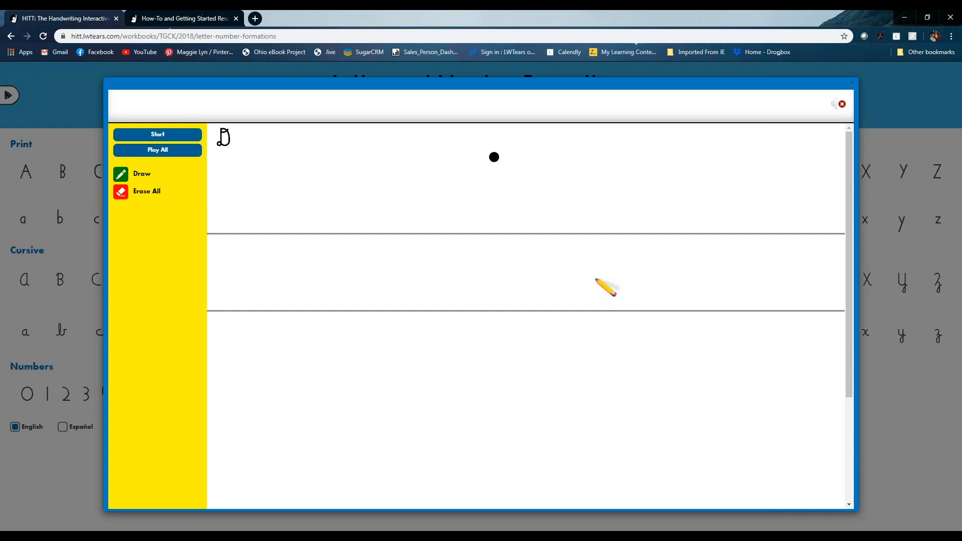
{"action": "mouse_move", "coordinate": [630, 265]}
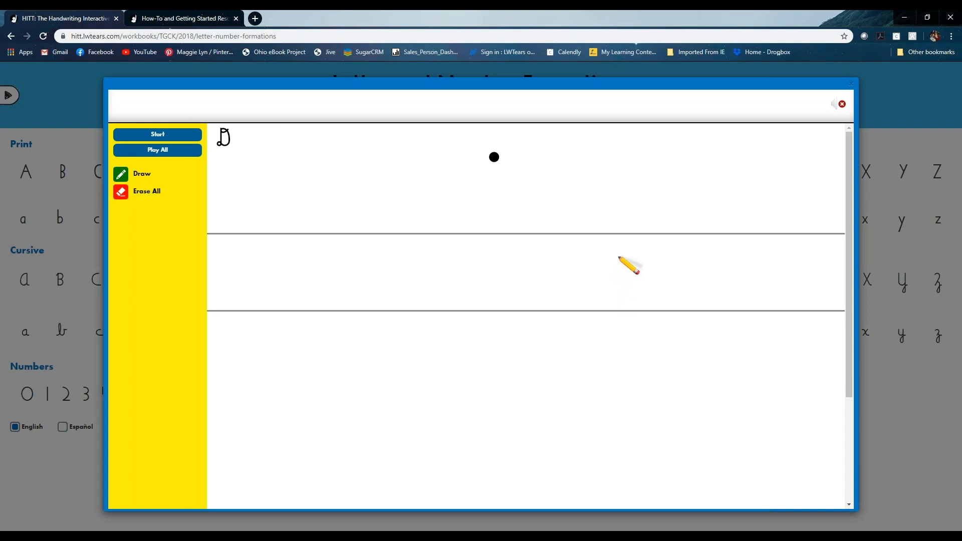
{"action": "mouse_move", "coordinate": [856, 86]}
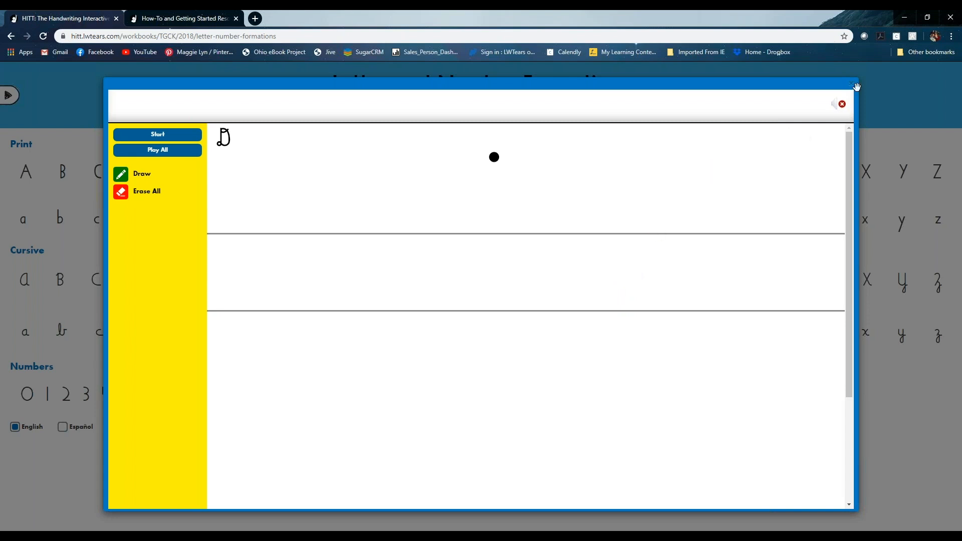
Step: Close the cursive D window, returning to the formations letter chart
{"action": "left_click", "coordinate": [841, 103]}
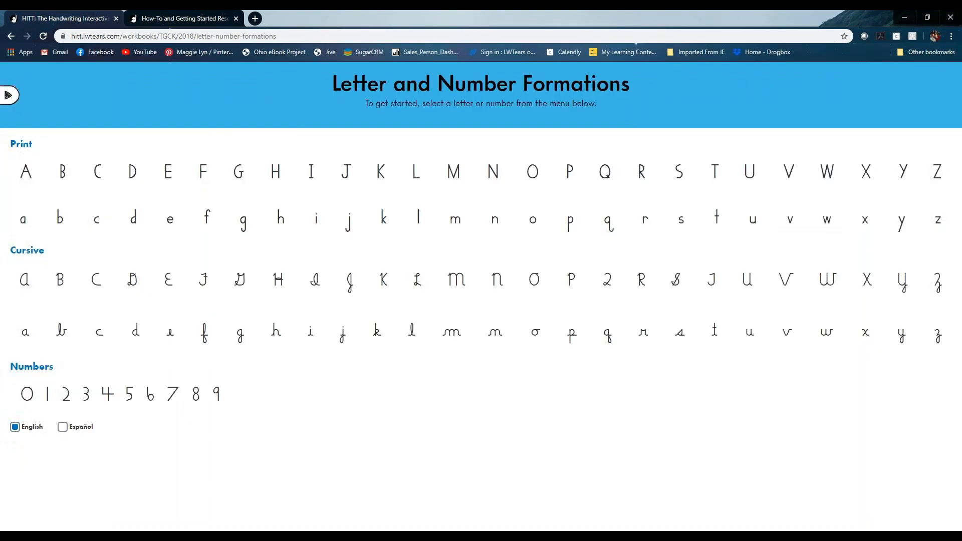
{"action": "mouse_move", "coordinate": [307, 370]}
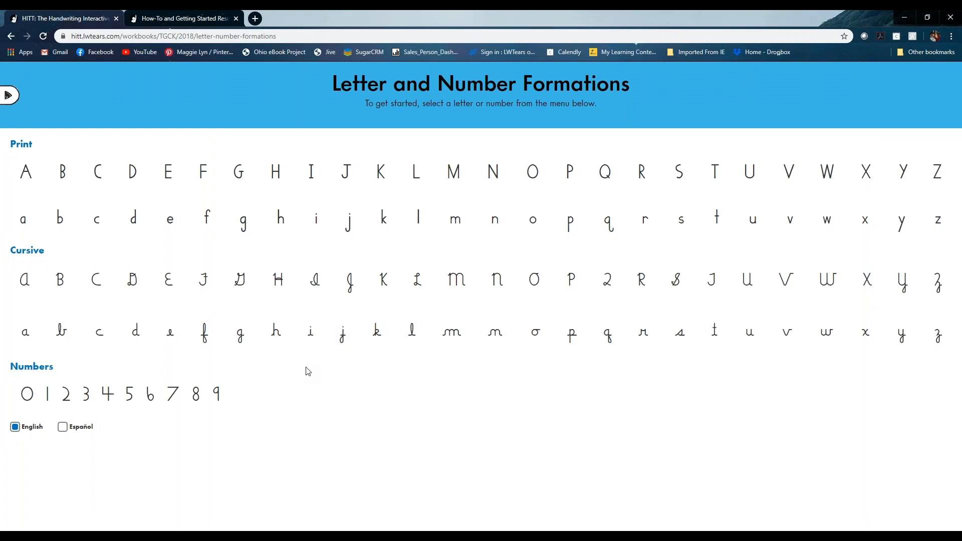
{"action": "mouse_move", "coordinate": [456, 283]}
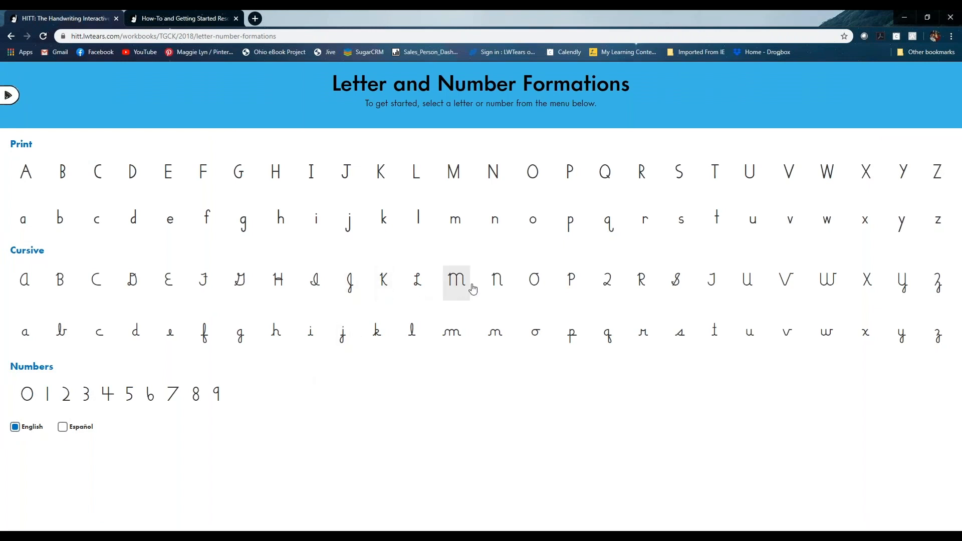
{"action": "mouse_move", "coordinate": [513, 294]}
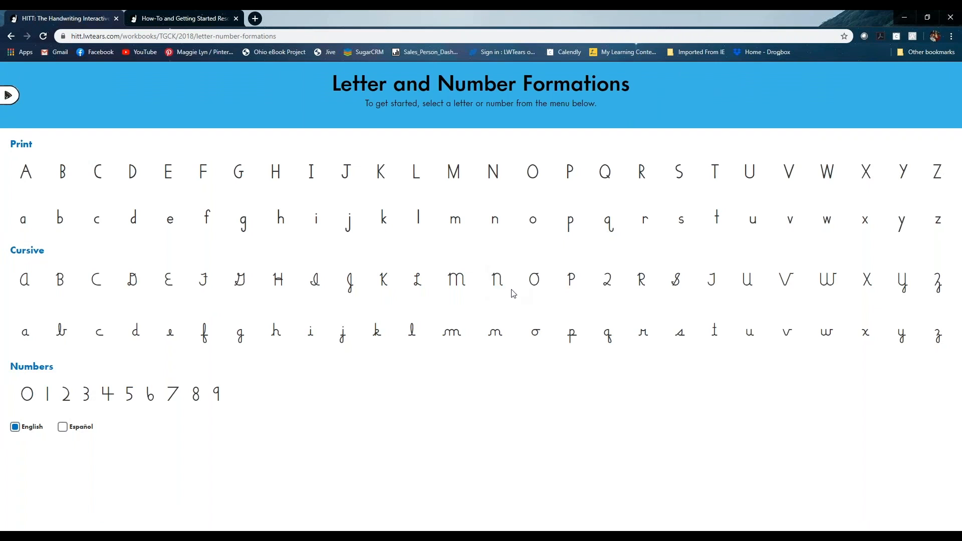
{"action": "mouse_move", "coordinate": [497, 280]}
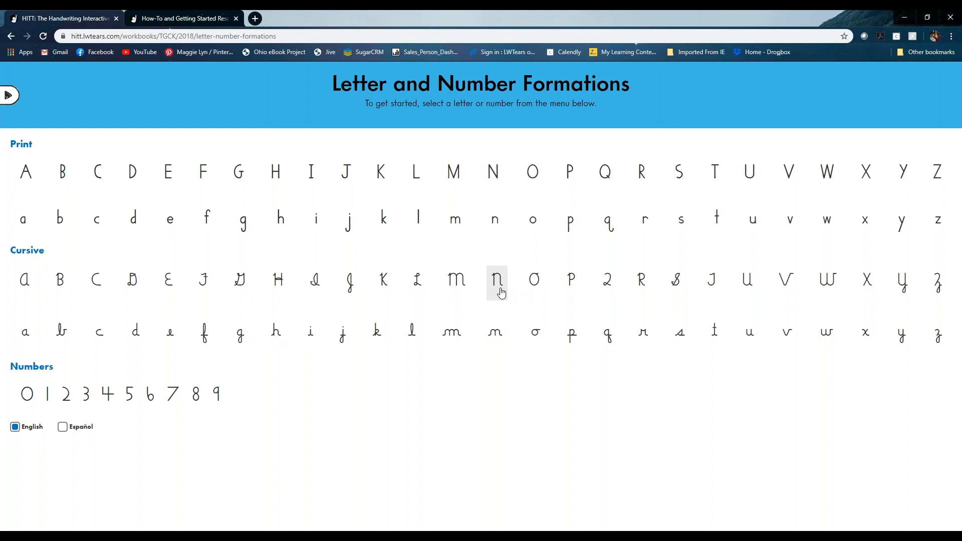
{"action": "mouse_move", "coordinate": [569, 343]}
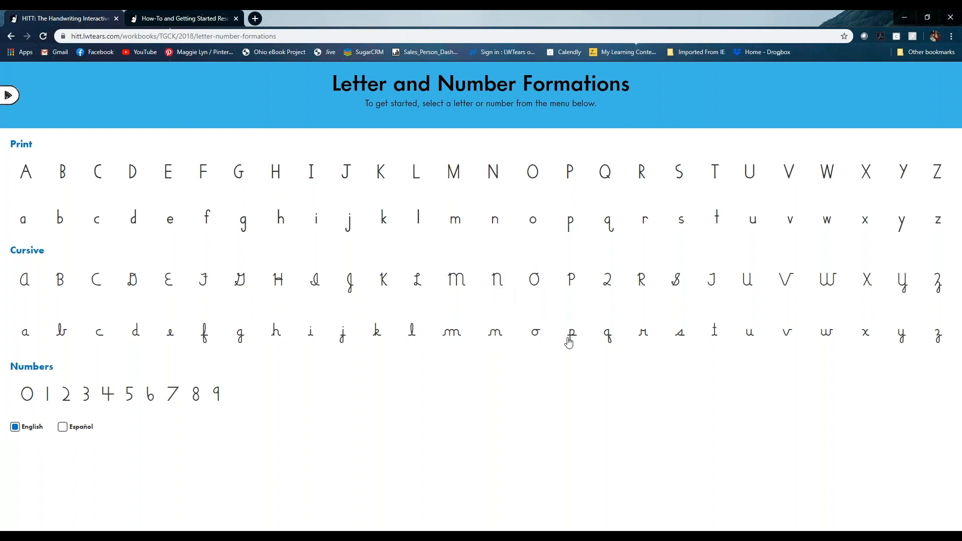
{"action": "mouse_move", "coordinate": [607, 334]}
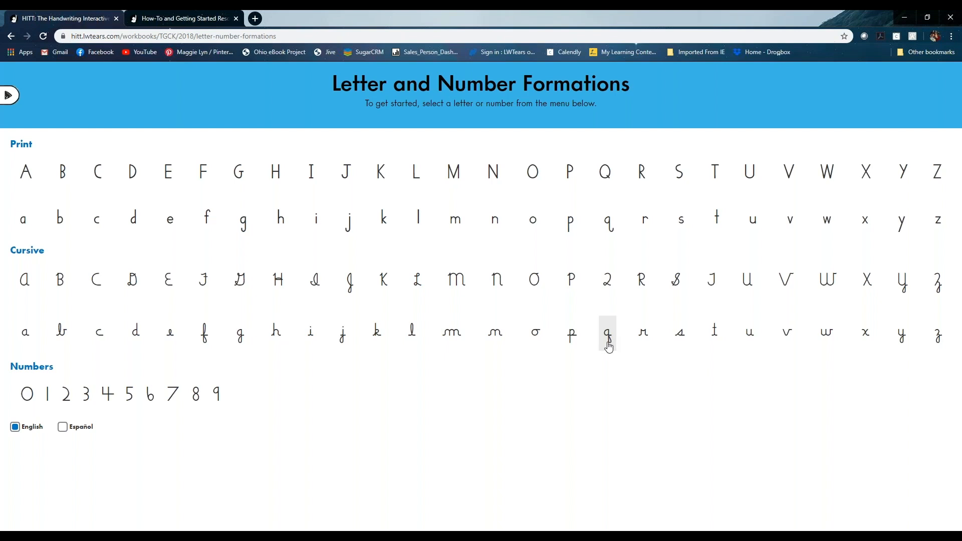
{"action": "mouse_move", "coordinate": [312, 310]}
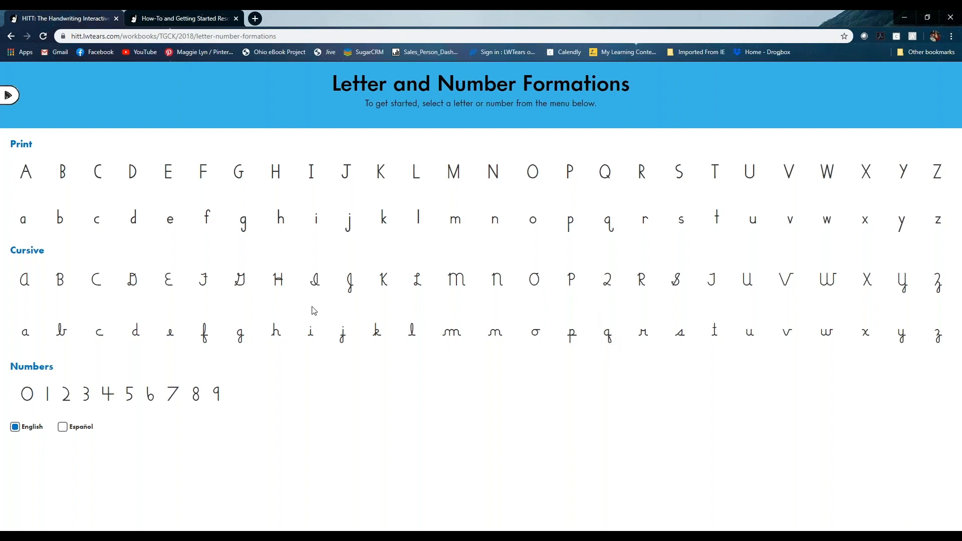
{"action": "mouse_move", "coordinate": [9, 96]}
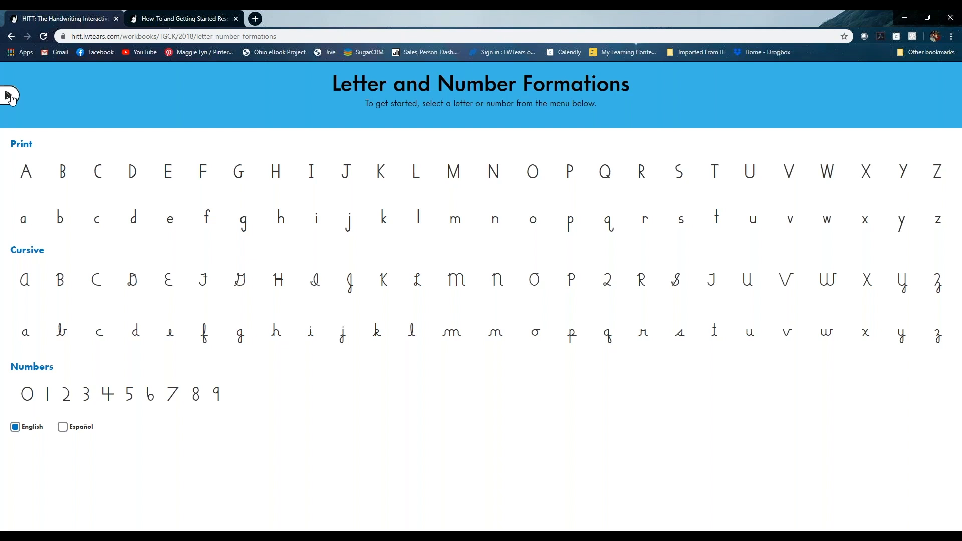
Step: Switch to the Wet-Dry-Try app's chalkboard letter chart via the side menu
{"action": "left_click", "coordinate": [10, 96]}
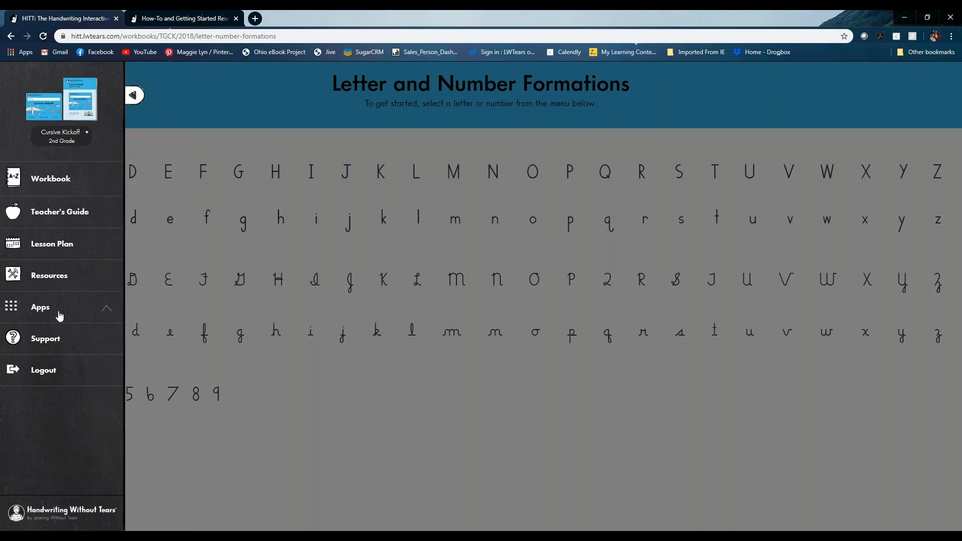
{"action": "left_click", "coordinate": [40, 307]}
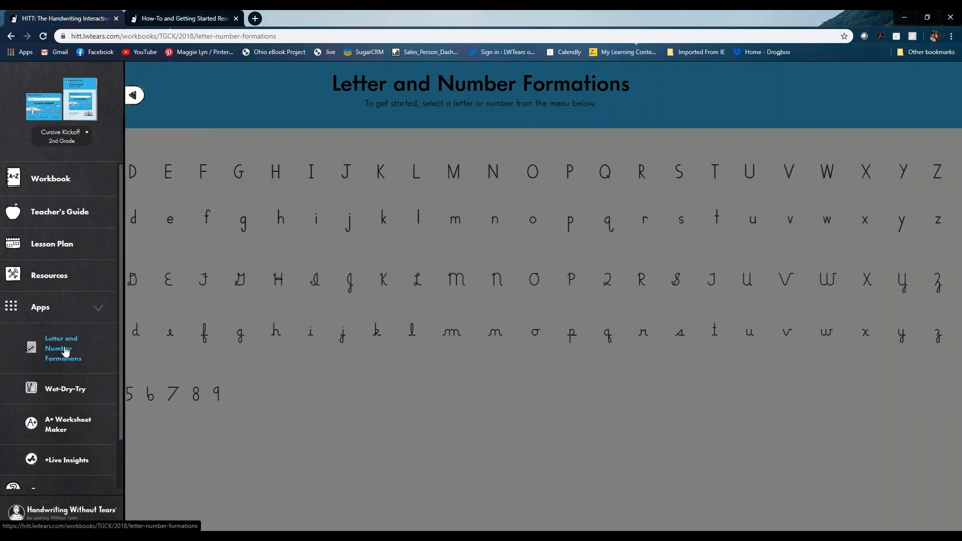
{"action": "mouse_move", "coordinate": [77, 333]}
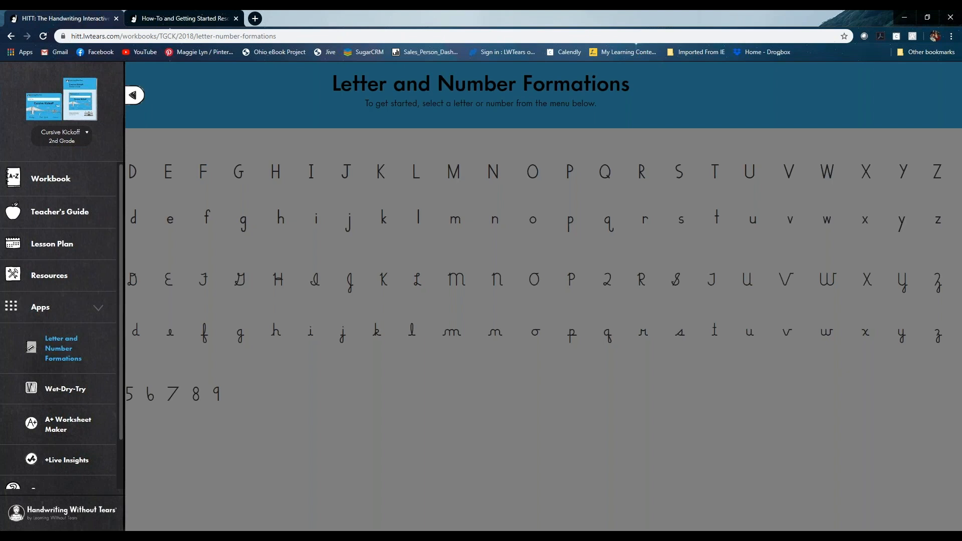
{"action": "scroll", "scroll_direction": "down", "scroll_amount": 3}
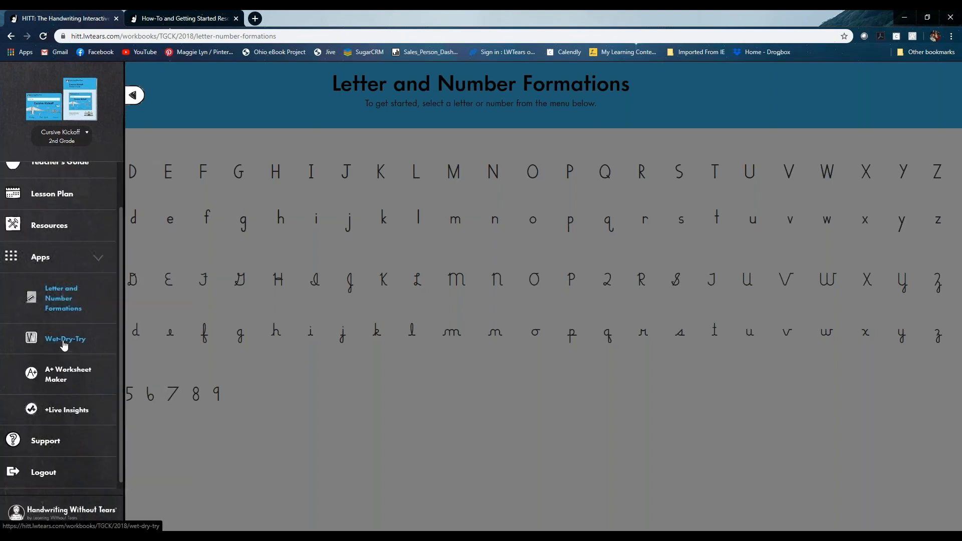
{"action": "left_click", "coordinate": [64, 338]}
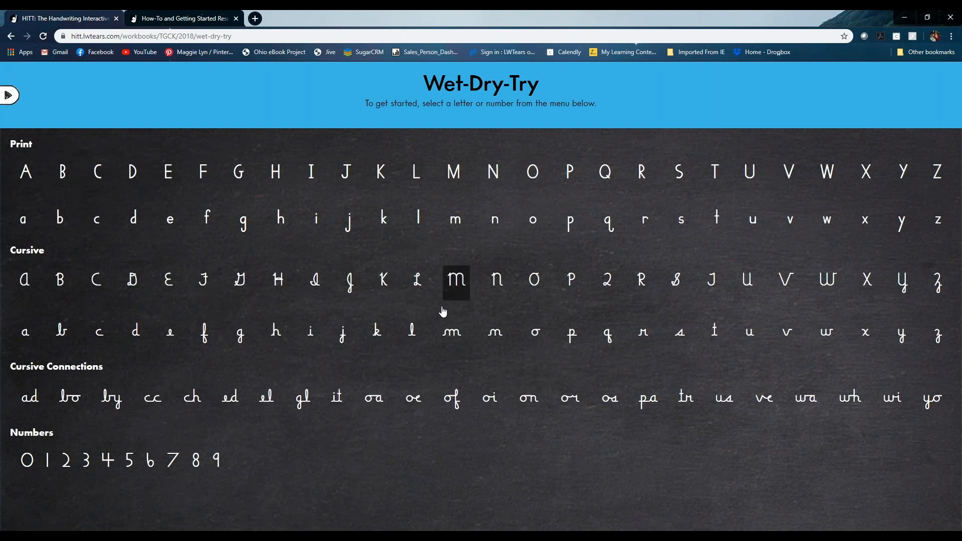
{"action": "mouse_move", "coordinate": [412, 398]}
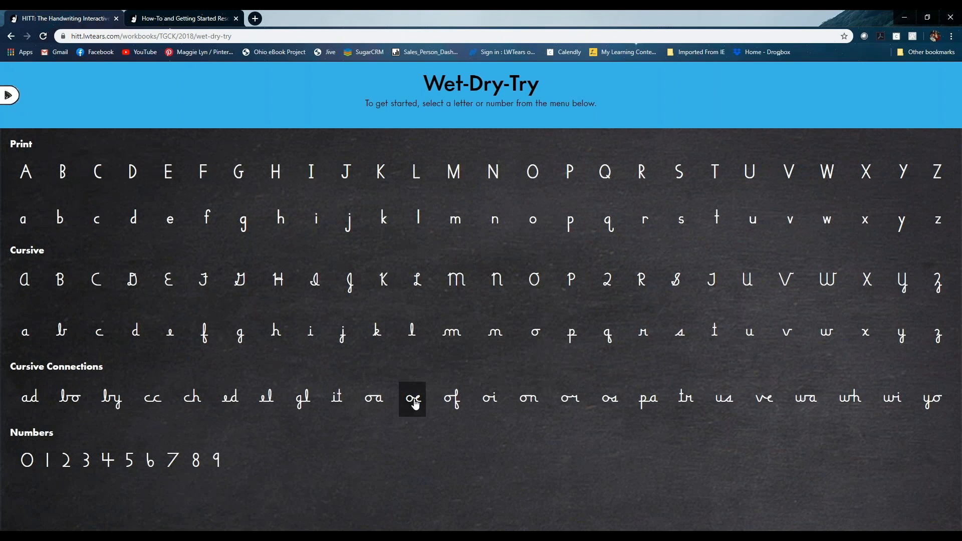
{"action": "mouse_move", "coordinate": [386, 313]}
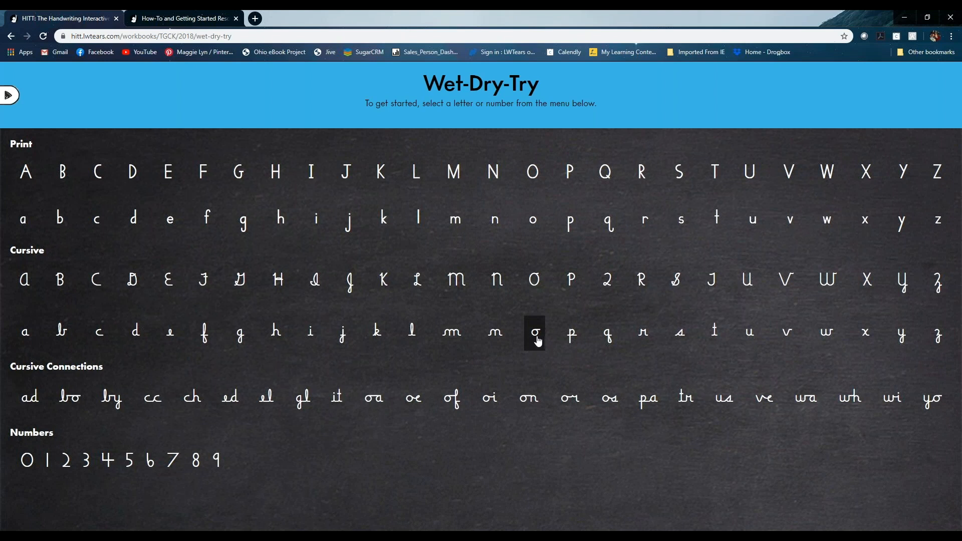
Step: Open the Wet-Dry-Try practice board for cursive lowercase o from the Cursive row
{"action": "left_click", "coordinate": [533, 332]}
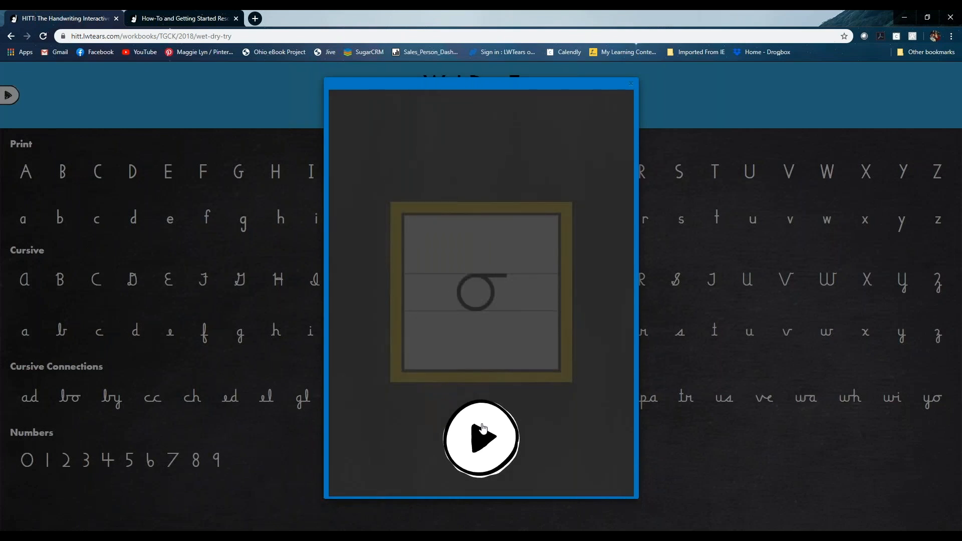
Step: Play the chalk, sponge and dry demonstration of cursive o, then close the board
{"action": "left_click", "coordinate": [481, 438]}
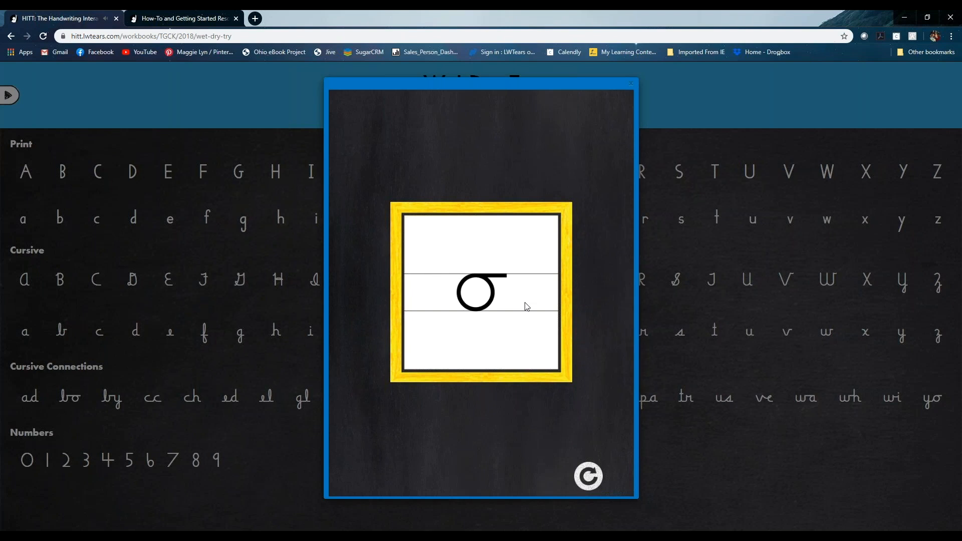
{"action": "mouse_move", "coordinate": [535, 352]}
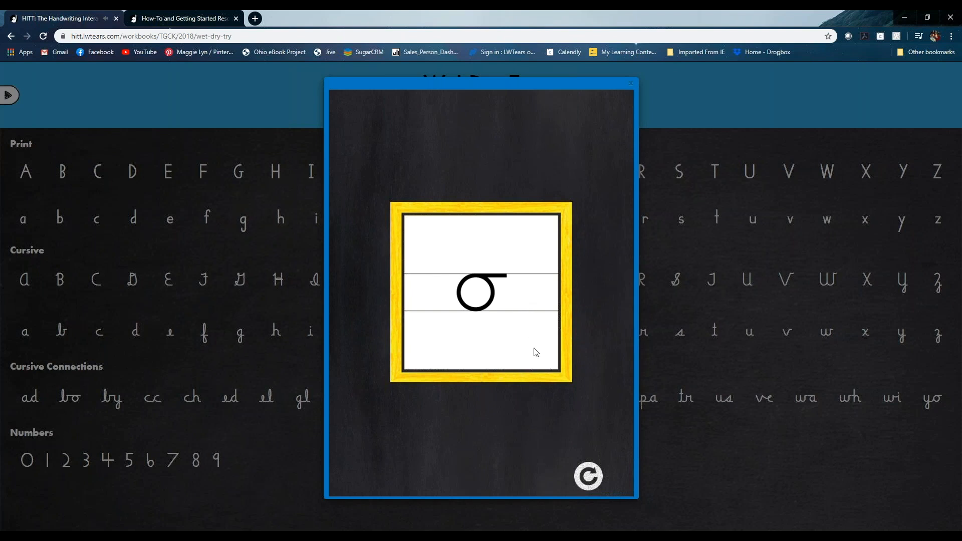
{"action": "left_click", "coordinate": [587, 476]}
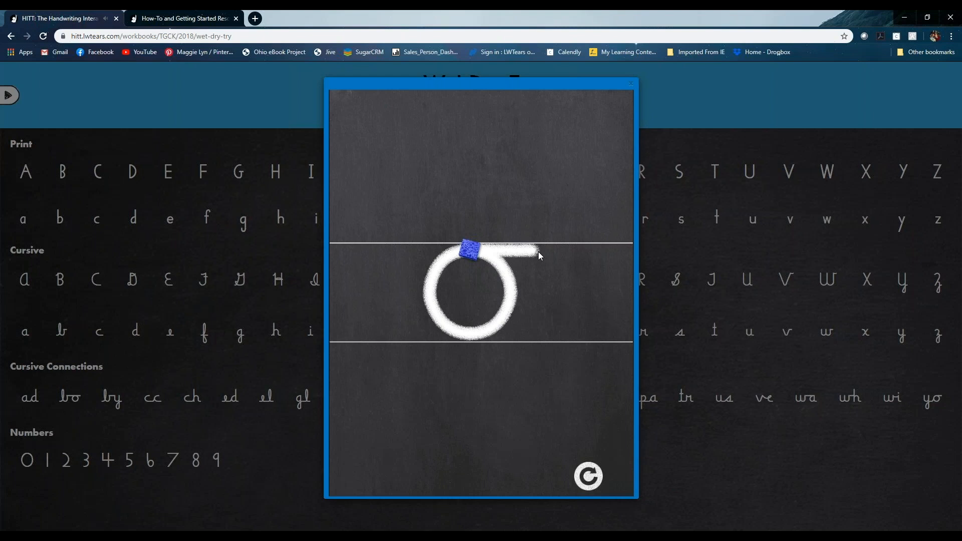
{"action": "mouse_move", "coordinate": [548, 254]}
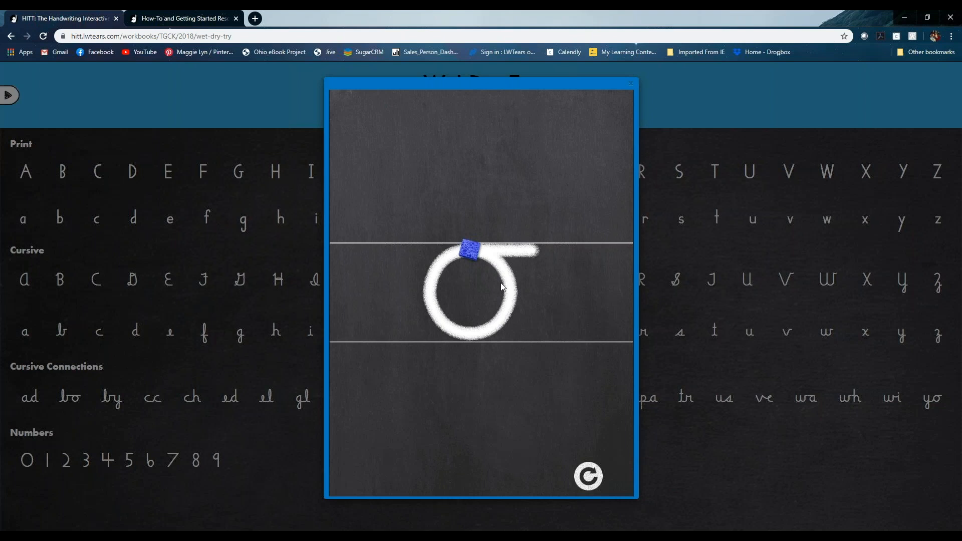
{"action": "mouse_move", "coordinate": [472, 251]}
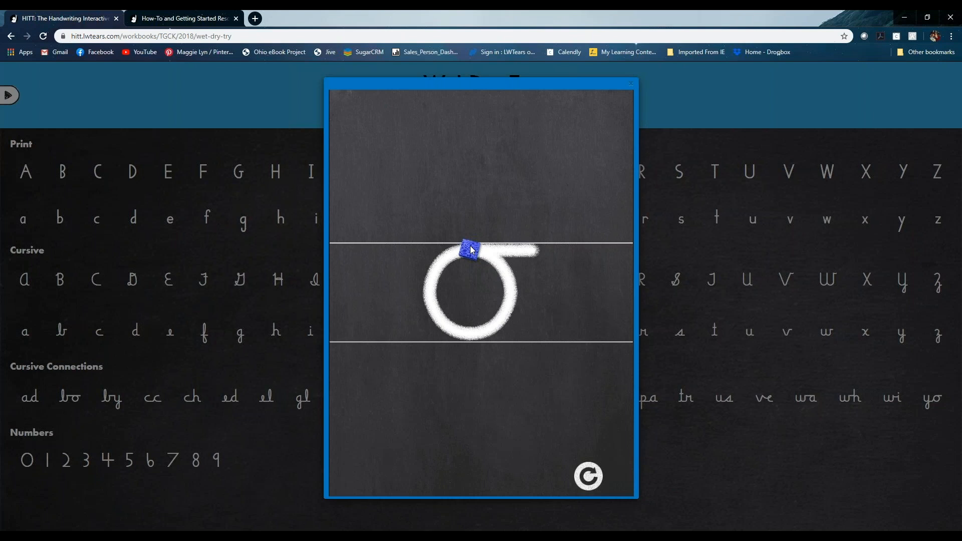
{"action": "mouse_move", "coordinate": [475, 255]}
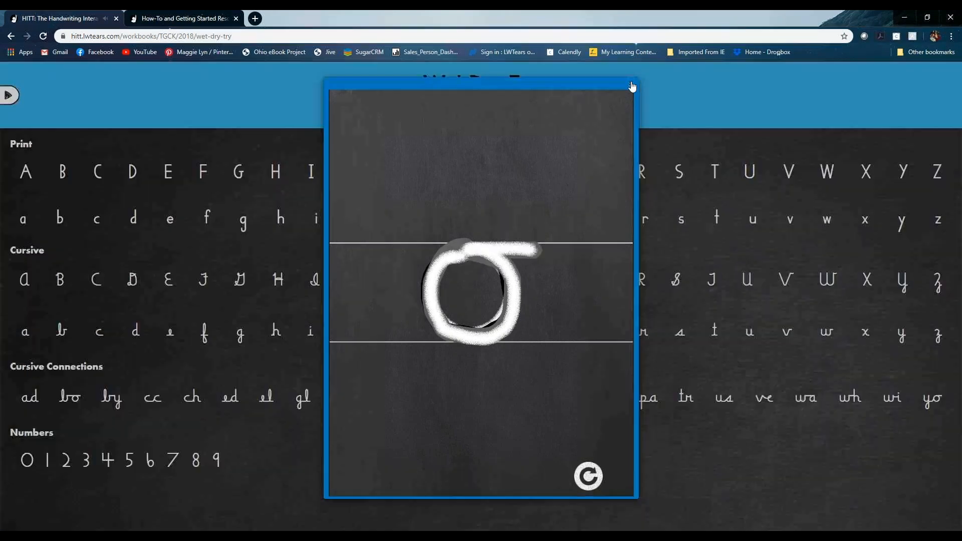
{"action": "left_click", "coordinate": [632, 84]}
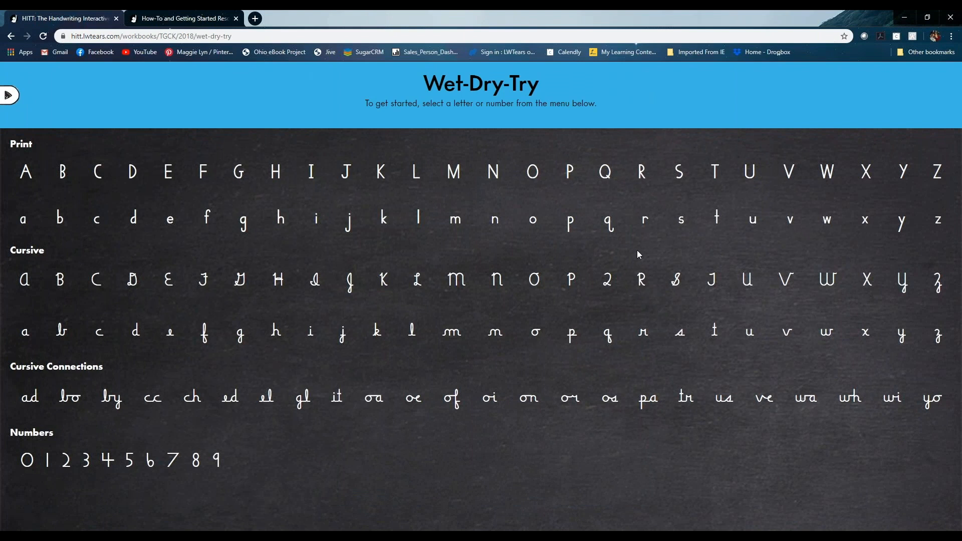
{"action": "mouse_move", "coordinate": [463, 458]}
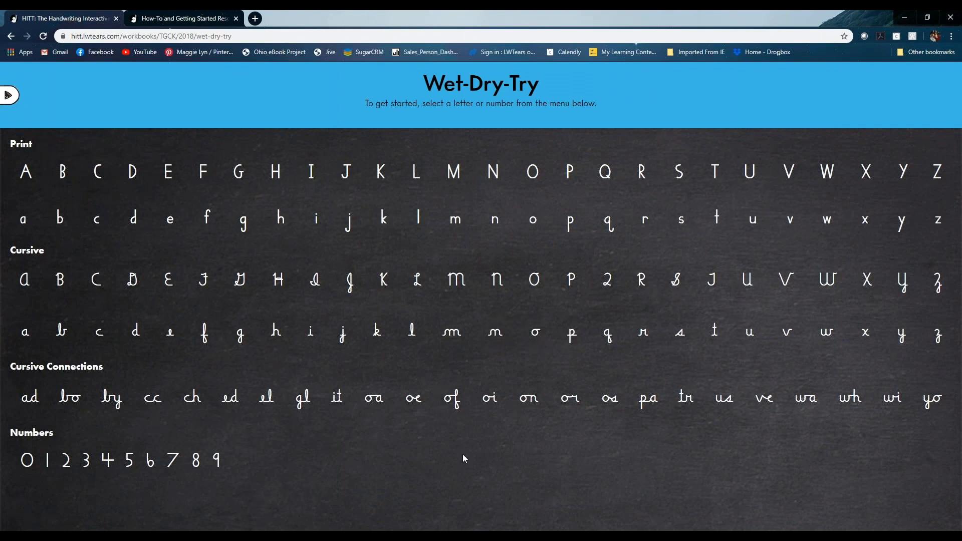
{"action": "mouse_move", "coordinate": [466, 455]}
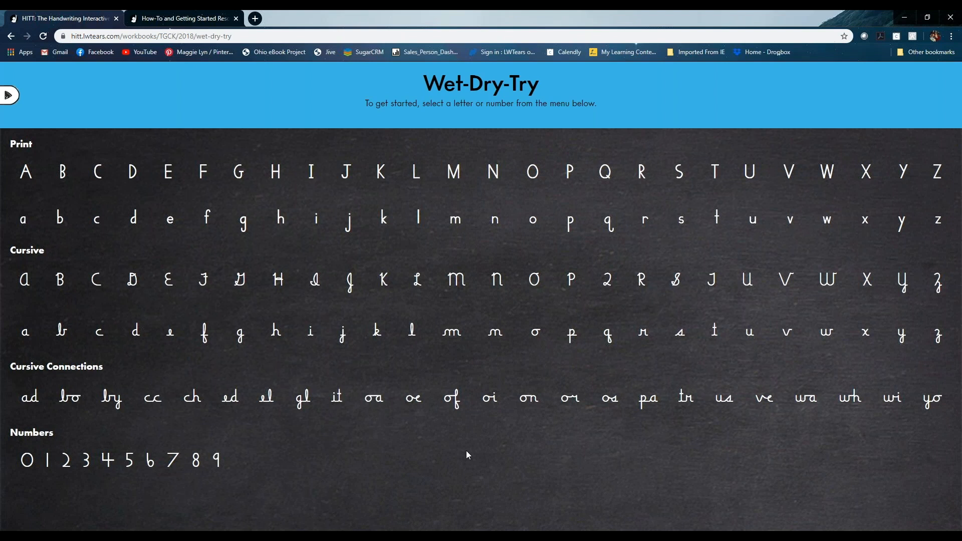
{"action": "mouse_move", "coordinate": [468, 445]}
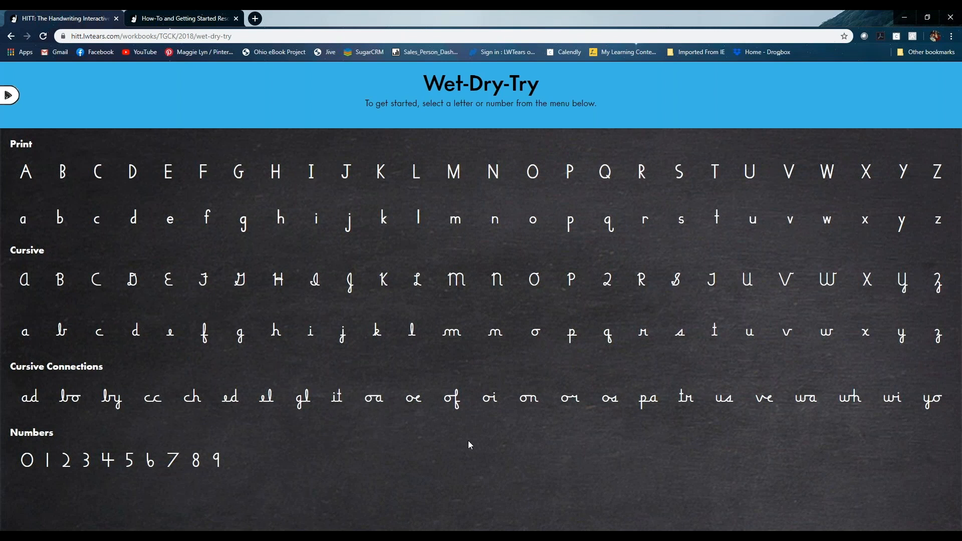
{"action": "mouse_move", "coordinate": [289, 465]}
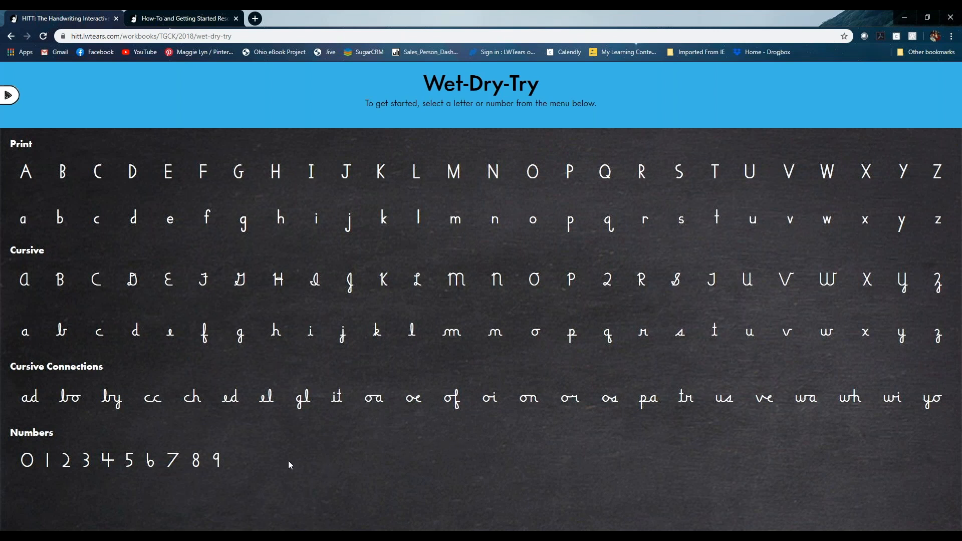
Step: Expand the side navigation menu over the Wet-Dry-Try letter chart
{"action": "left_click", "coordinate": [10, 95]}
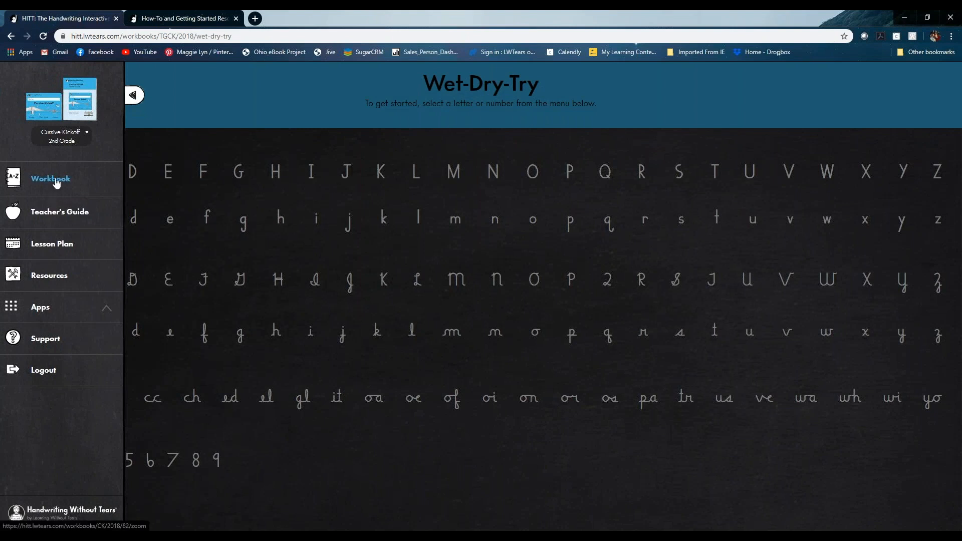
Step: Open the Cursive Kickoff workbook and bring up the lowercase cursive lesson picker
{"action": "left_click", "coordinate": [50, 178]}
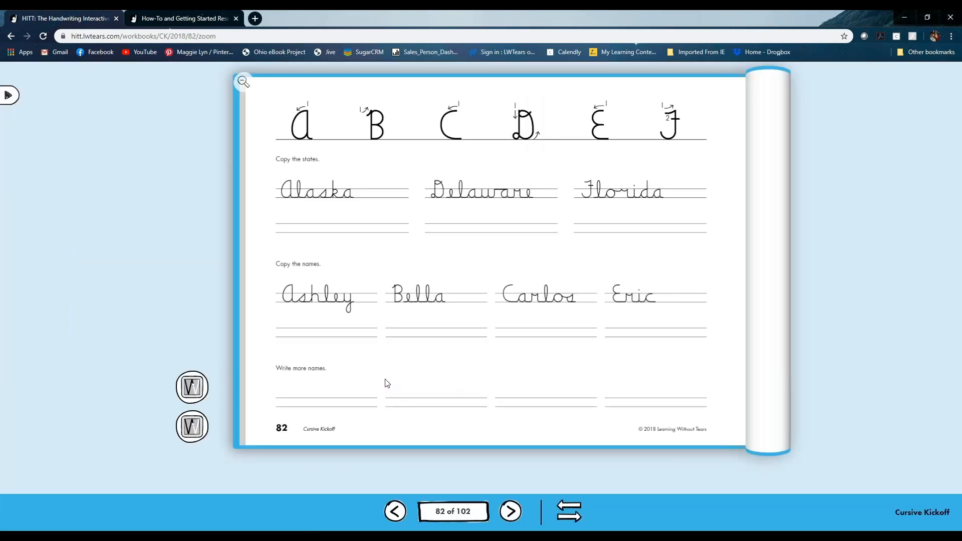
{"action": "mouse_move", "coordinate": [192, 387]}
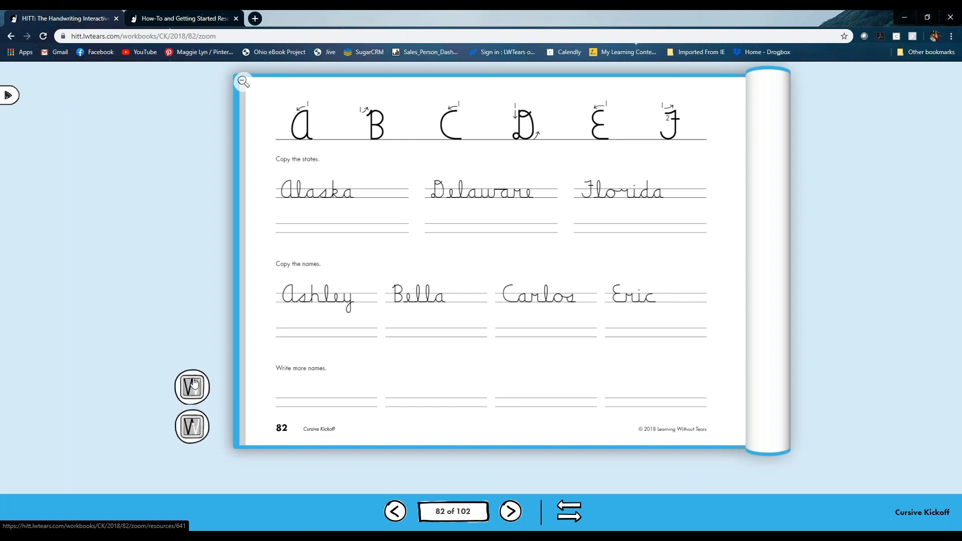
{"action": "mouse_move", "coordinate": [191, 426]}
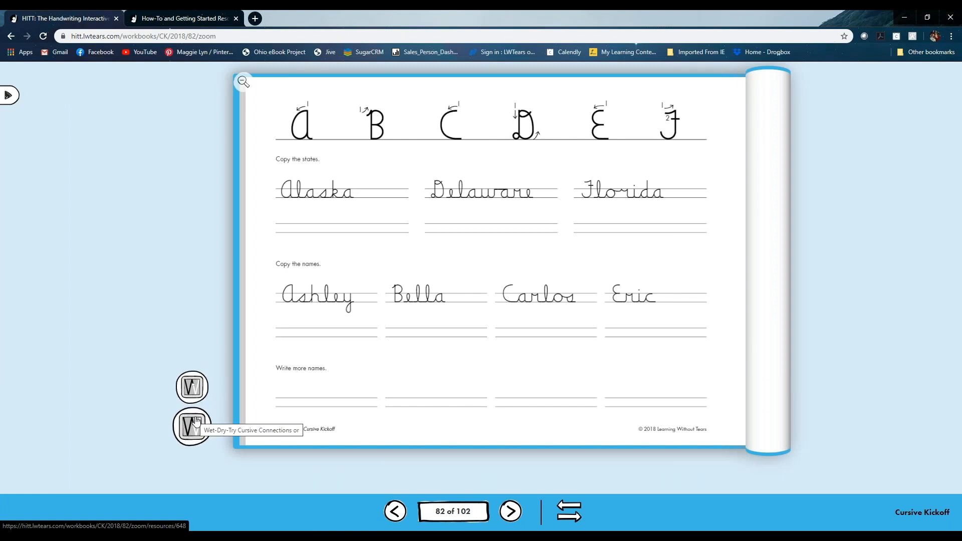
{"action": "left_click", "coordinate": [452, 511]}
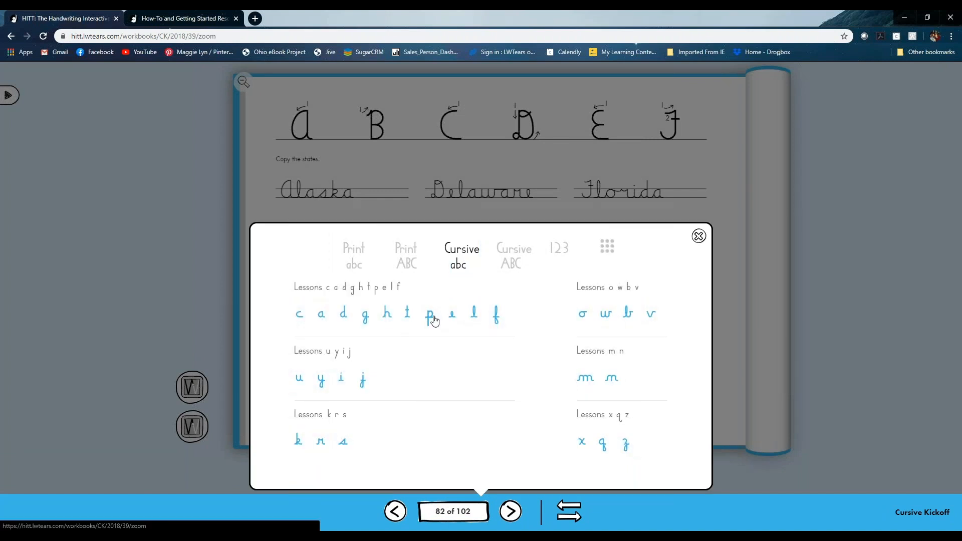
Step: Jump to the cursive p lesson on page 39 and open its Air Writing Cursive p video
{"action": "left_click", "coordinate": [430, 314]}
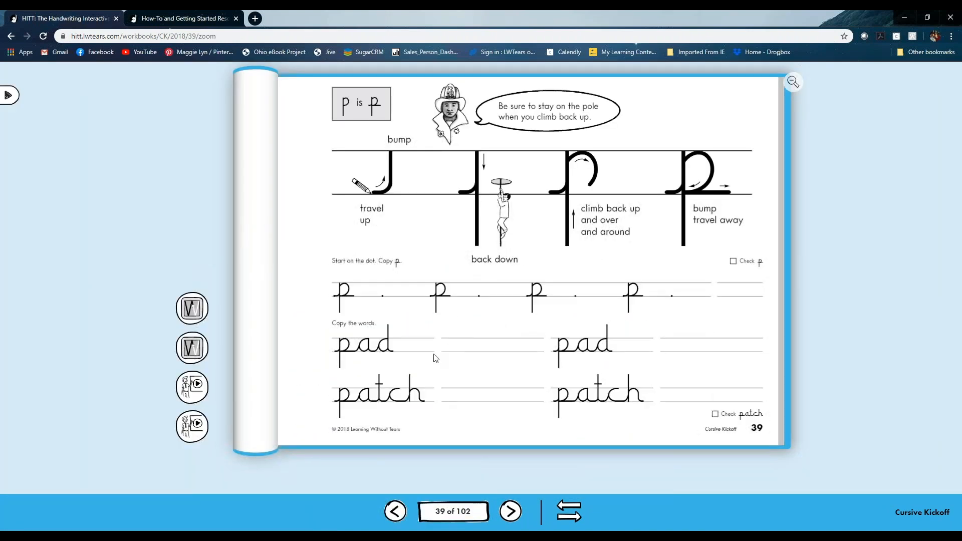
{"action": "mouse_move", "coordinate": [192, 348]}
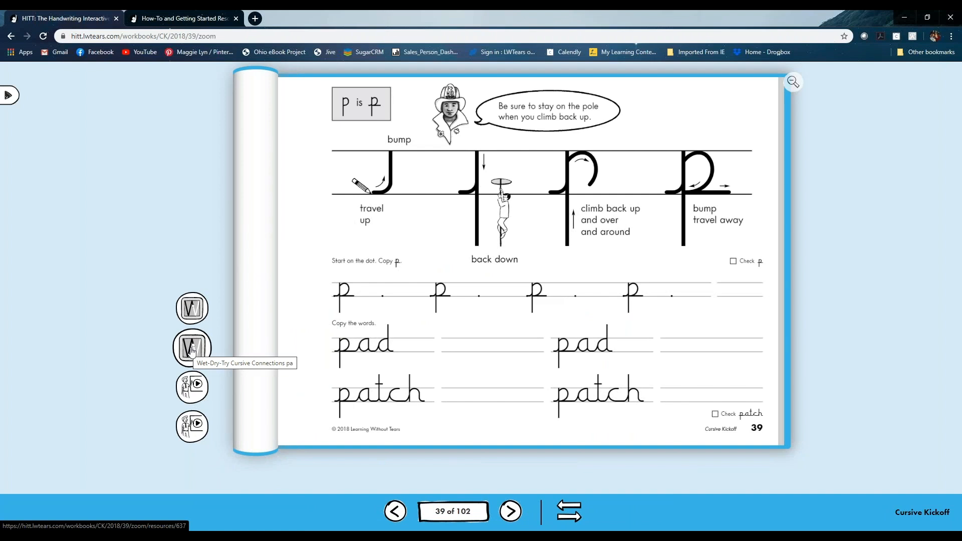
{"action": "mouse_move", "coordinate": [192, 307]}
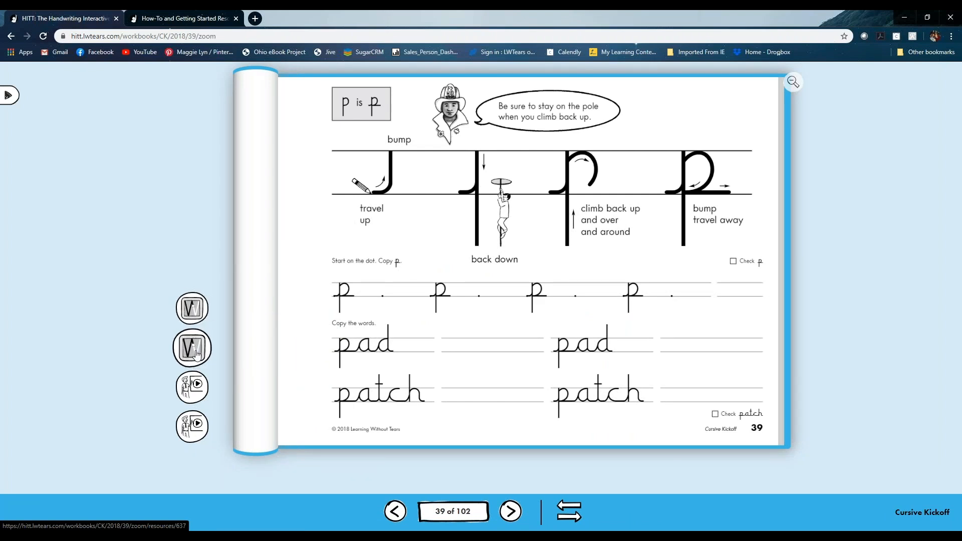
{"action": "mouse_move", "coordinate": [192, 348]}
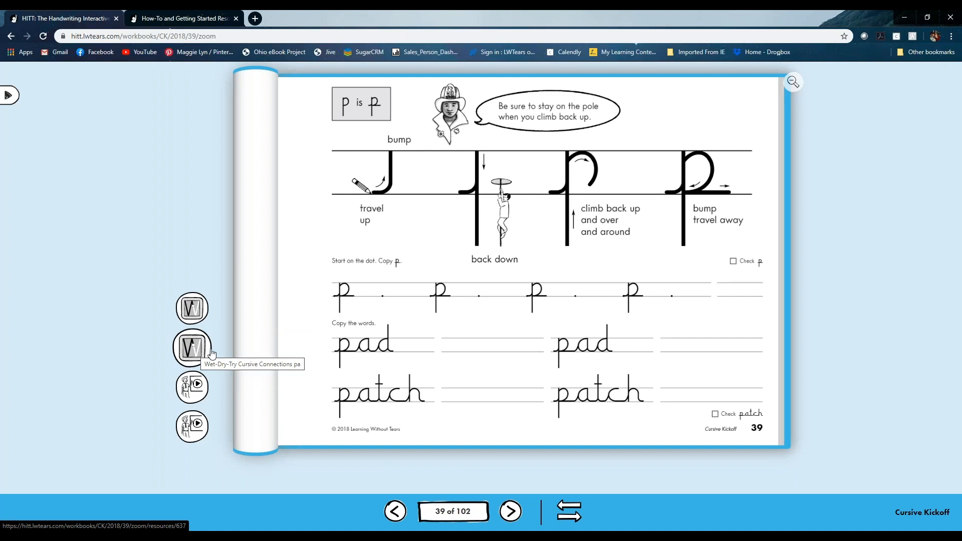
{"action": "mouse_move", "coordinate": [313, 434]}
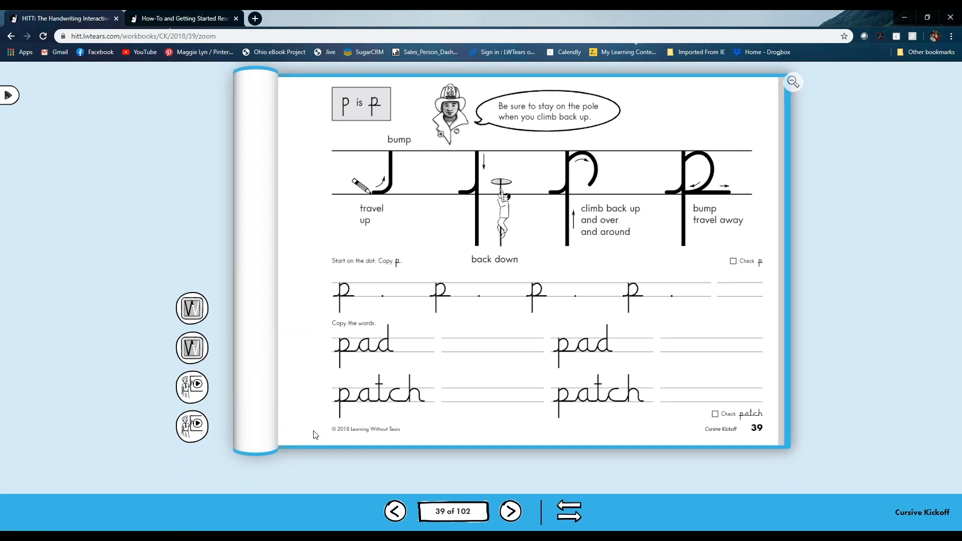
{"action": "mouse_move", "coordinate": [193, 386]}
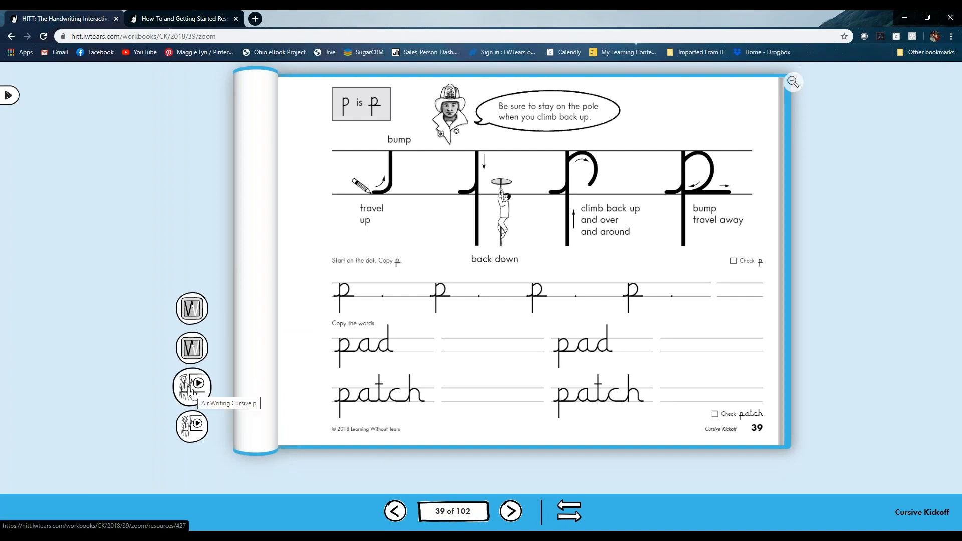
{"action": "mouse_move", "coordinate": [192, 427]}
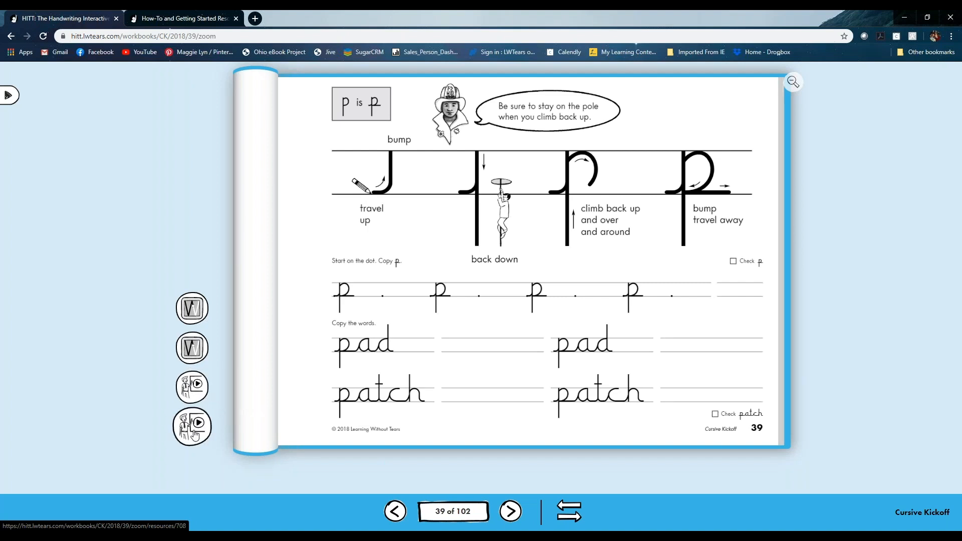
{"action": "mouse_move", "coordinate": [198, 402]}
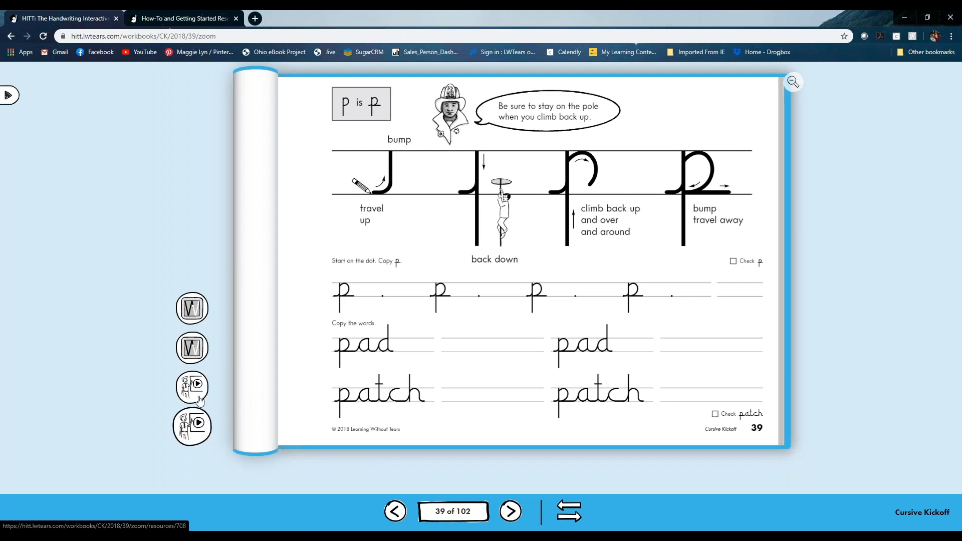
{"action": "mouse_move", "coordinate": [192, 388]}
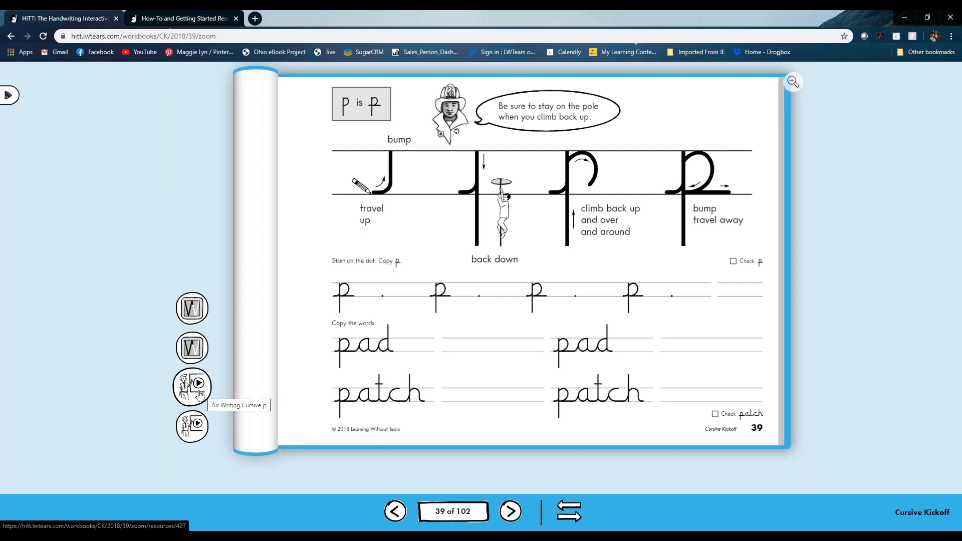
{"action": "left_click", "coordinate": [193, 387]}
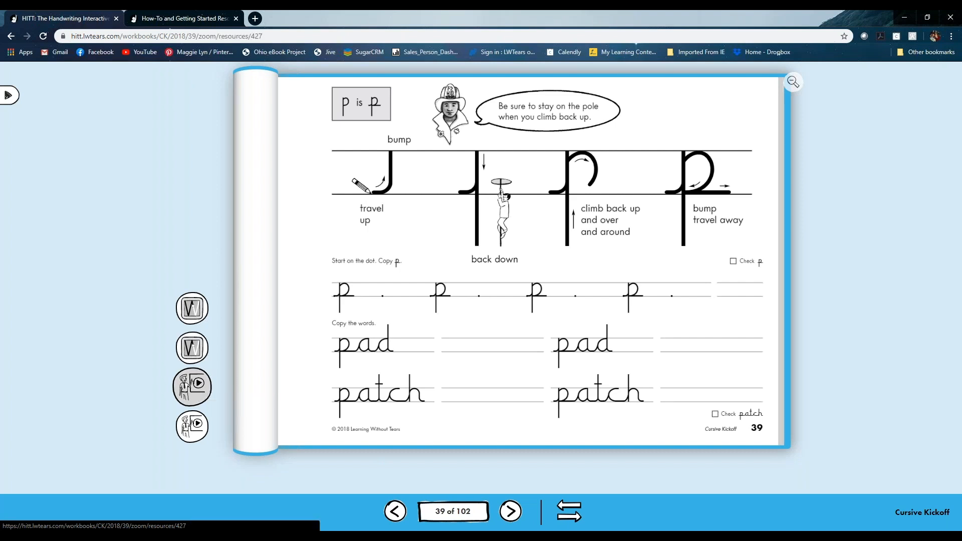
{"action": "left_click", "coordinate": [198, 384]}
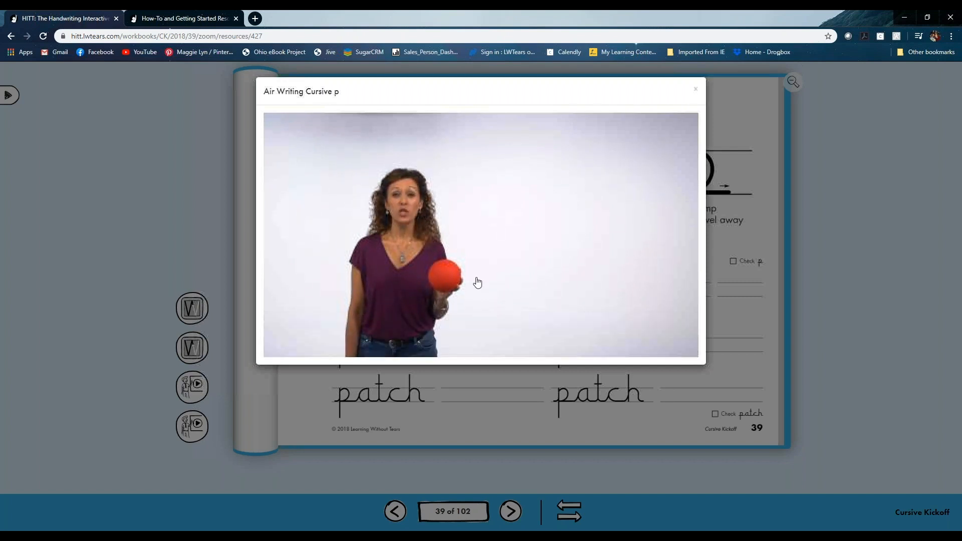
Step: Start playback of the Air Writing Cursive p video and let it run
{"action": "left_click", "coordinate": [478, 281]}
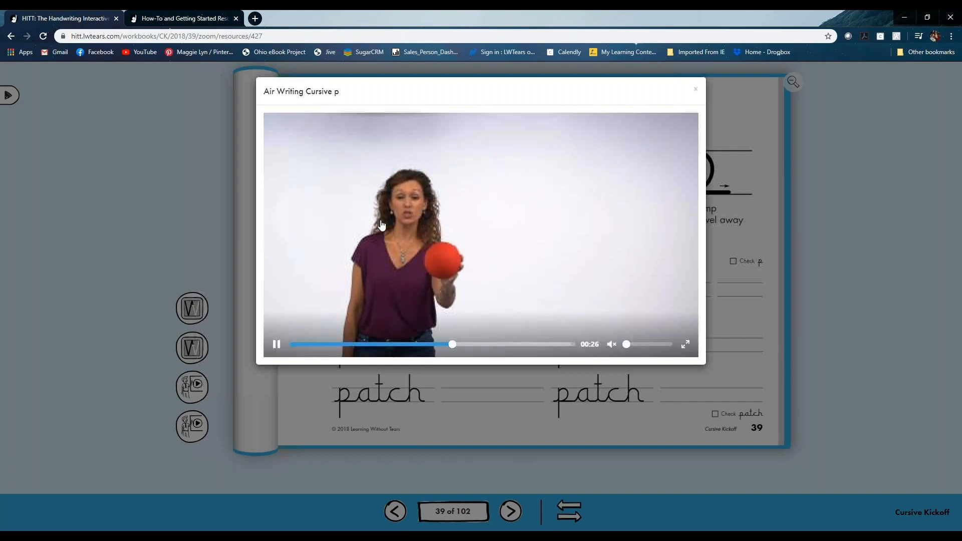
{"action": "mouse_move", "coordinate": [427, 305]}
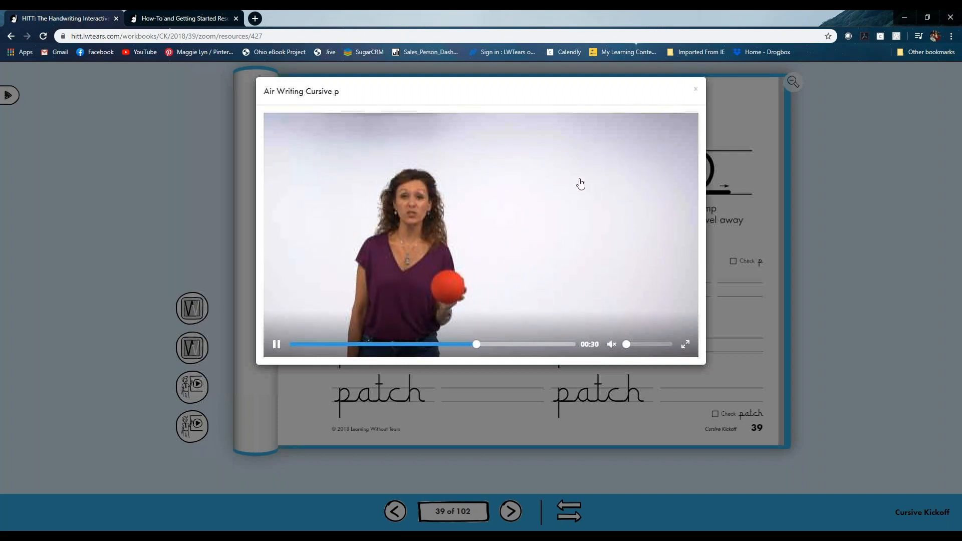
{"action": "mouse_move", "coordinate": [644, 122]}
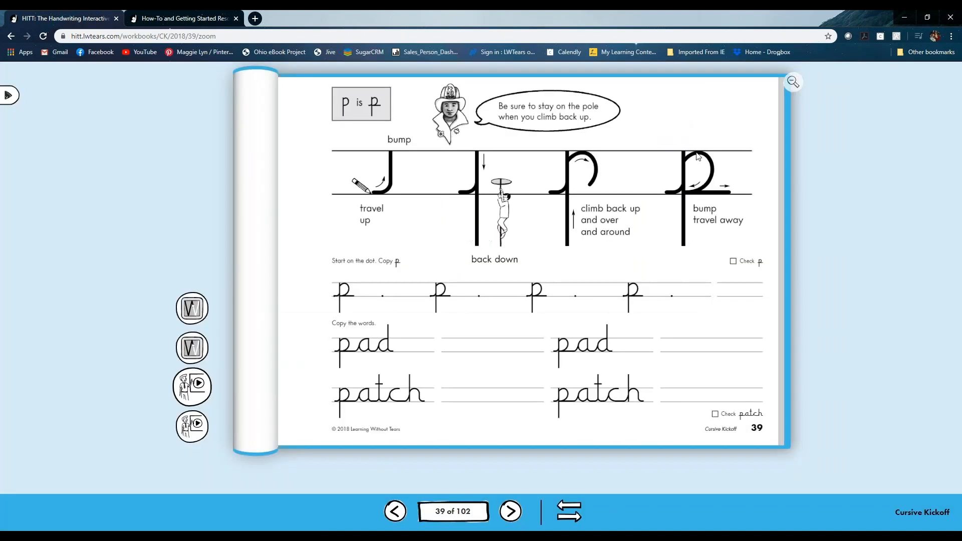
{"action": "mouse_move", "coordinate": [801, 224]}
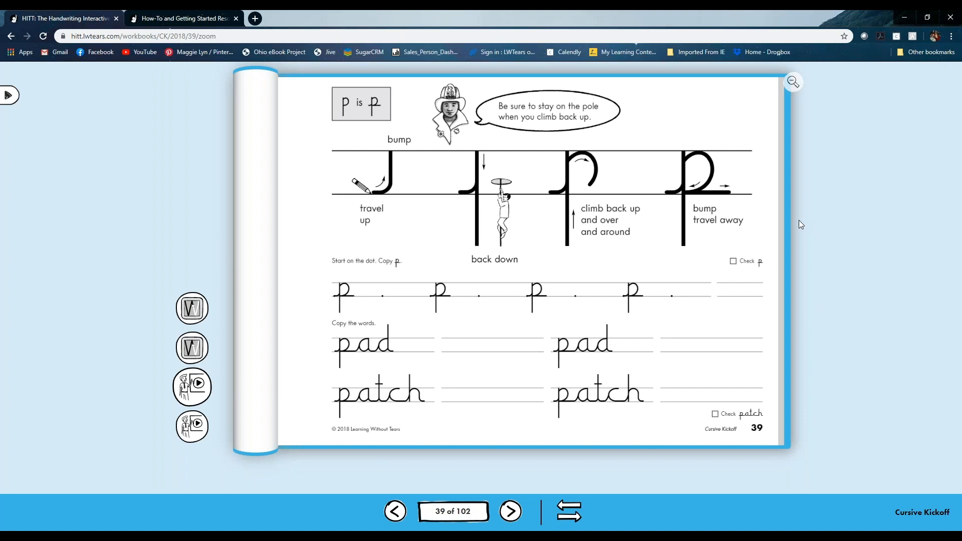
{"action": "mouse_move", "coordinate": [711, 271]}
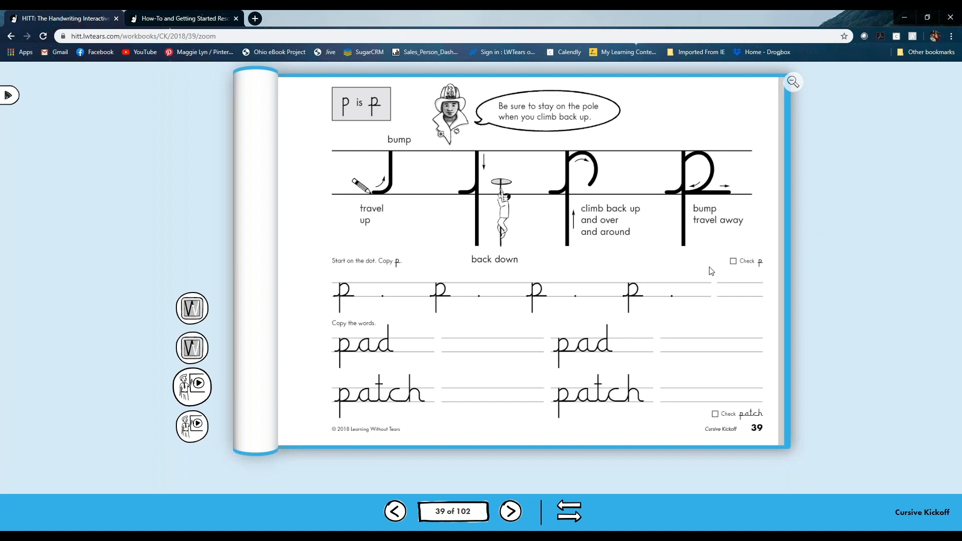
{"action": "mouse_move", "coordinate": [624, 269]}
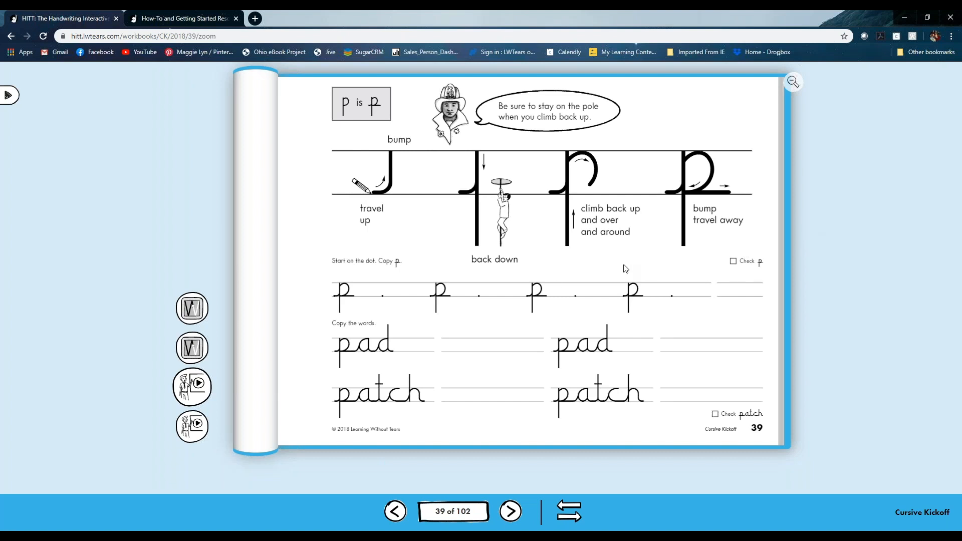
{"action": "mouse_move", "coordinate": [466, 296]}
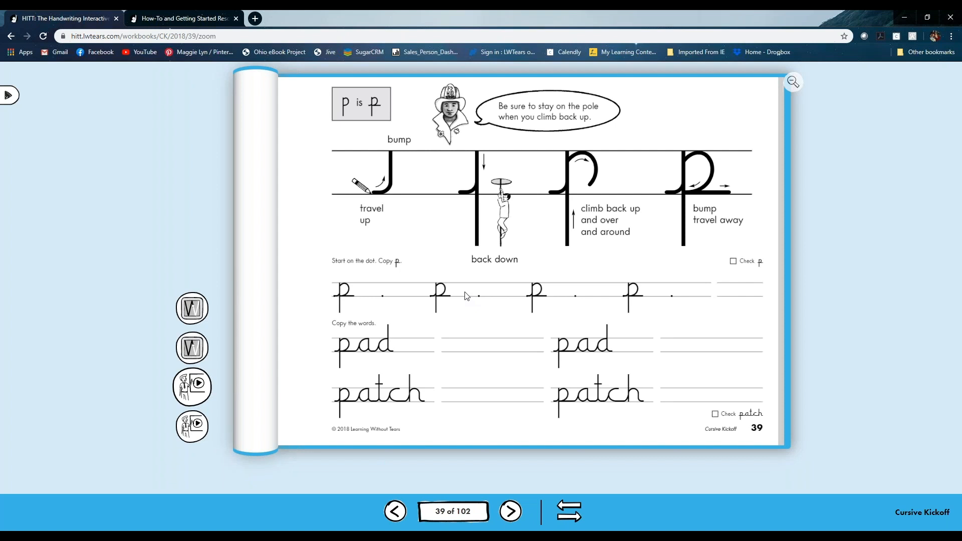
{"action": "mouse_move", "coordinate": [466, 296]}
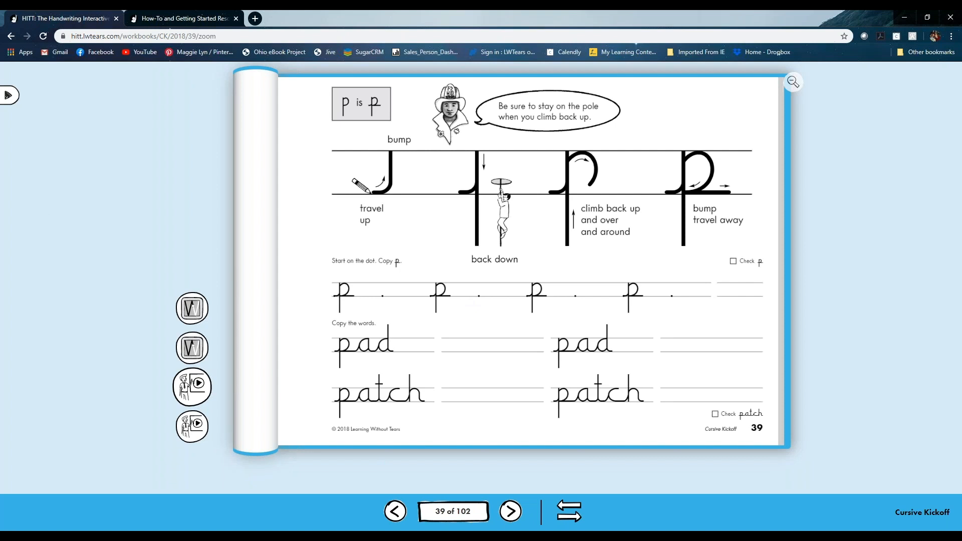
Step: Open the Cursive Kickoff Teacher's Guide from the side menu and bring up its Go to page keypad
{"action": "left_click", "coordinate": [8, 96]}
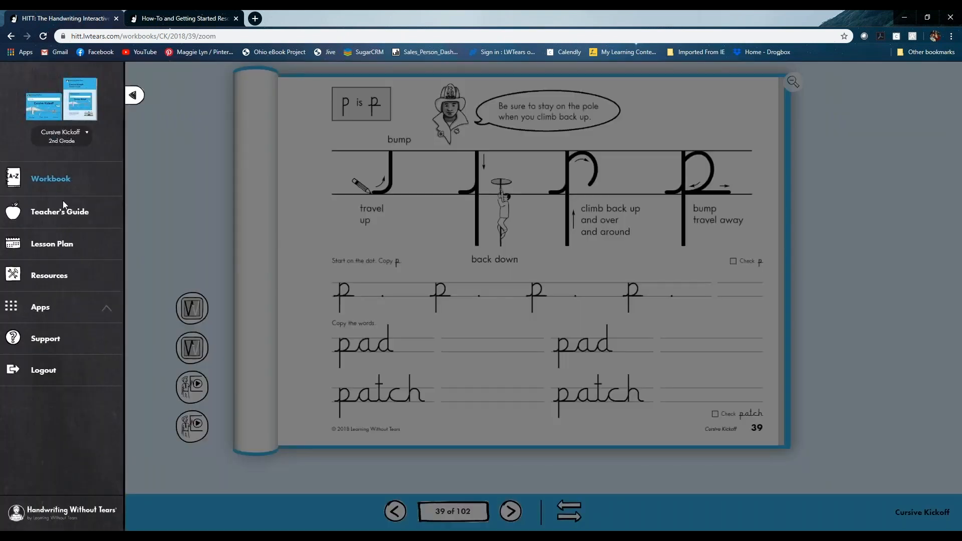
{"action": "mouse_move", "coordinate": [59, 211]}
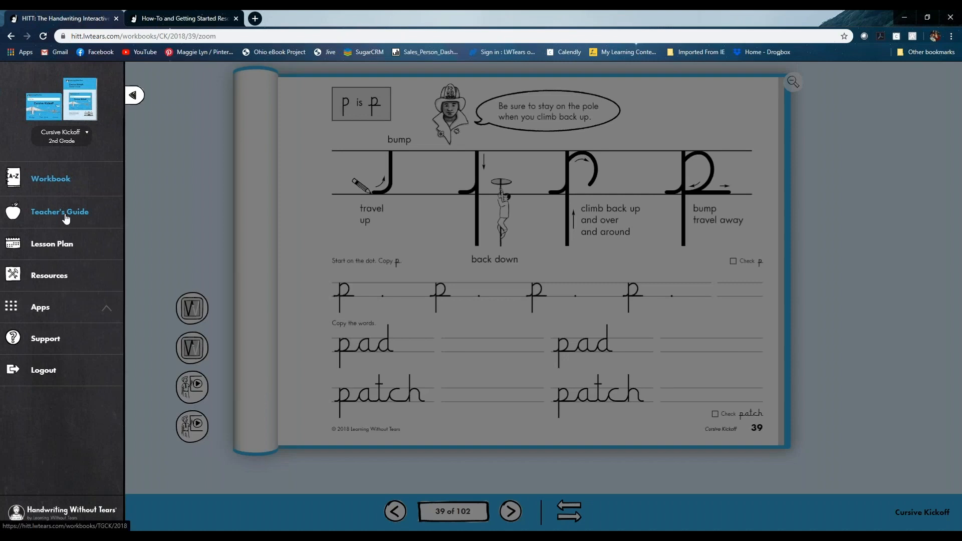
{"action": "left_click", "coordinate": [59, 211]}
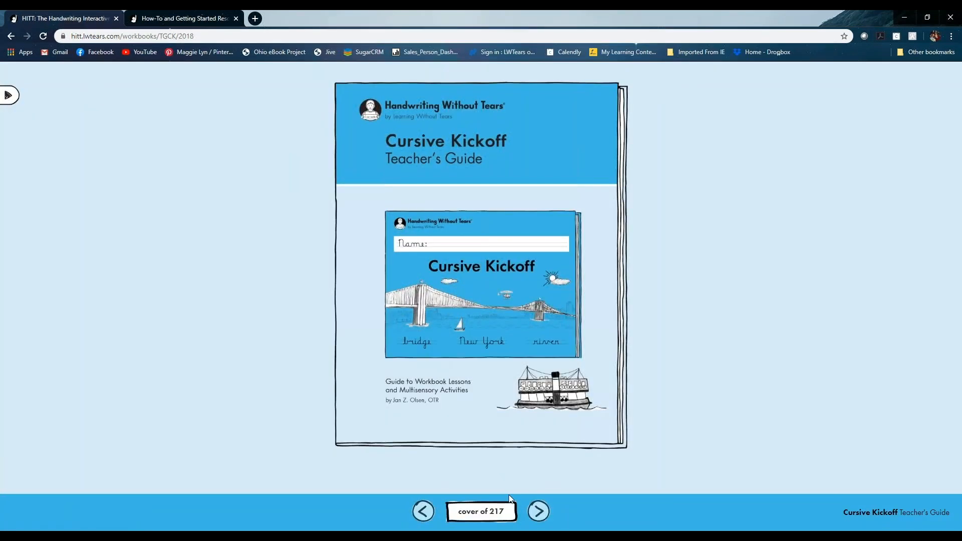
{"action": "left_click", "coordinate": [480, 511]}
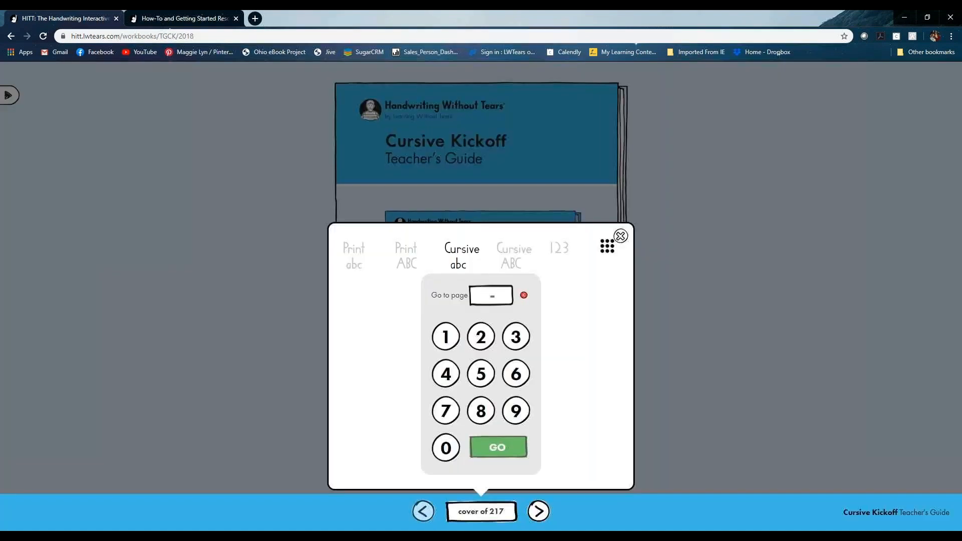
Step: Go to page 89 of 217, the Words + lowercase p lesson plan
{"action": "left_click", "coordinate": [498, 447]}
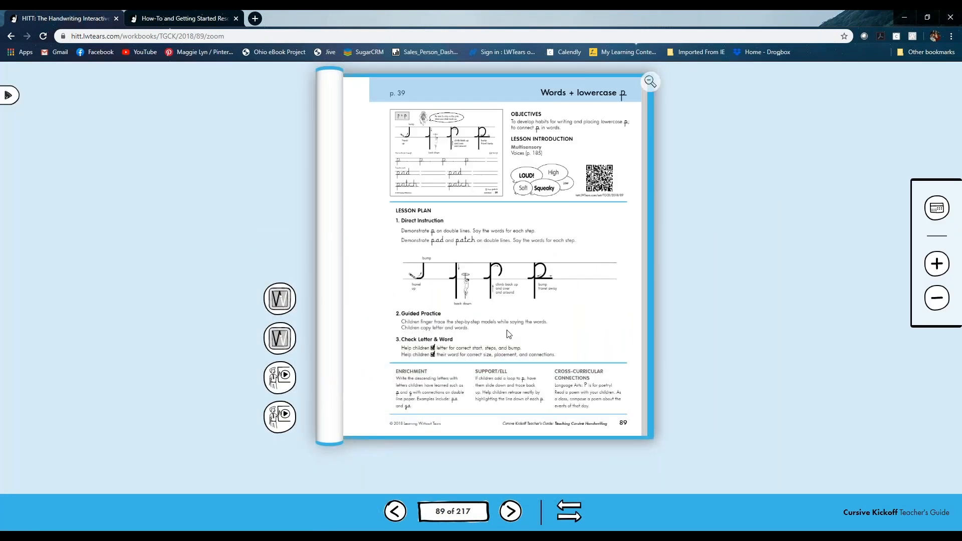
{"action": "mouse_move", "coordinate": [530, 316]}
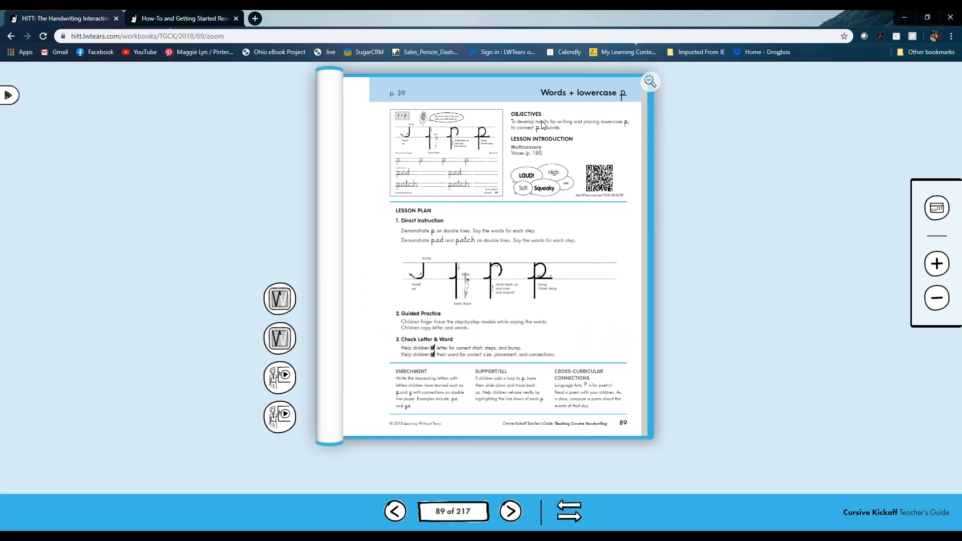
{"action": "mouse_move", "coordinate": [447, 269]}
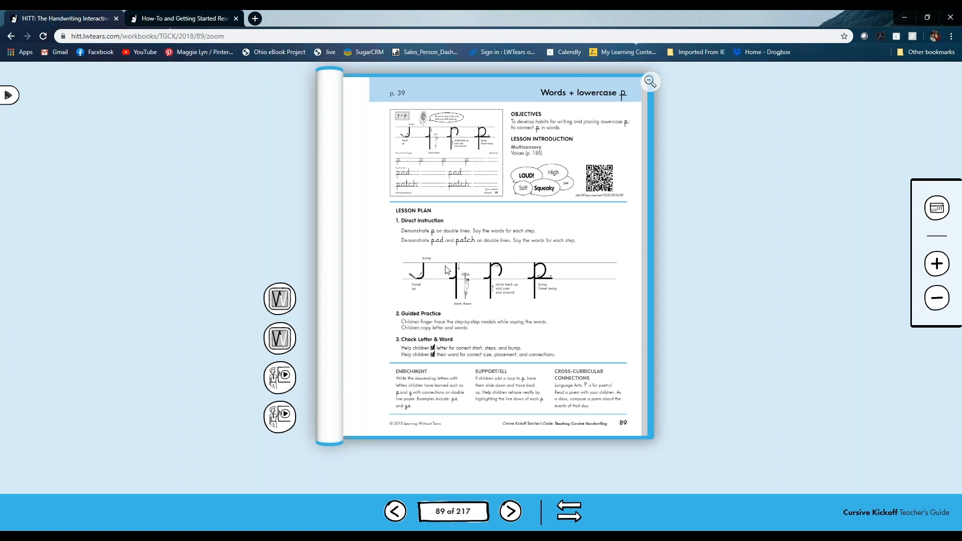
{"action": "mouse_move", "coordinate": [497, 239]}
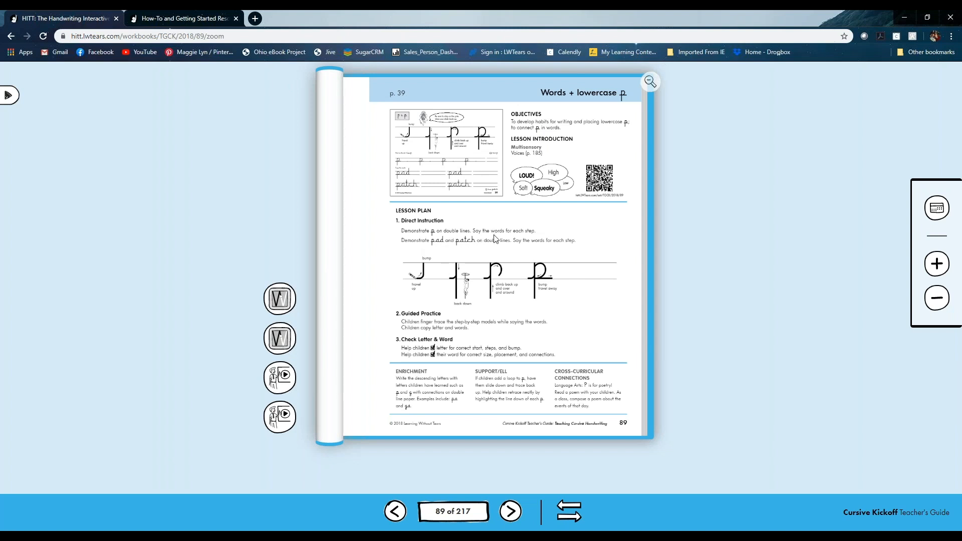
{"action": "mouse_move", "coordinate": [541, 240]}
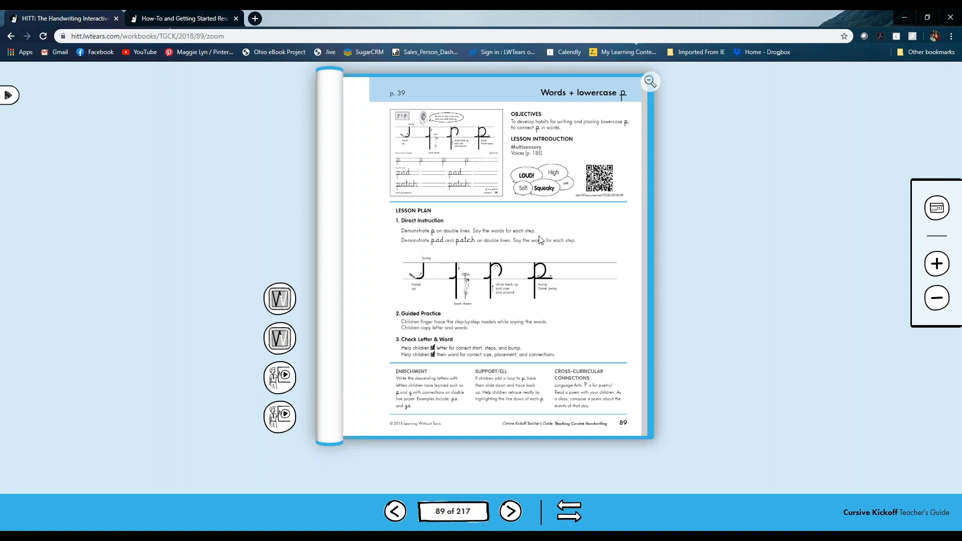
{"action": "mouse_move", "coordinate": [534, 249]}
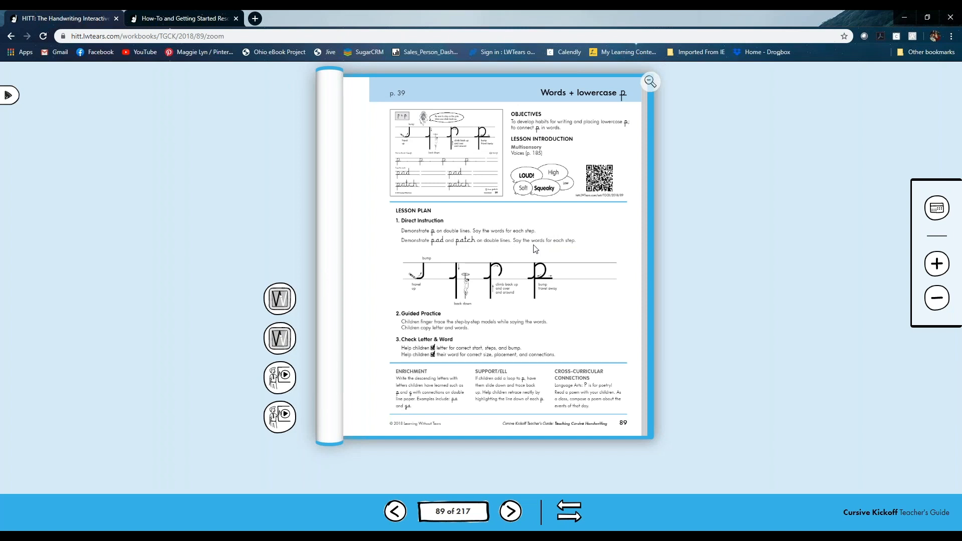
{"action": "mouse_move", "coordinate": [577, 250]}
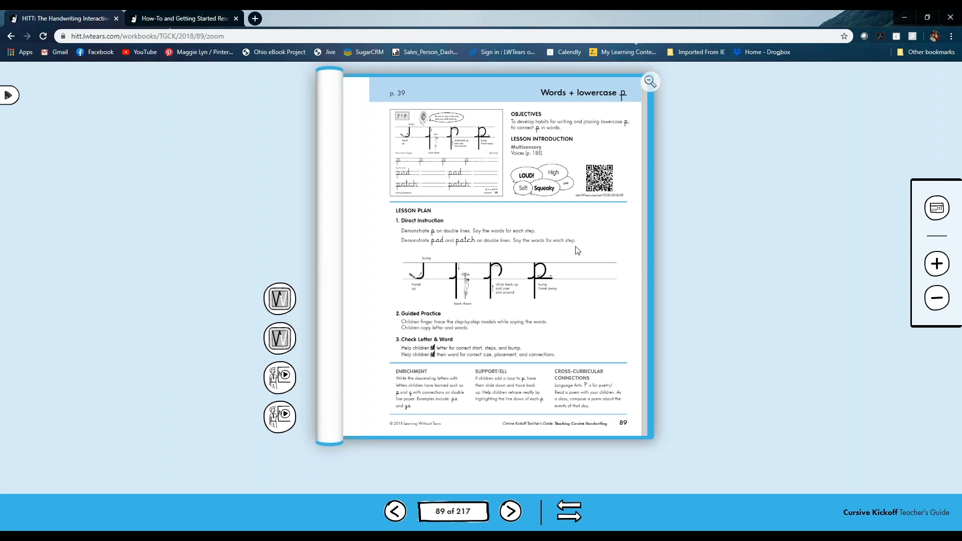
{"action": "mouse_move", "coordinate": [480, 275]}
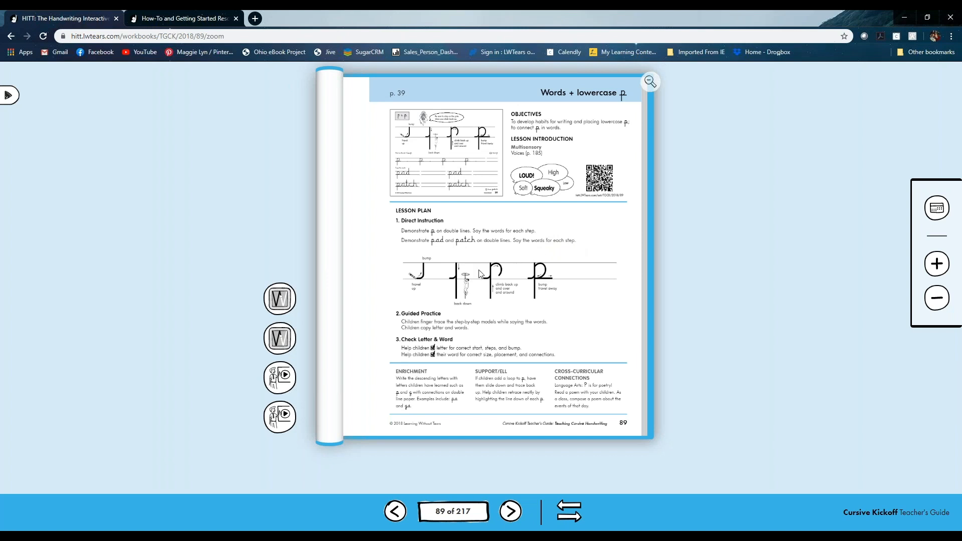
{"action": "mouse_move", "coordinate": [460, 280]}
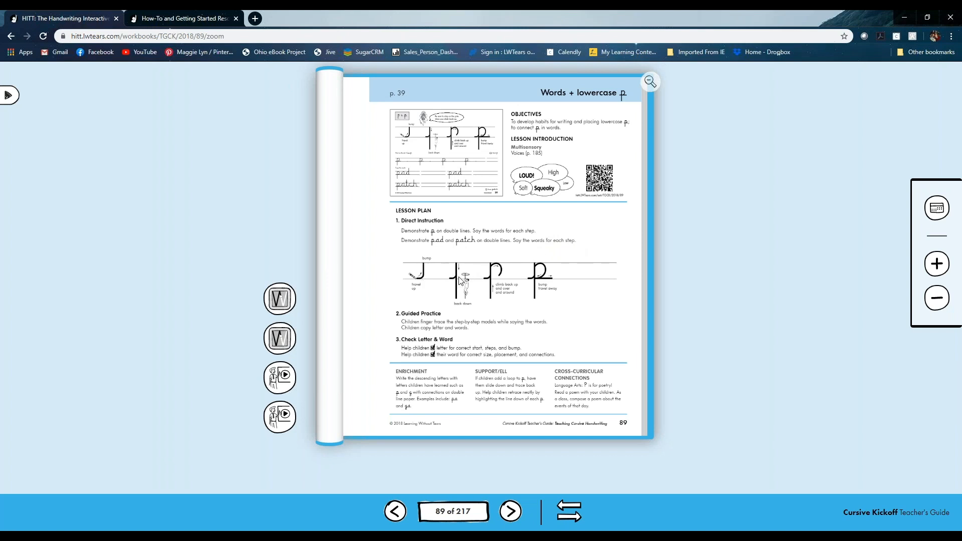
{"action": "mouse_move", "coordinate": [552, 278]}
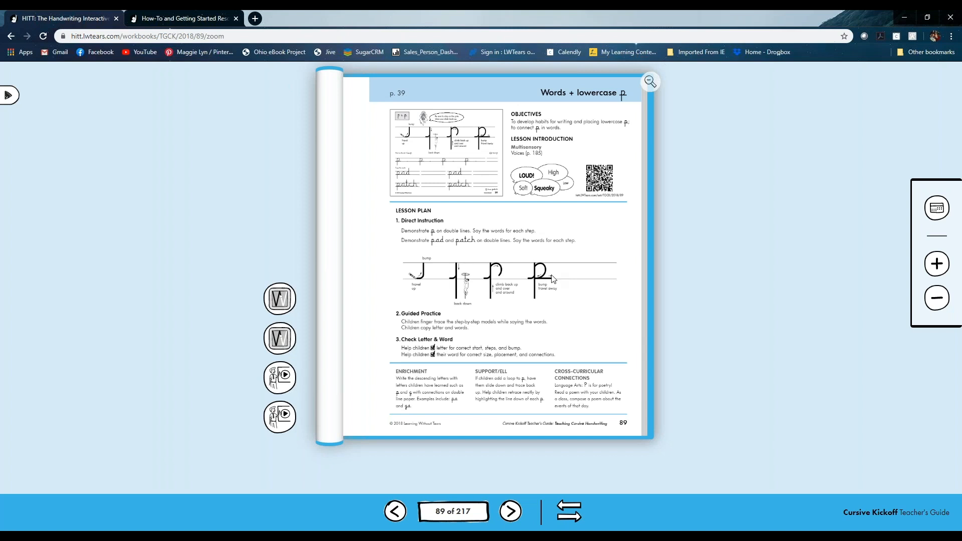
{"action": "mouse_move", "coordinate": [368, 245]}
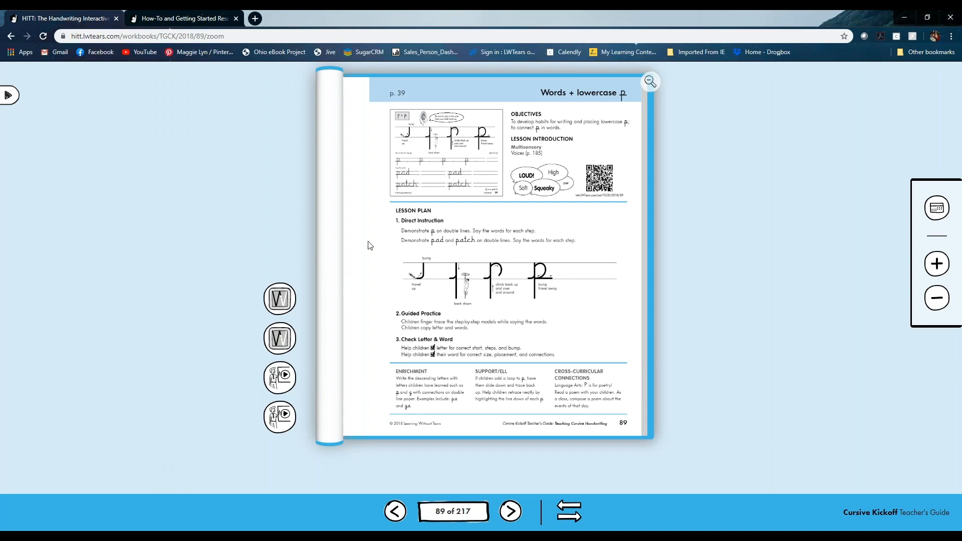
{"action": "mouse_move", "coordinate": [281, 417]}
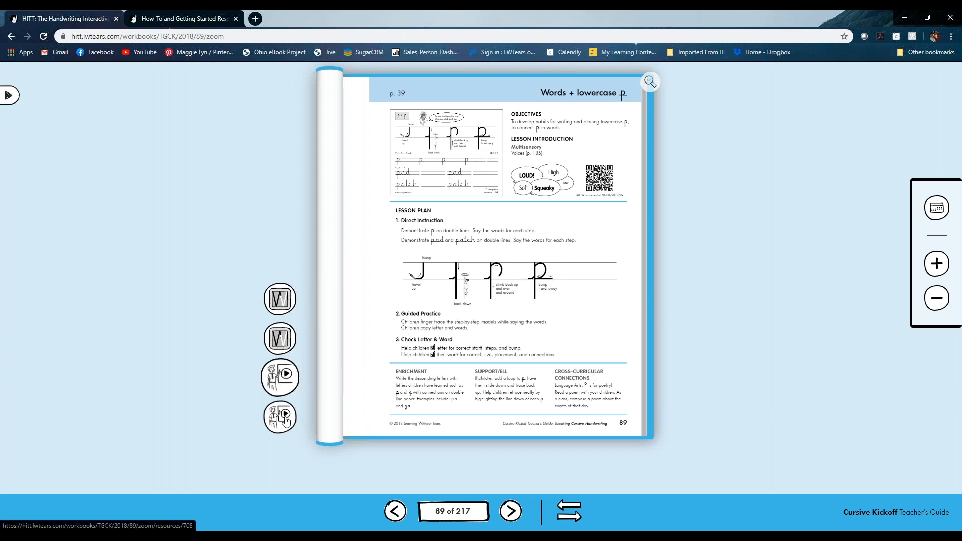
{"action": "mouse_move", "coordinate": [69, 177]}
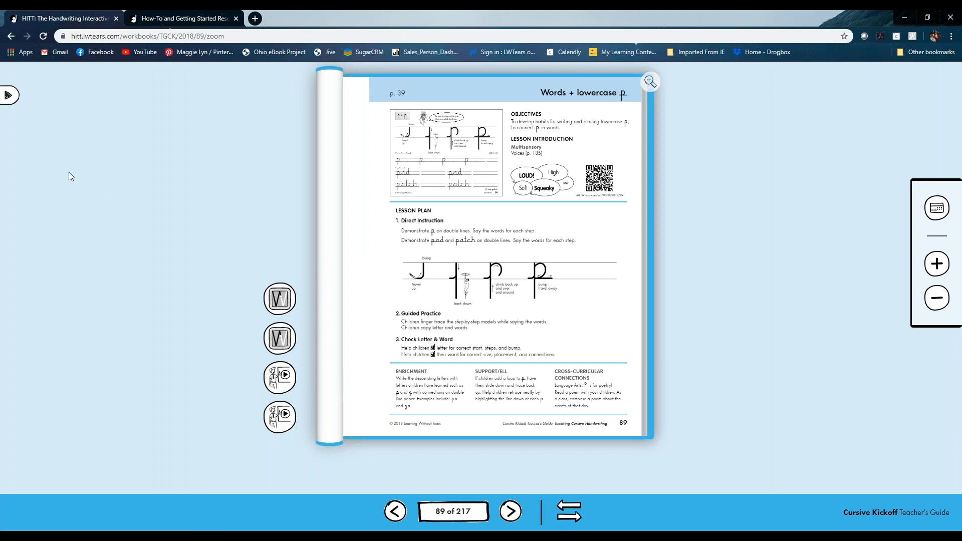
Step: Navigate from the side menu to the Resources page and expand the Resource Type filter
{"action": "left_click", "coordinate": [10, 95]}
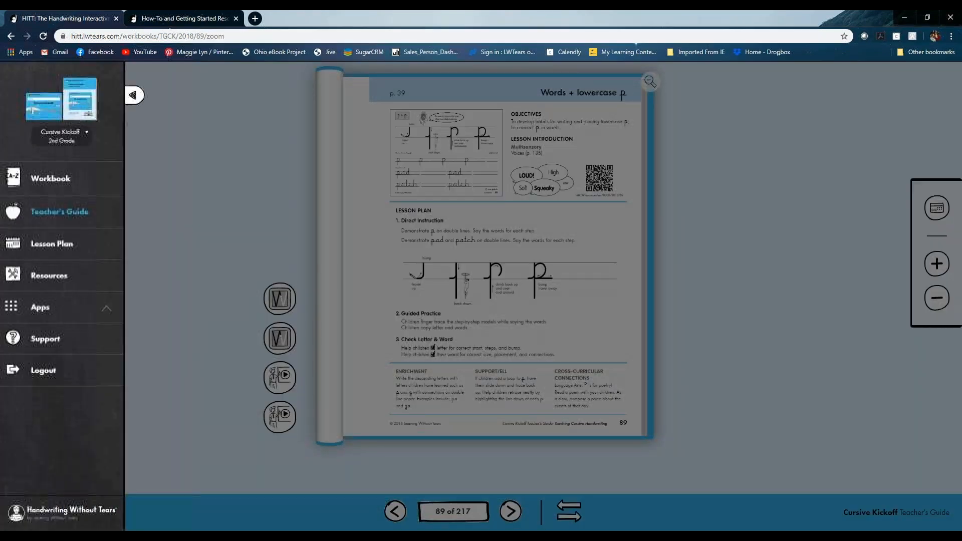
{"action": "mouse_move", "coordinate": [49, 274]}
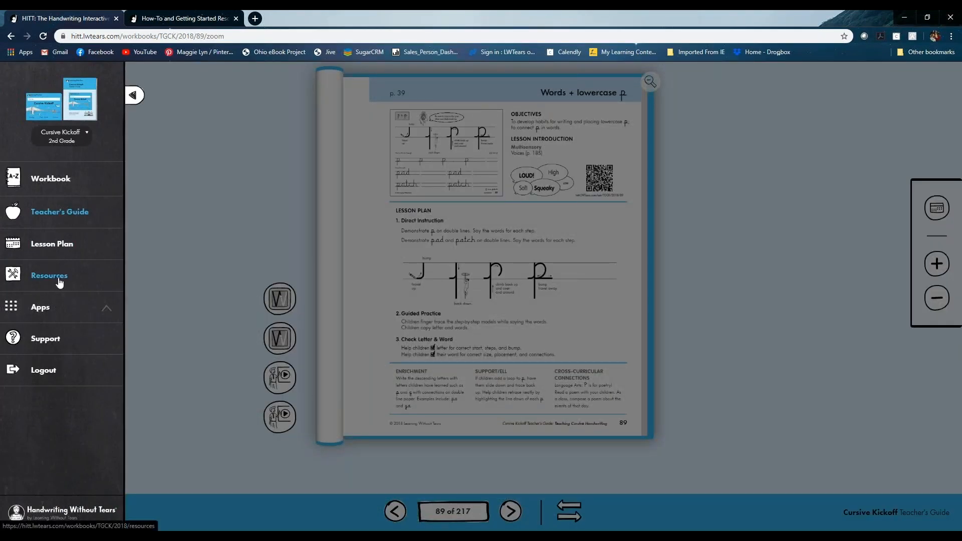
{"action": "left_click", "coordinate": [49, 274]}
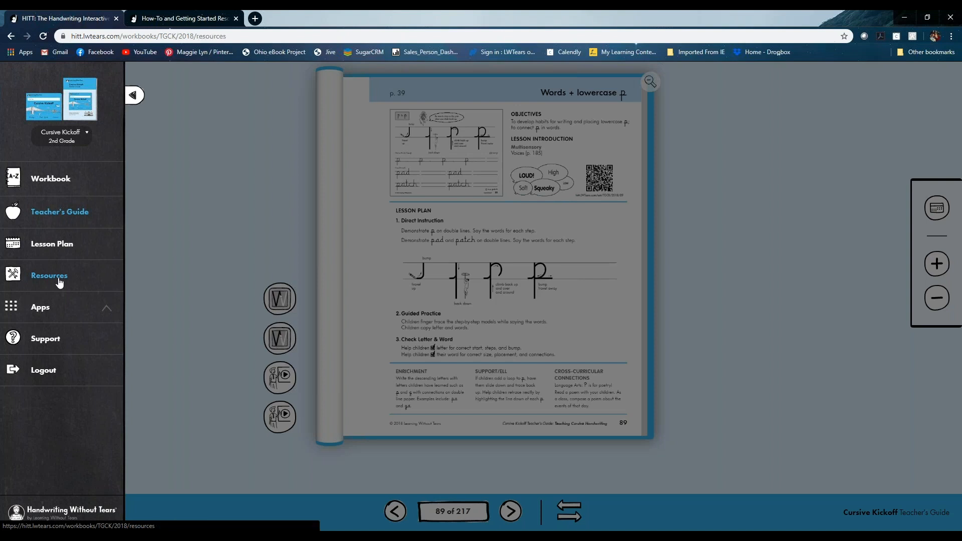
{"action": "left_click", "coordinate": [49, 275]}
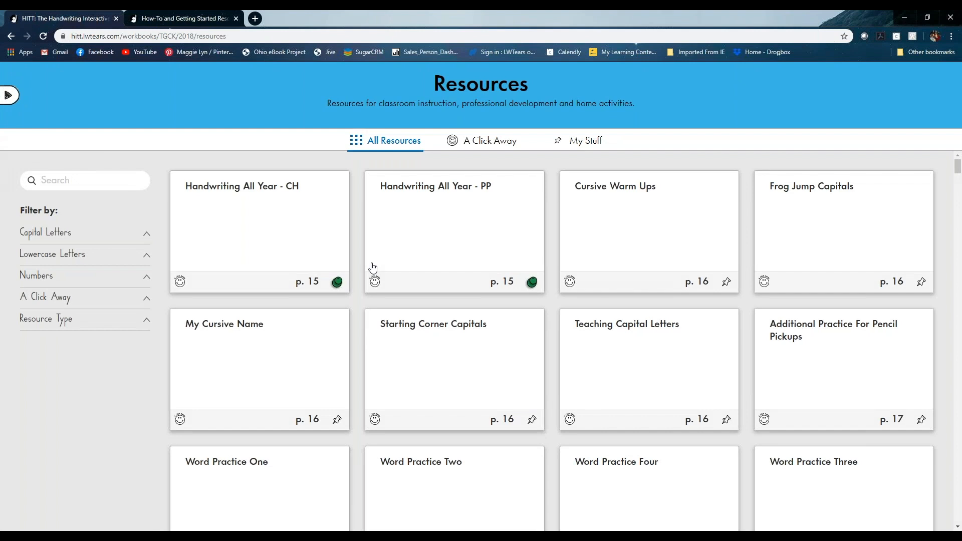
{"action": "mouse_move", "coordinate": [152, 325]}
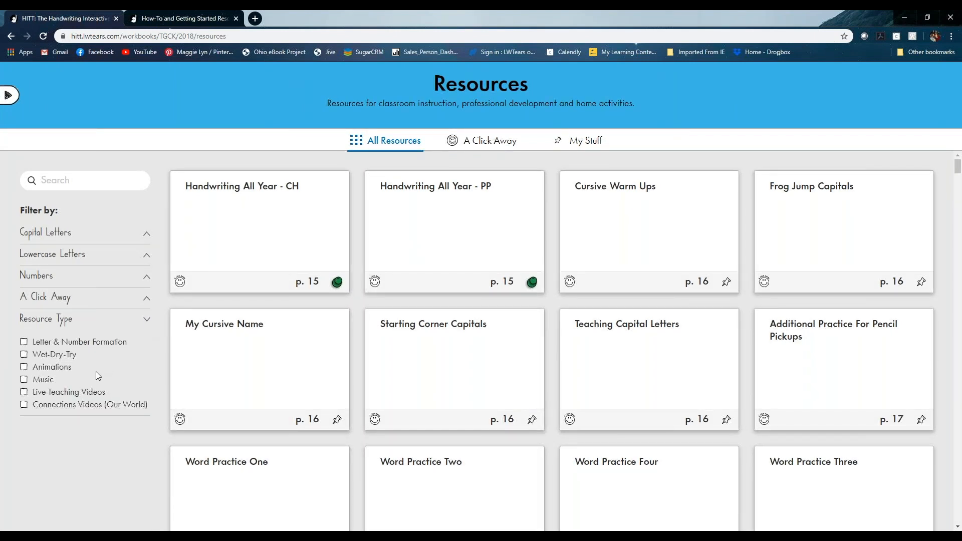
Step: Filter to Live Teaching Videos and scroll the resources grid down to the final Learn and Check card
{"action": "left_click", "coordinate": [23, 392]}
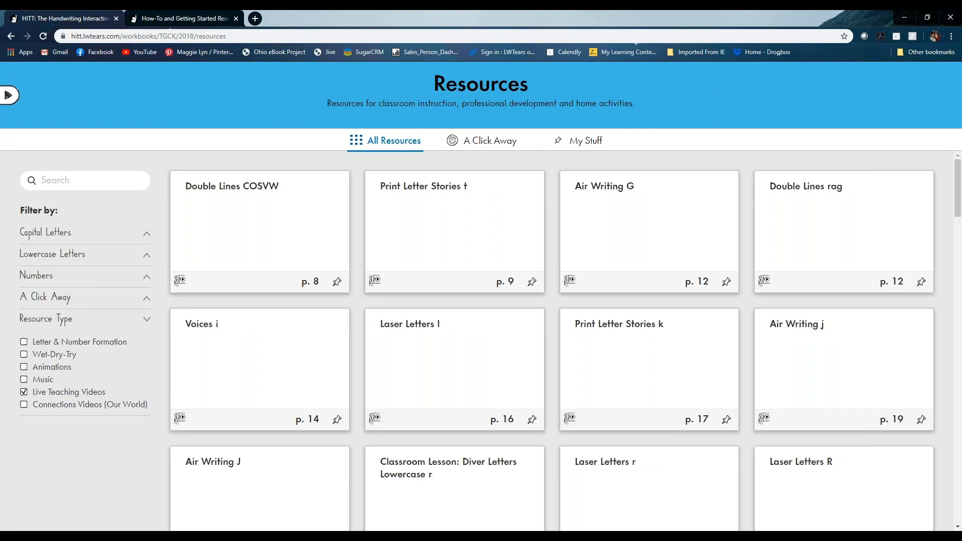
{"action": "mouse_move", "coordinate": [436, 359]}
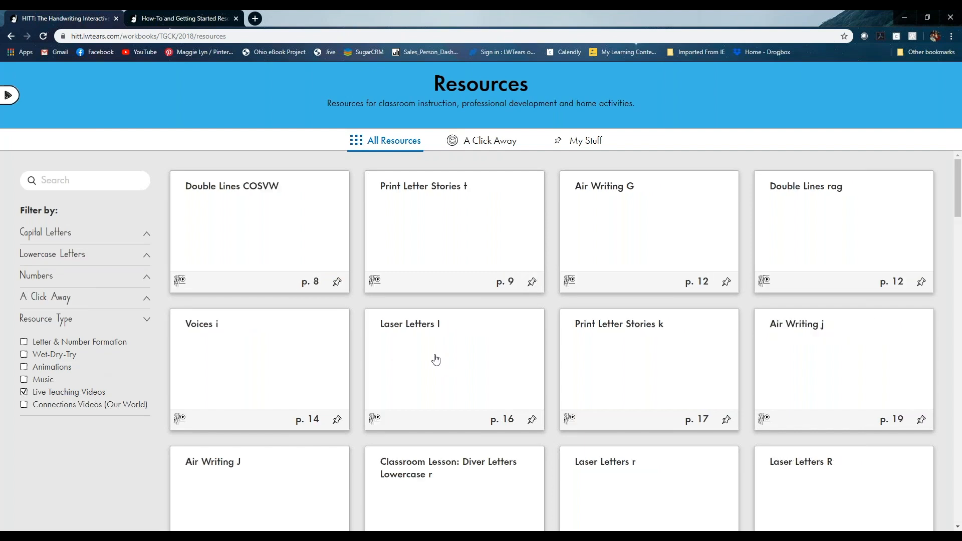
{"action": "scroll", "scroll_direction": "down", "scroll_amount": 3}
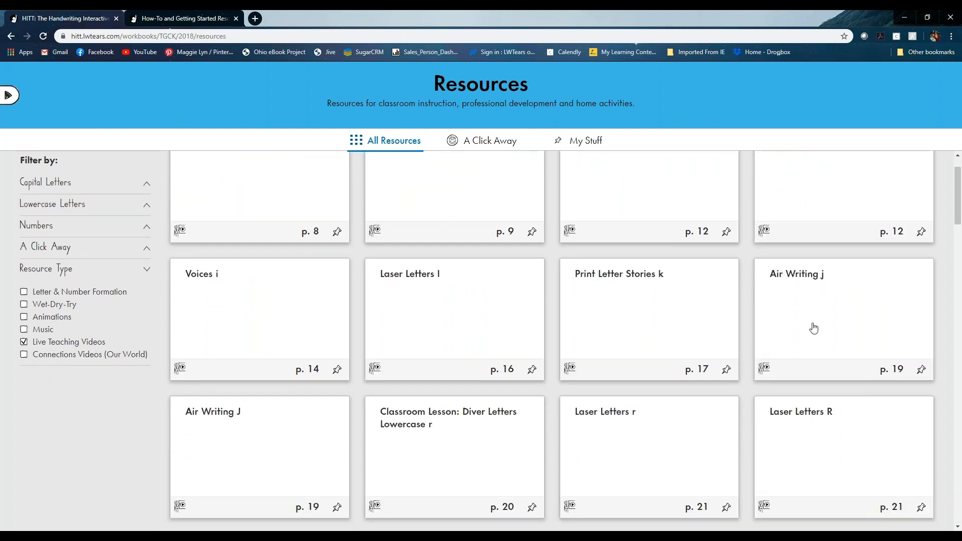
{"action": "scroll", "scroll_direction": "down", "scroll_amount": 3}
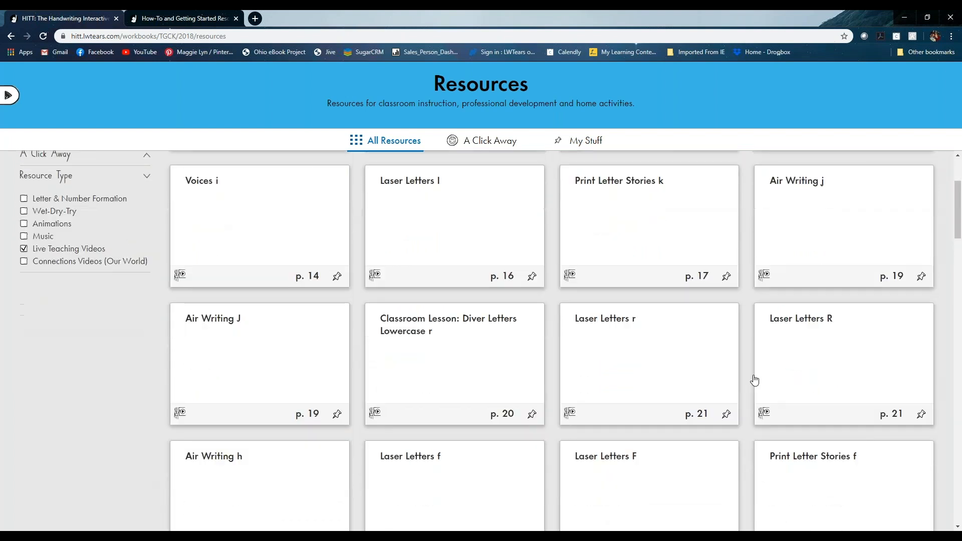
{"action": "scroll", "scroll_direction": "down", "scroll_amount": 3}
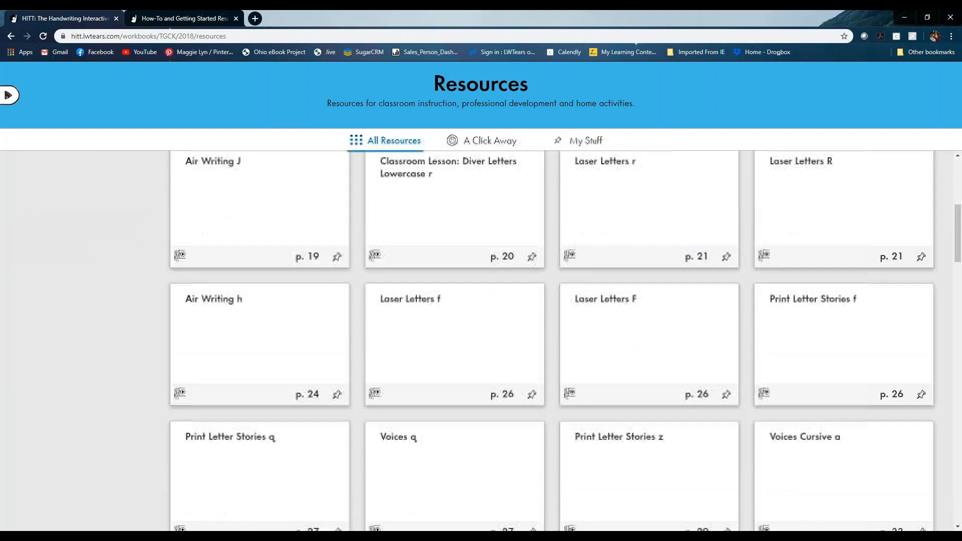
{"action": "scroll", "scroll_direction": "down", "scroll_amount": 3}
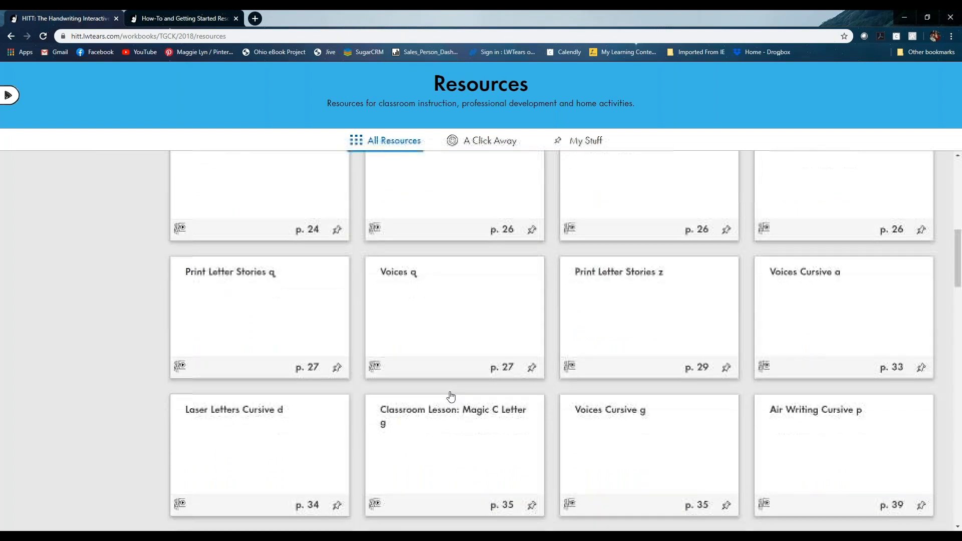
{"action": "scroll", "scroll_direction": "down", "scroll_amount": 3}
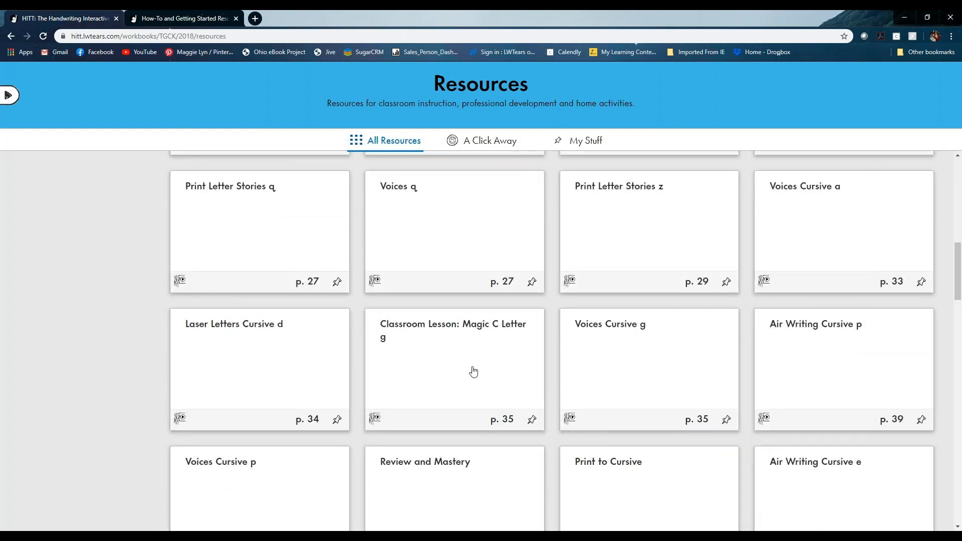
{"action": "scroll", "scroll_direction": "down", "scroll_amount": 3}
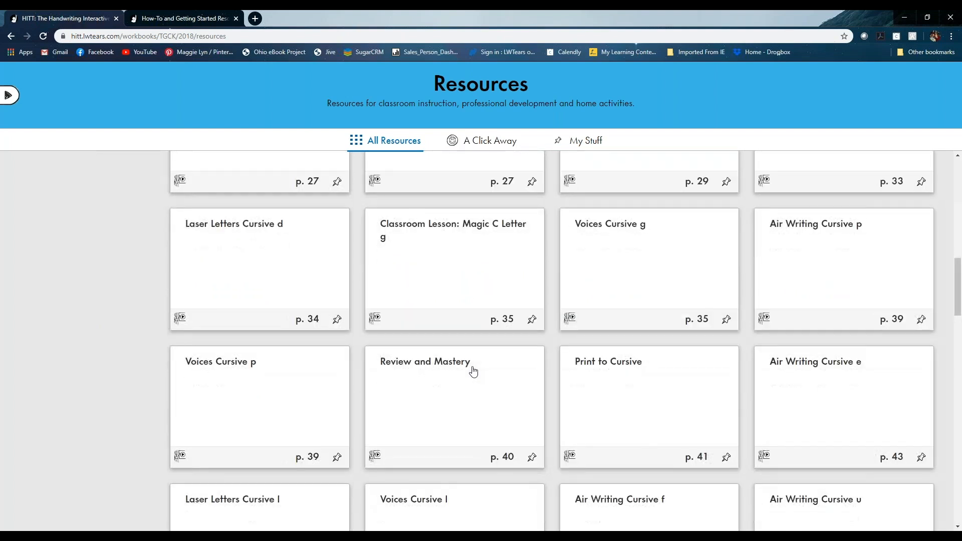
{"action": "scroll", "scroll_direction": "down", "scroll_amount": 3}
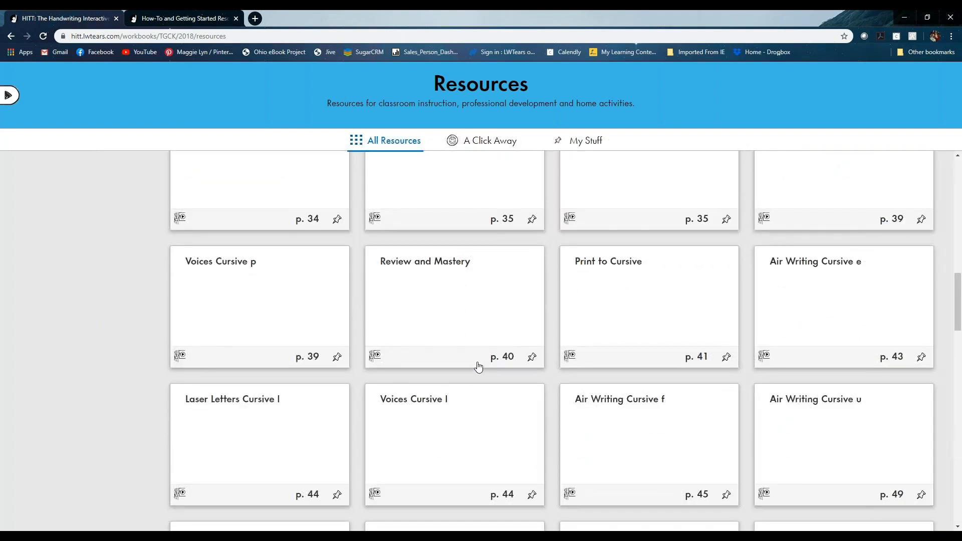
{"action": "scroll", "scroll_direction": "down", "scroll_amount": 3}
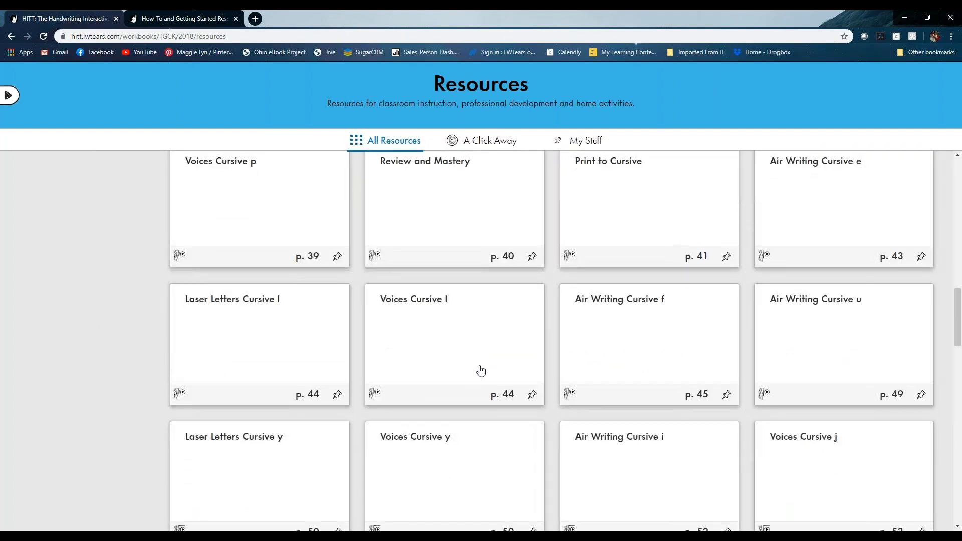
{"action": "scroll", "scroll_direction": "down", "scroll_amount": 3}
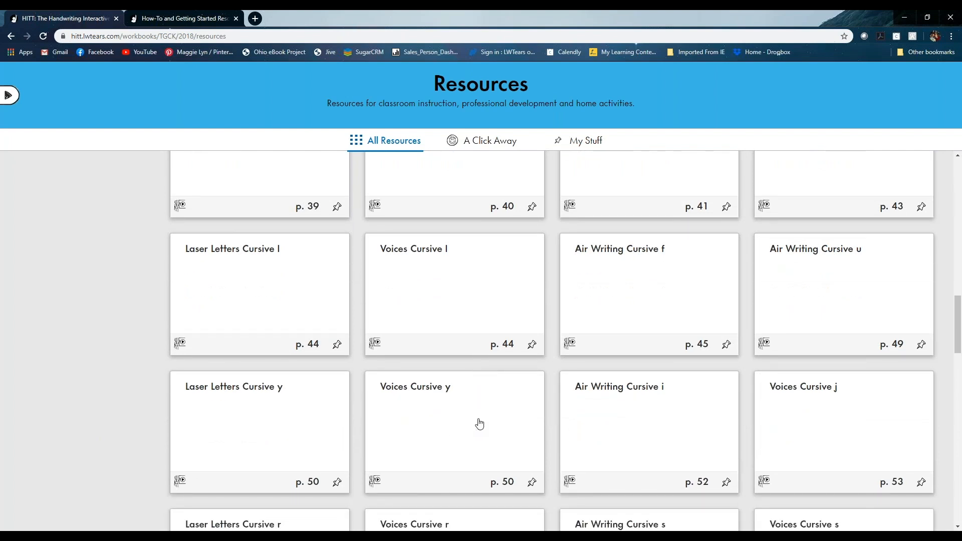
{"action": "mouse_move", "coordinate": [507, 428]}
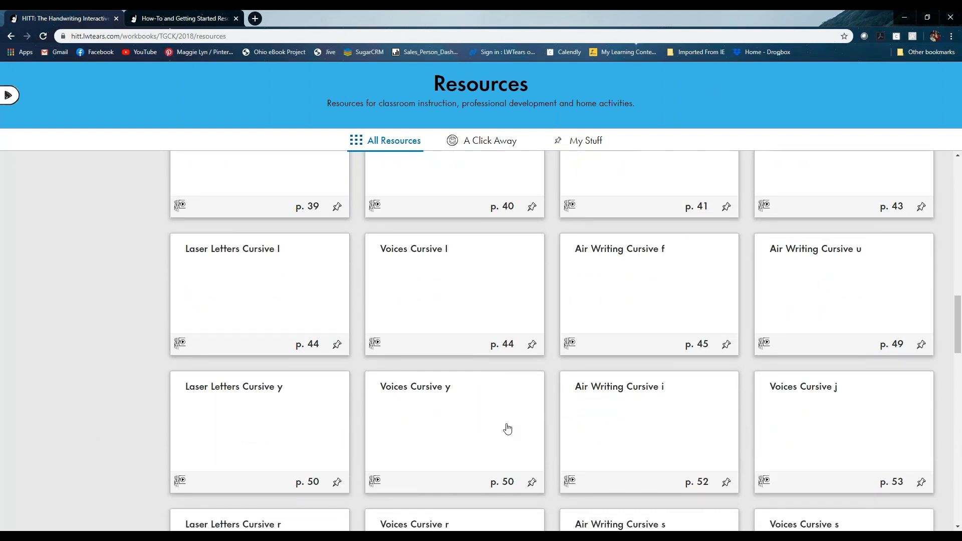
{"action": "mouse_move", "coordinate": [682, 447]}
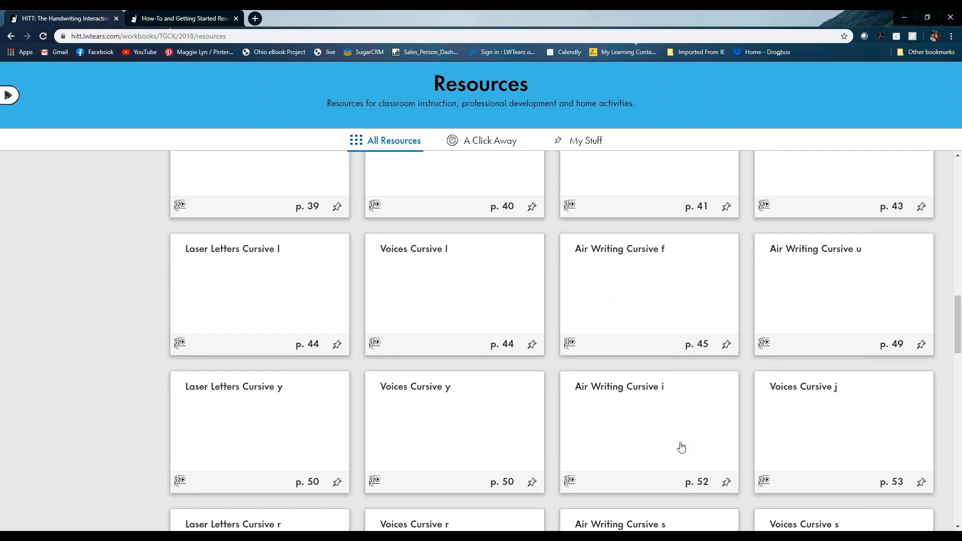
{"action": "mouse_move", "coordinate": [681, 444]}
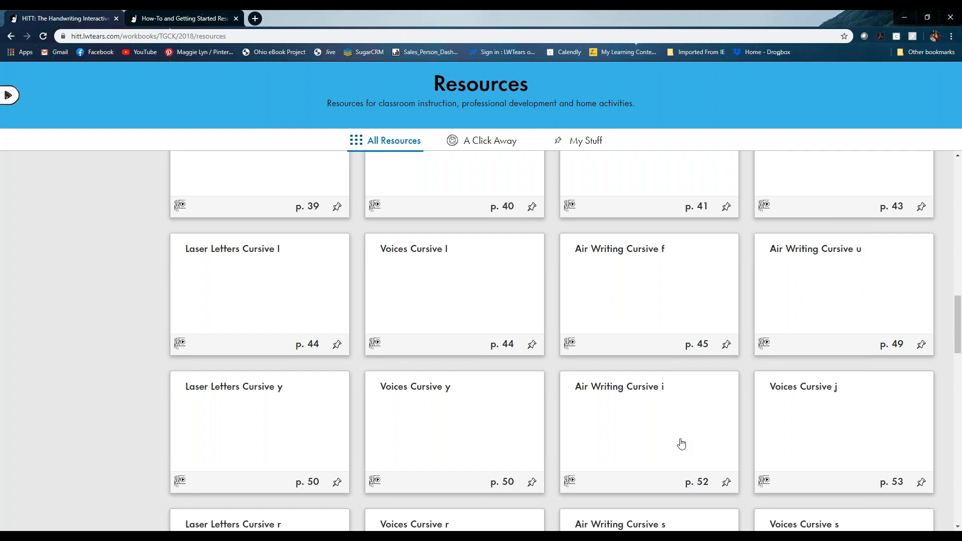
{"action": "mouse_move", "coordinate": [688, 434]}
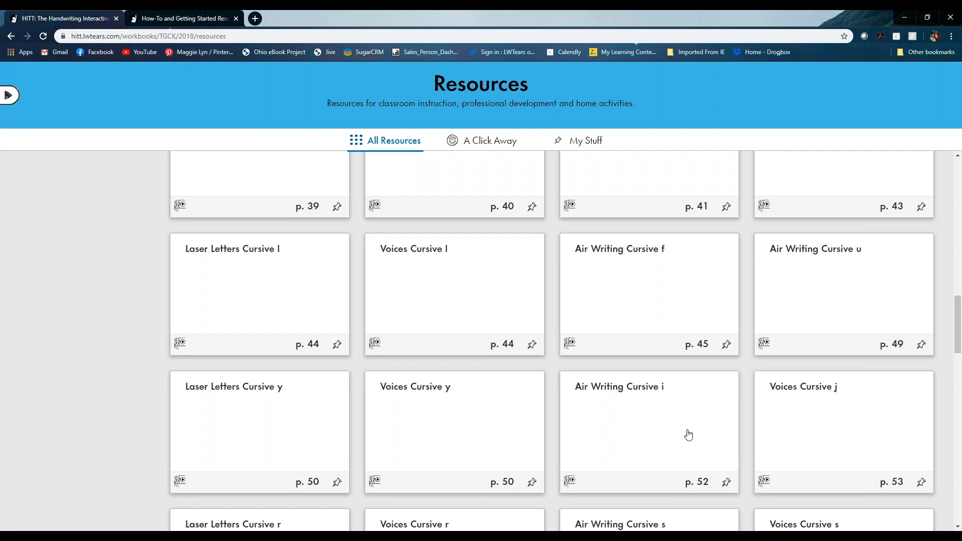
{"action": "mouse_move", "coordinate": [693, 433]}
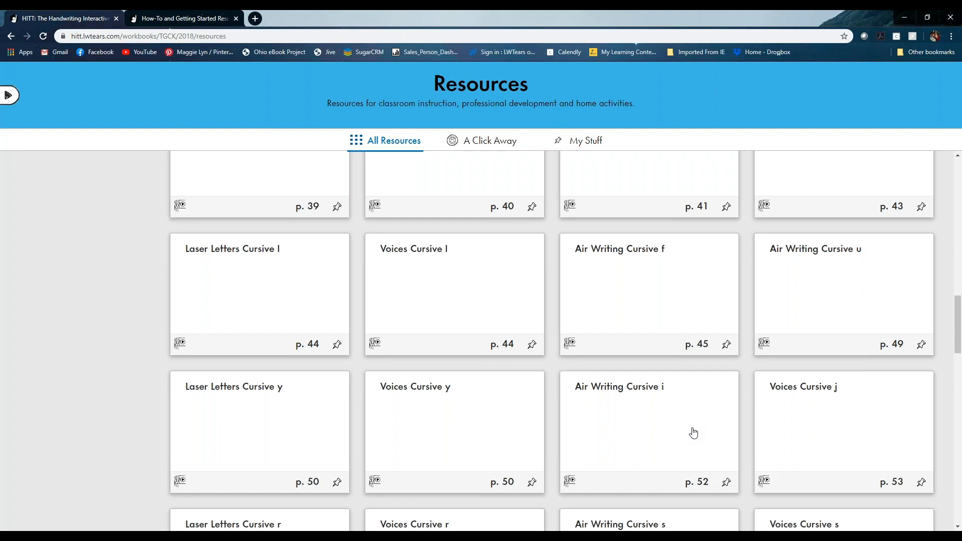
{"action": "mouse_move", "coordinate": [693, 428]}
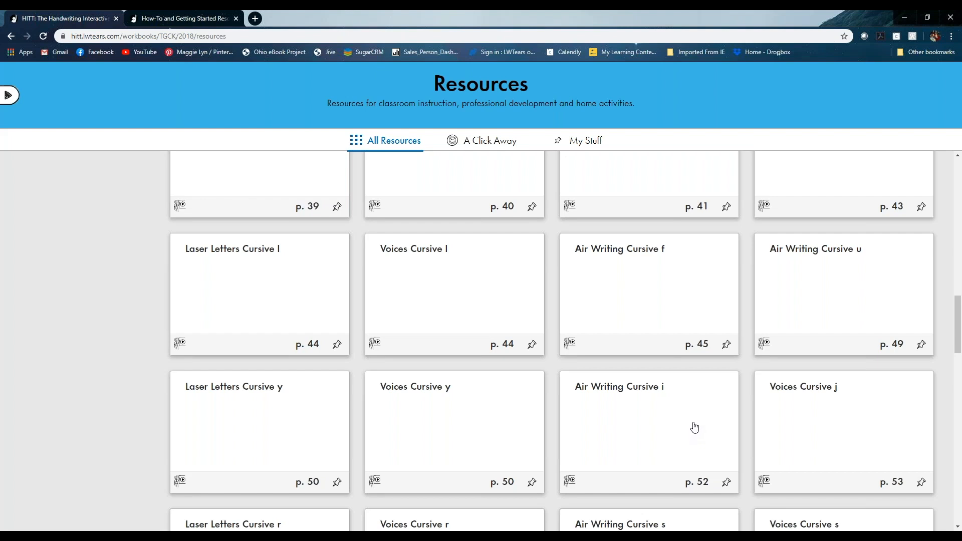
{"action": "scroll", "scroll_direction": "down", "scroll_amount": 3}
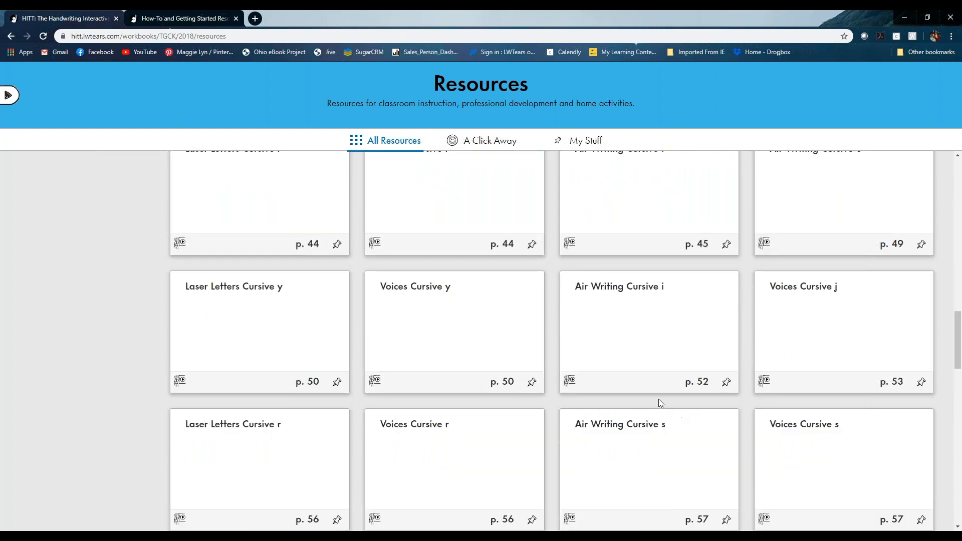
{"action": "scroll", "scroll_direction": "down", "scroll_amount": 3}
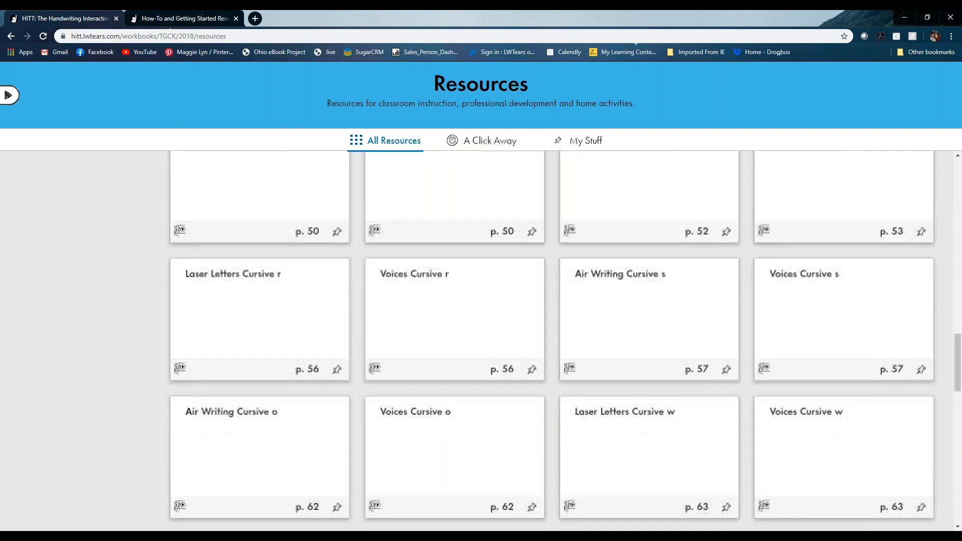
{"action": "scroll", "scroll_direction": "down", "scroll_amount": 3}
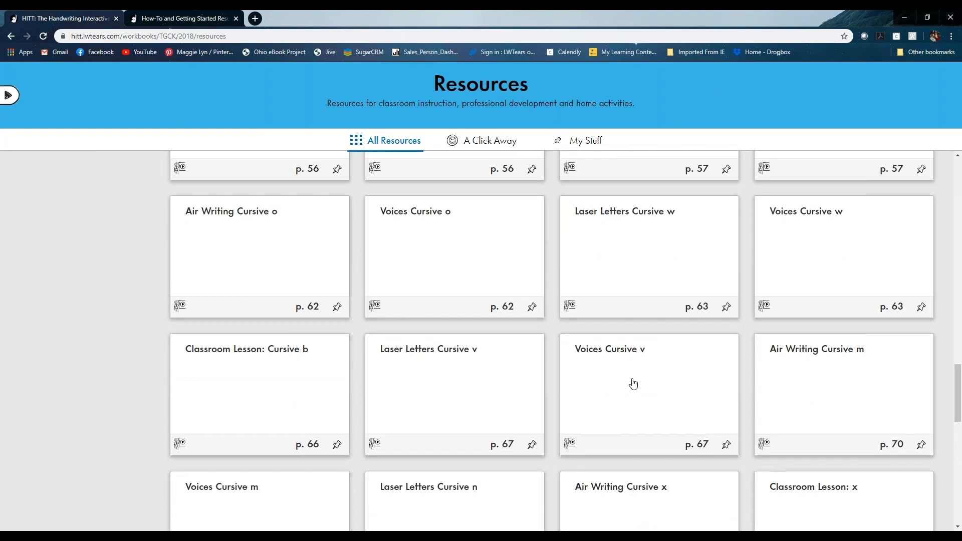
{"action": "scroll", "scroll_direction": "down", "scroll_amount": 3}
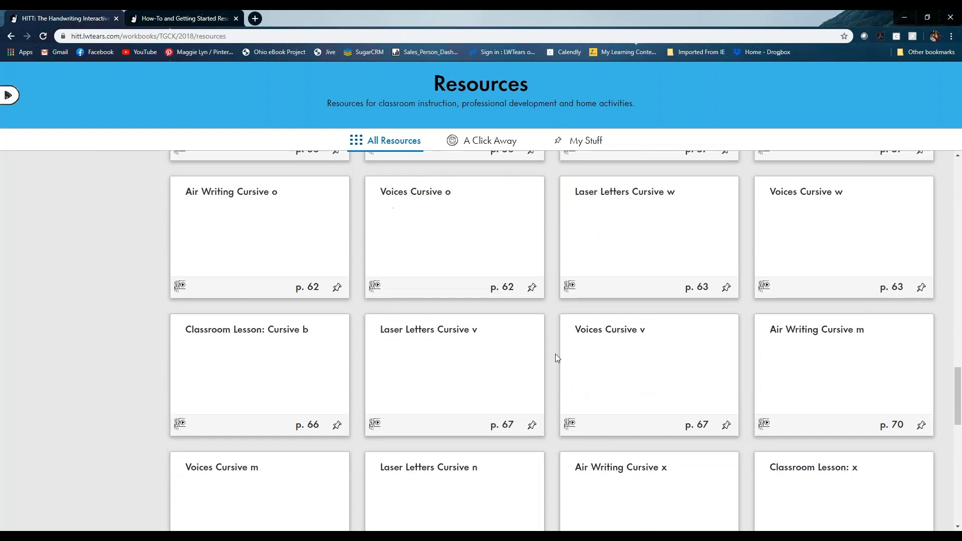
{"action": "scroll", "scroll_direction": "down", "scroll_amount": 3}
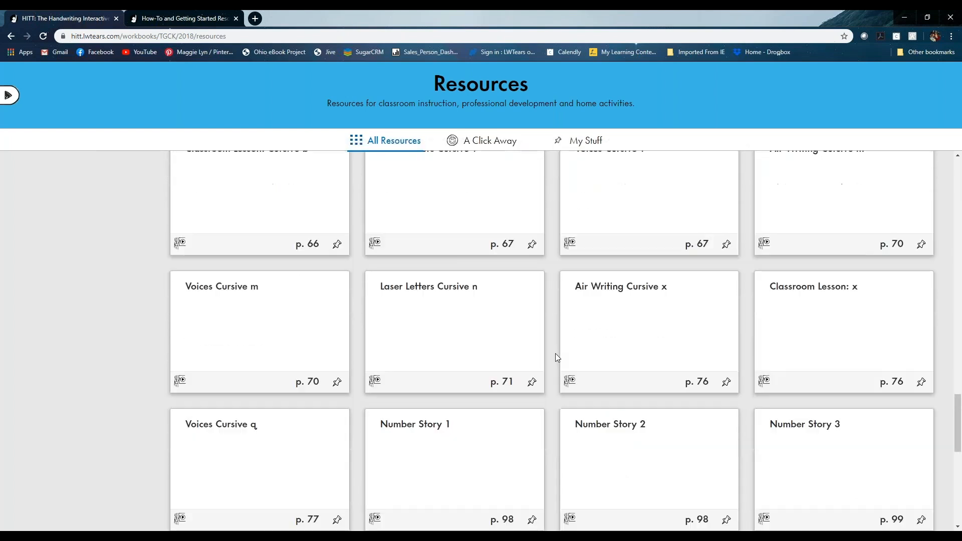
{"action": "scroll", "scroll_direction": "down", "scroll_amount": 3}
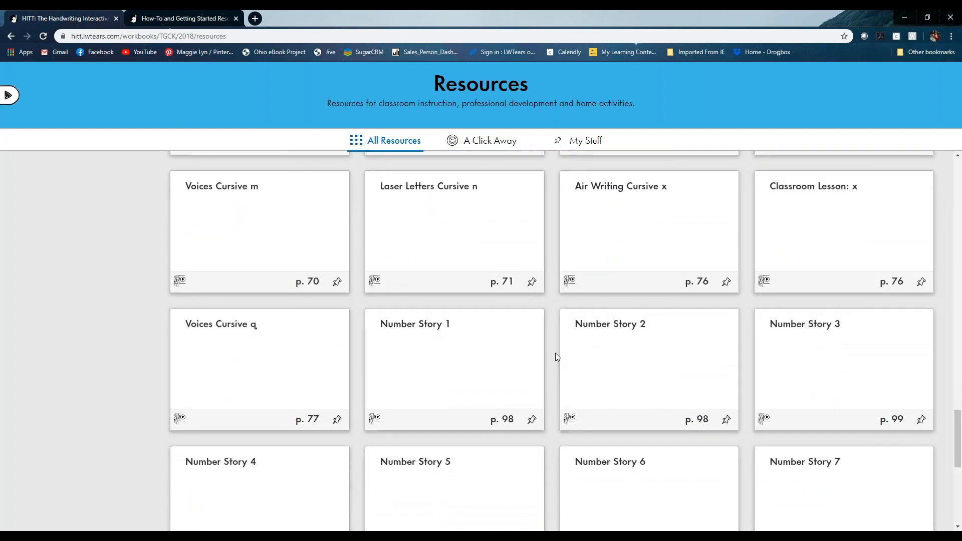
{"action": "mouse_move", "coordinate": [563, 369]}
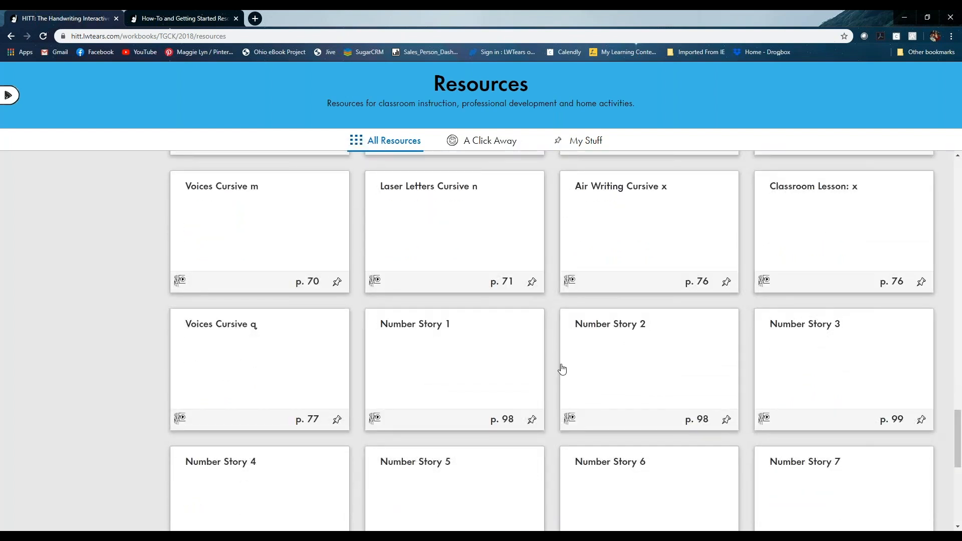
{"action": "mouse_move", "coordinate": [581, 388]}
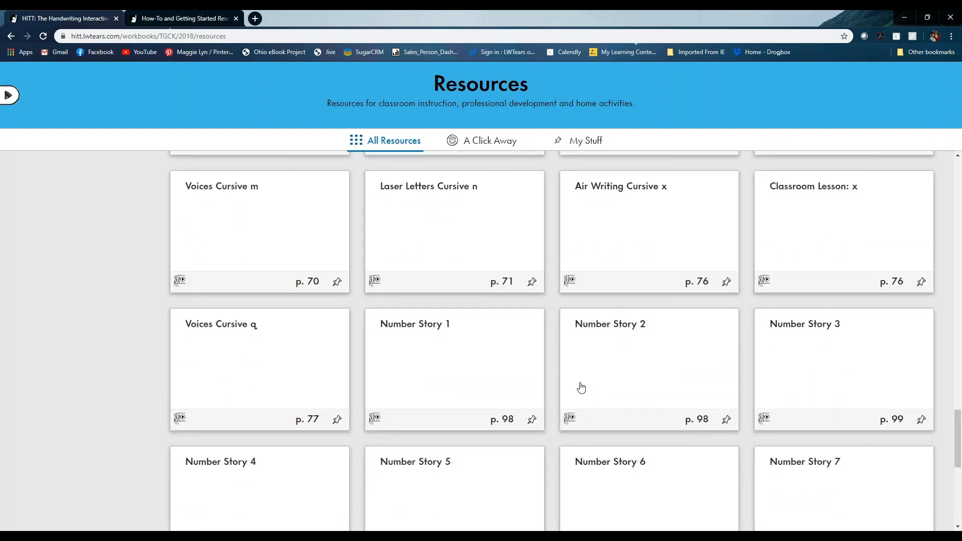
{"action": "scroll", "scroll_direction": "down", "scroll_amount": 3}
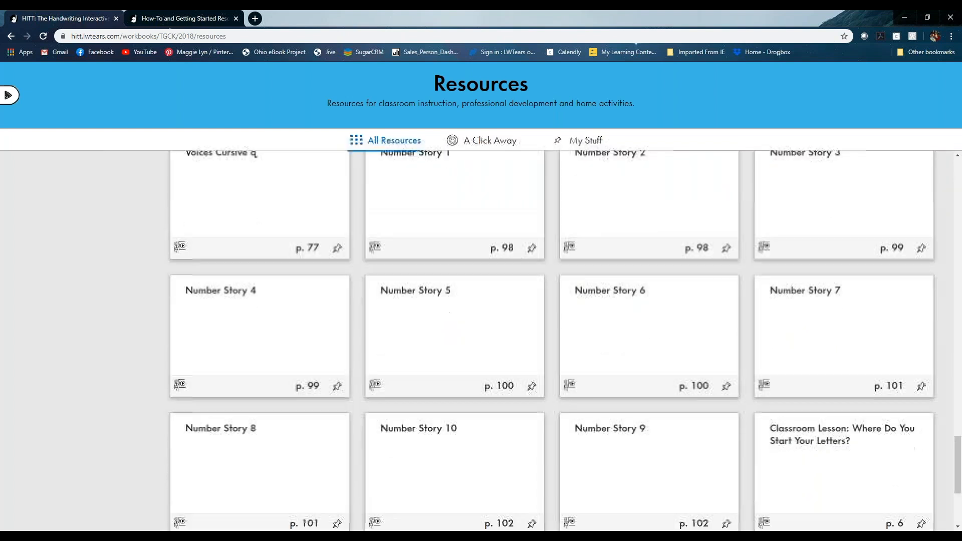
{"action": "scroll", "scroll_direction": "down", "scroll_amount": 3}
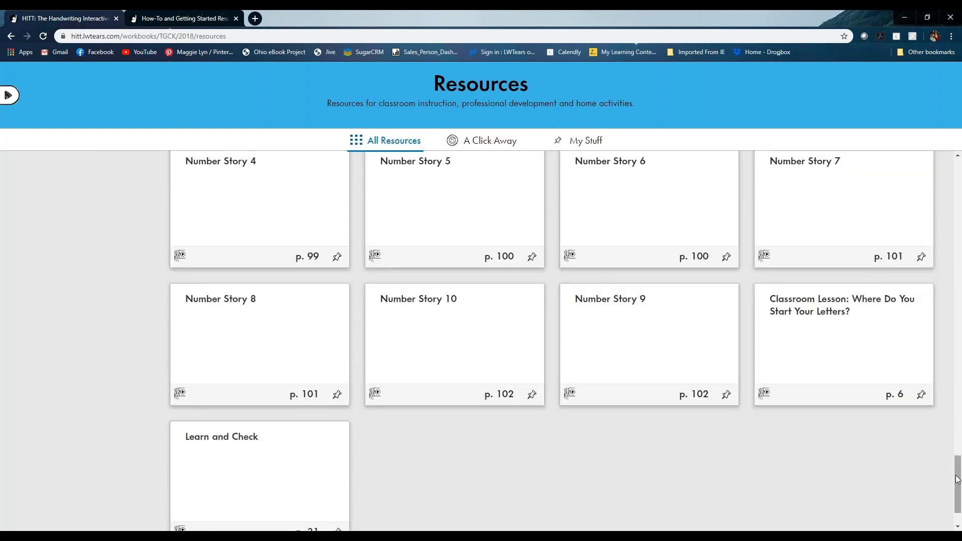
{"action": "mouse_move", "coordinate": [760, 310]}
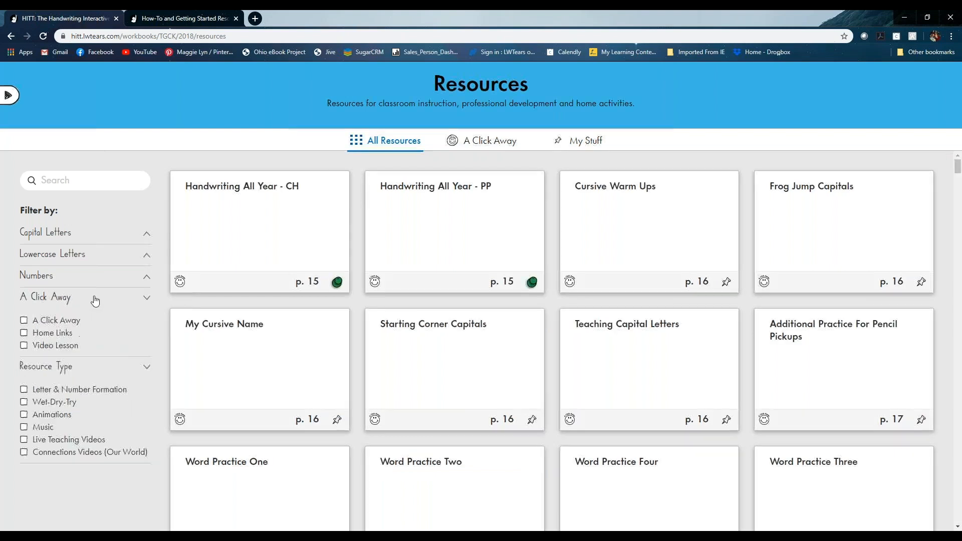
Step: Filter resources to Home Links and scroll through the letter group sheets down to Letter Group x, q, z
{"action": "left_click", "coordinate": [23, 332]}
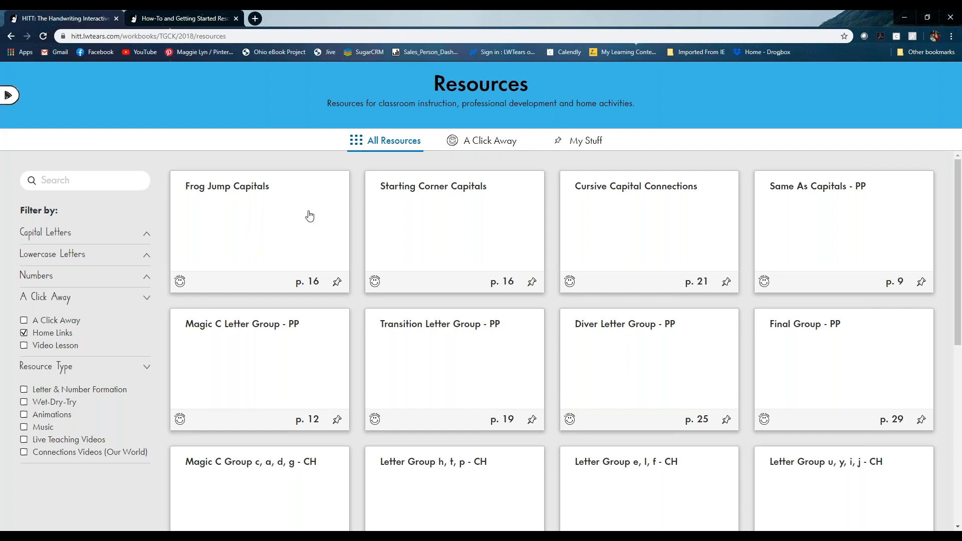
{"action": "mouse_move", "coordinate": [434, 190]}
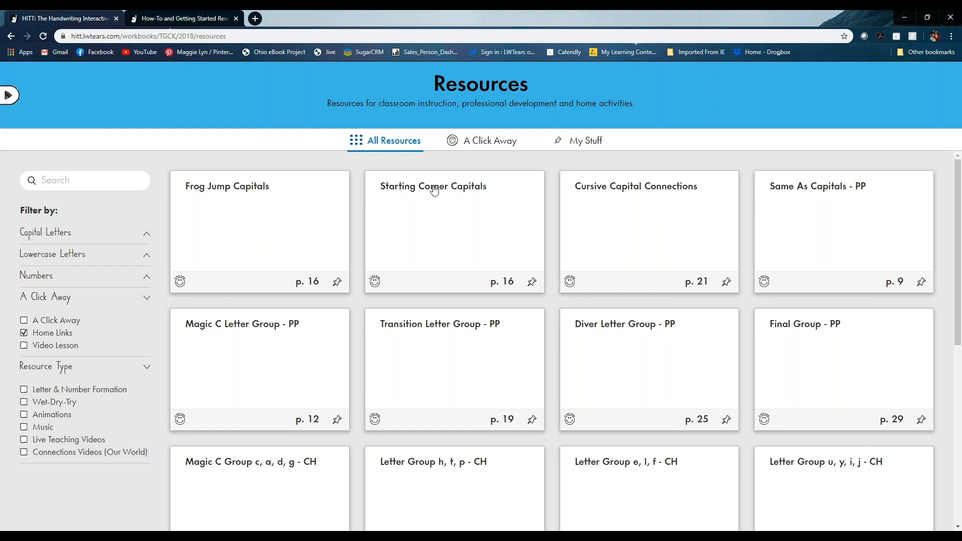
{"action": "scroll", "scroll_direction": "down", "scroll_amount": 3}
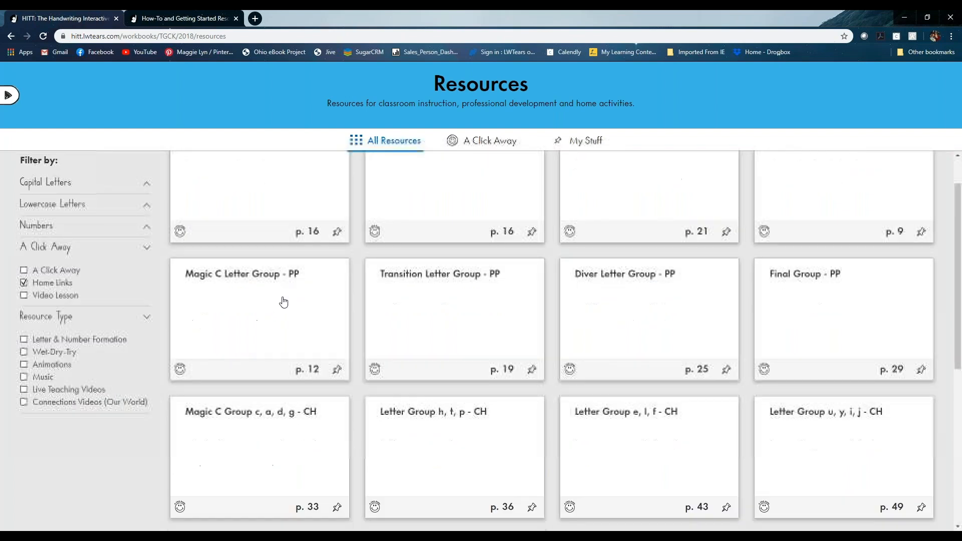
{"action": "scroll", "scroll_direction": "down", "scroll_amount": 3}
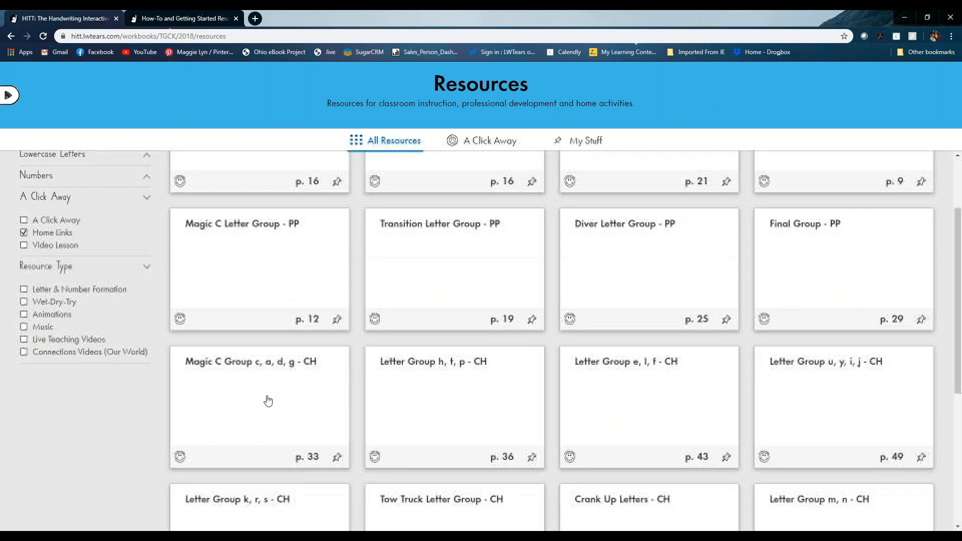
{"action": "scroll", "scroll_direction": "down", "scroll_amount": 3}
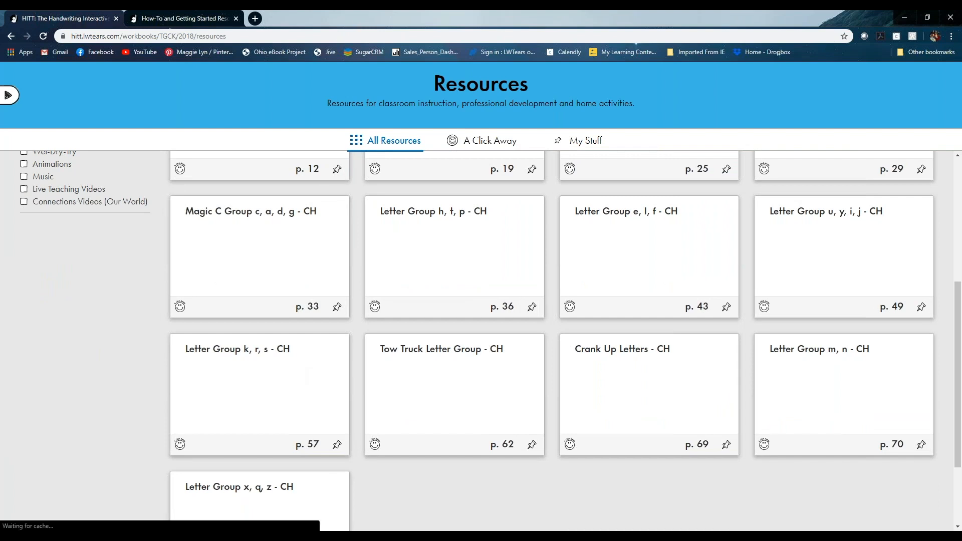
{"action": "left_click", "coordinate": [258, 392]}
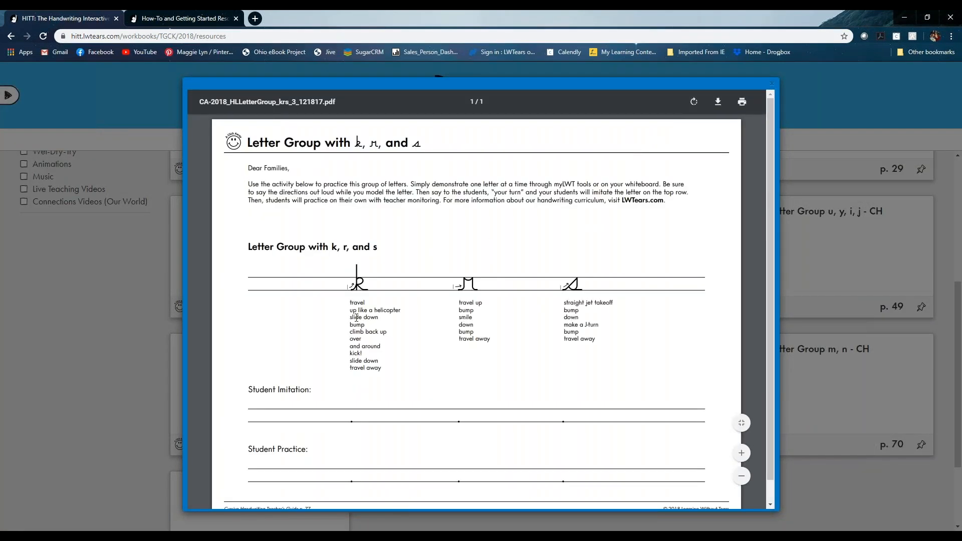
{"action": "mouse_move", "coordinate": [373, 376]}
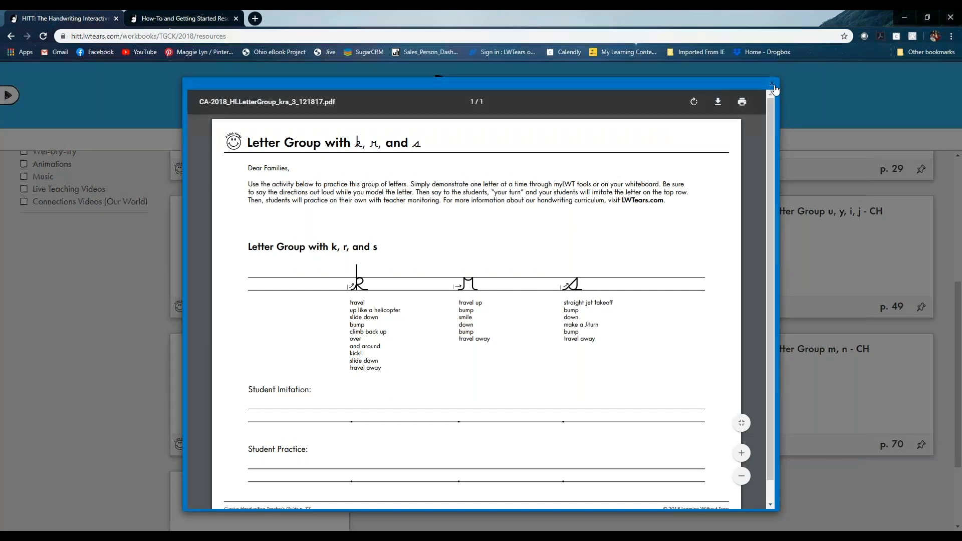
{"action": "left_click", "coordinate": [772, 83]}
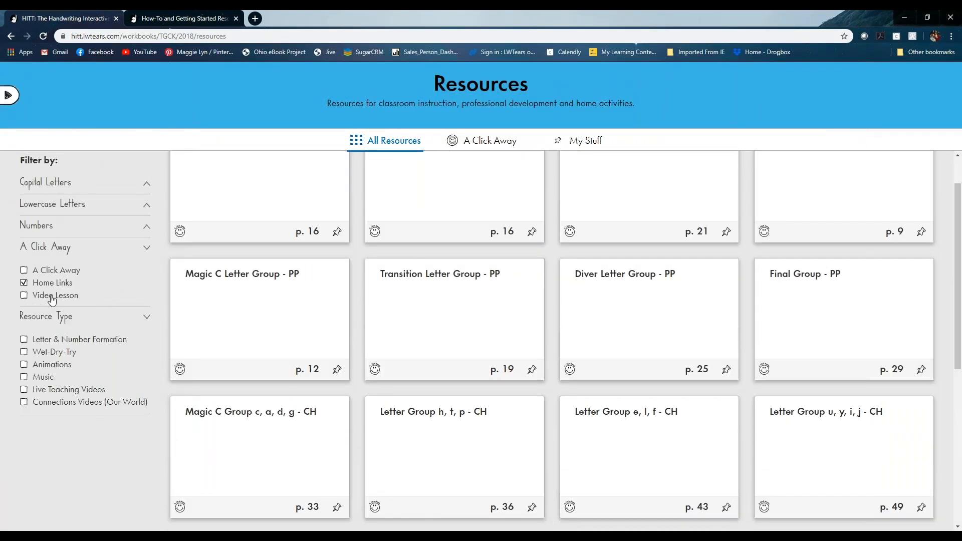
Step: Filter to A Click Away resources and open the Cursive Letter Formation Chart card
{"action": "left_click", "coordinate": [23, 270]}
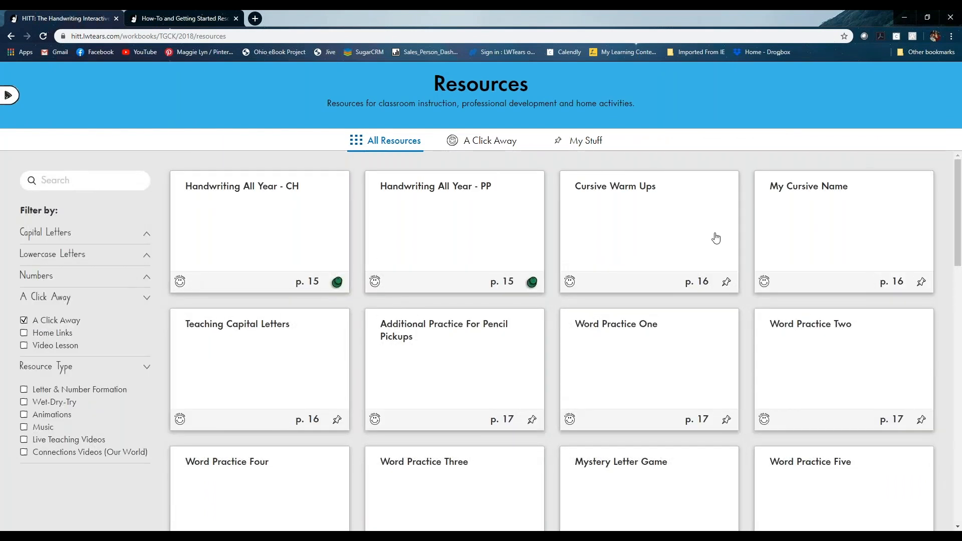
{"action": "scroll", "scroll_direction": "down", "scroll_amount": 3}
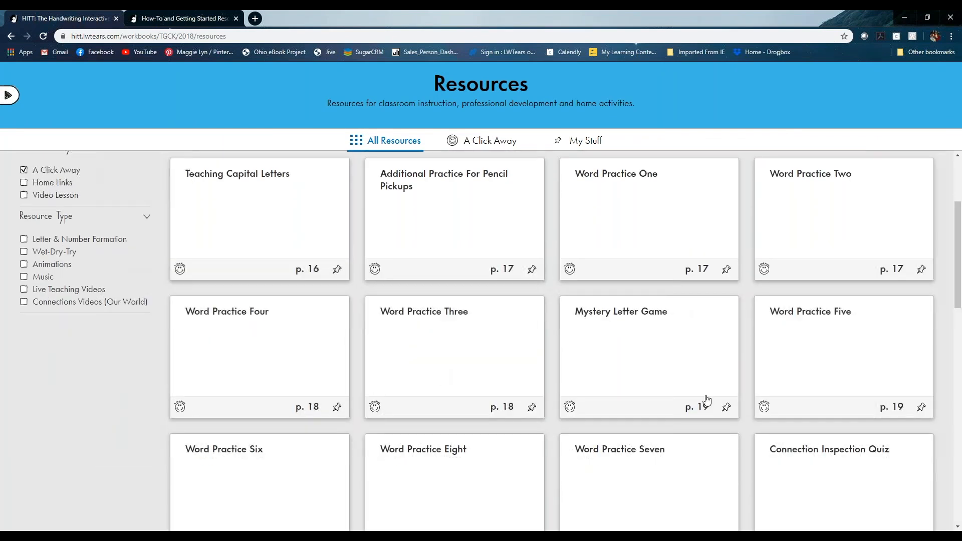
{"action": "scroll", "scroll_direction": "down", "scroll_amount": 3}
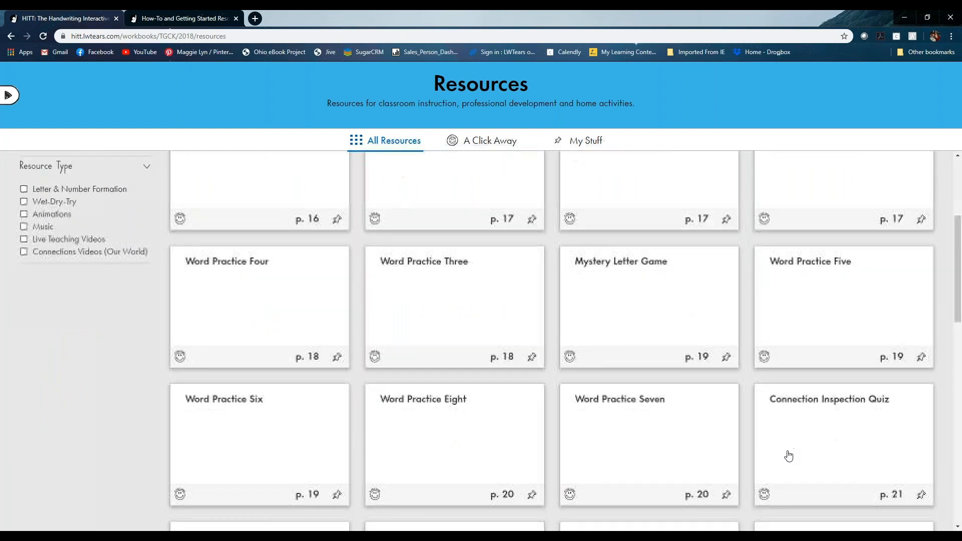
{"action": "scroll", "scroll_direction": "down", "scroll_amount": 3}
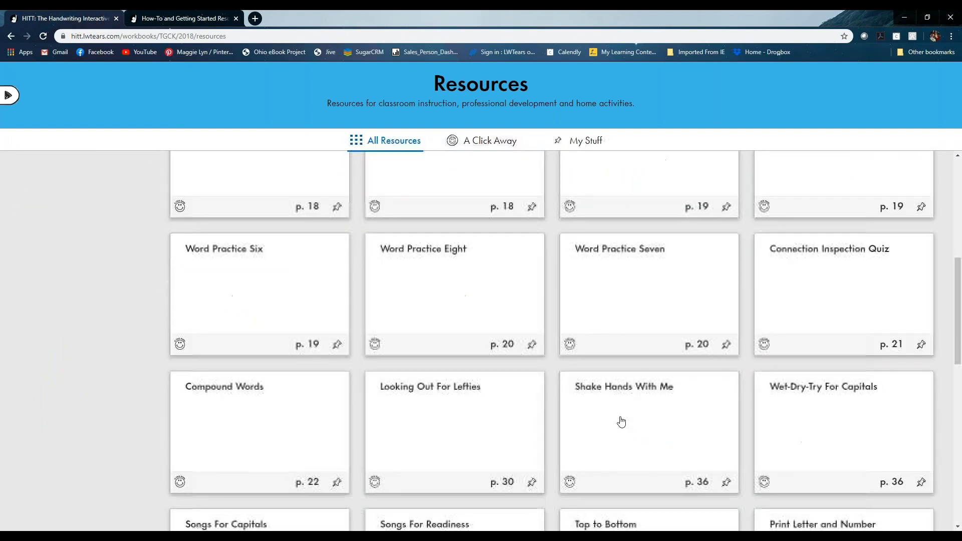
{"action": "scroll", "scroll_direction": "down", "scroll_amount": 3}
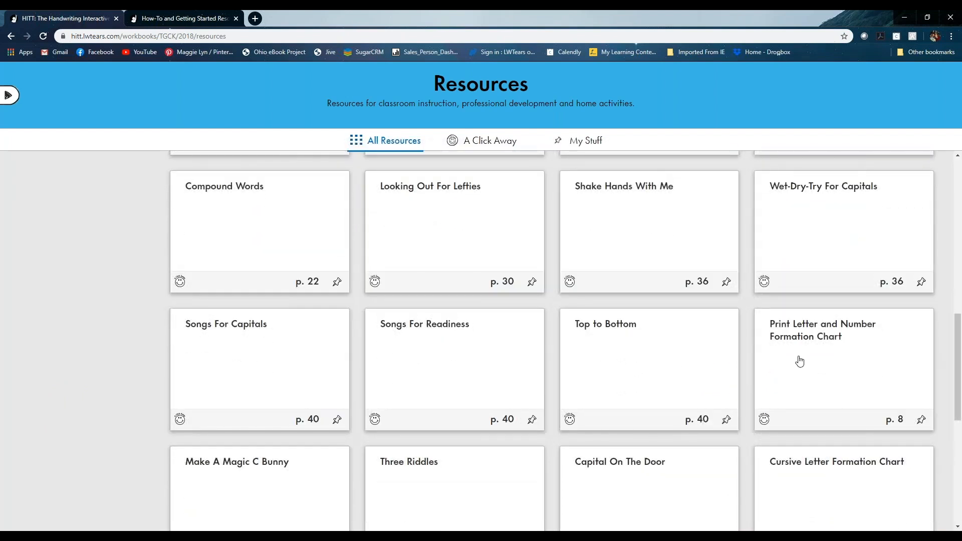
{"action": "scroll", "scroll_direction": "down", "scroll_amount": 3}
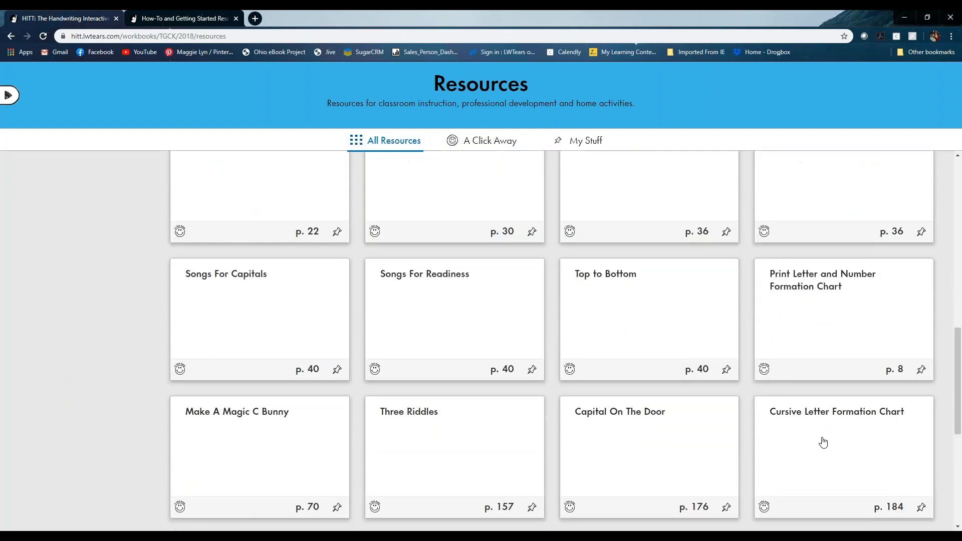
{"action": "left_click", "coordinate": [836, 442]}
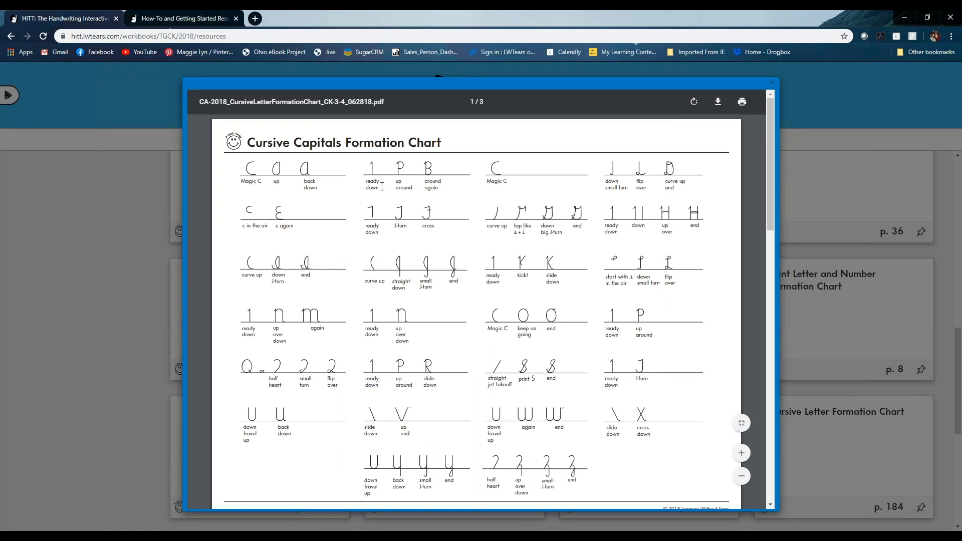
{"action": "mouse_move", "coordinate": [714, 259]}
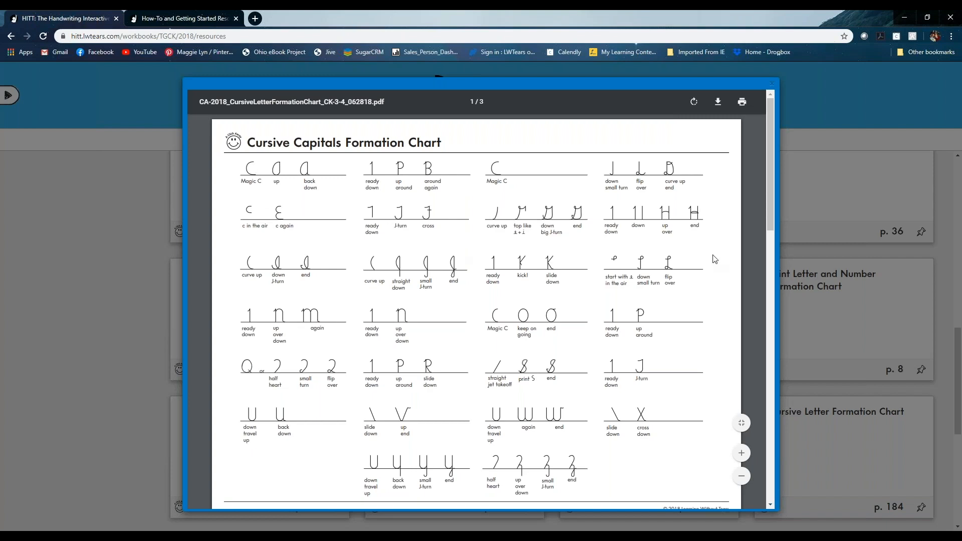
Step: Page through the chart PDF, rotate the lowercase page upright, then close the viewer
{"action": "scroll", "scroll_direction": "down", "scroll_amount": 3}
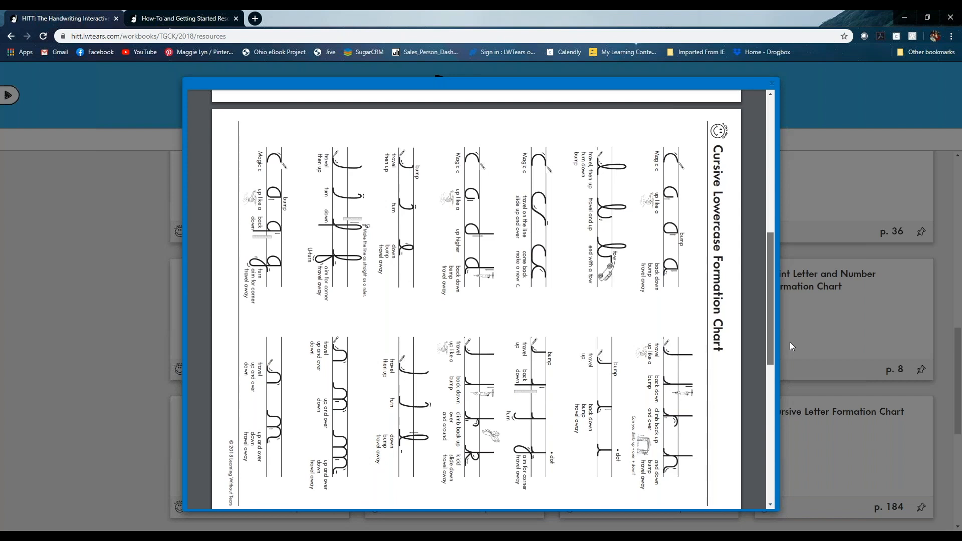
{"action": "mouse_move", "coordinate": [792, 349]}
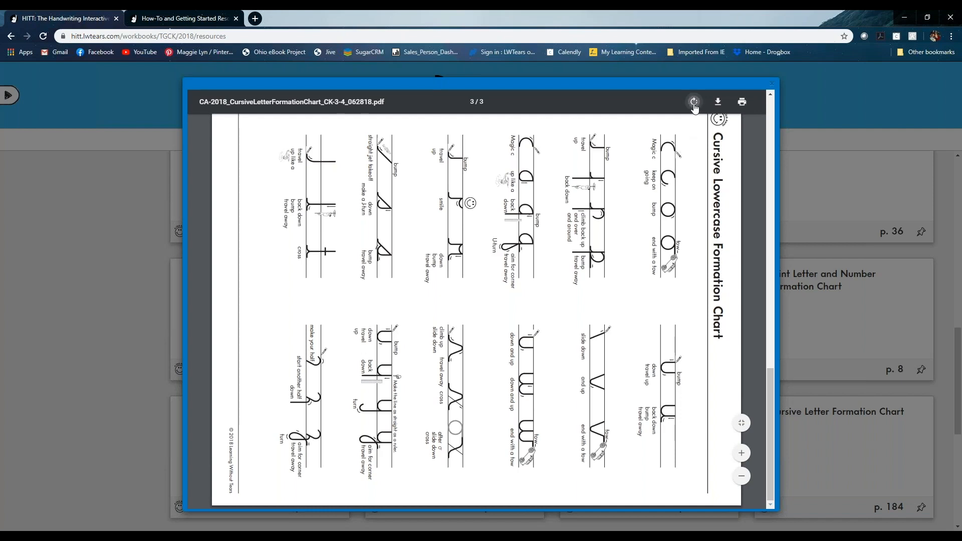
{"action": "left_click", "coordinate": [694, 101]}
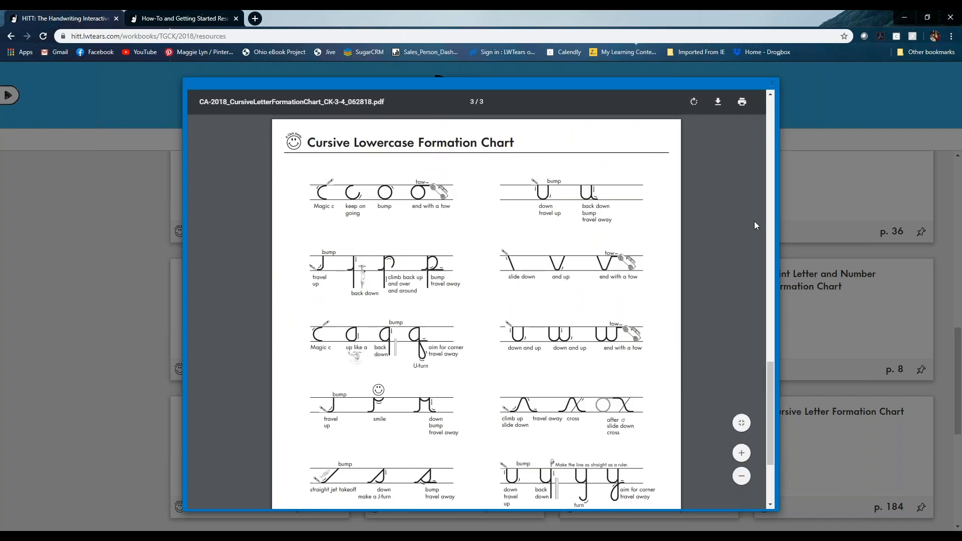
{"action": "scroll", "scroll_direction": "down", "scroll_amount": 3}
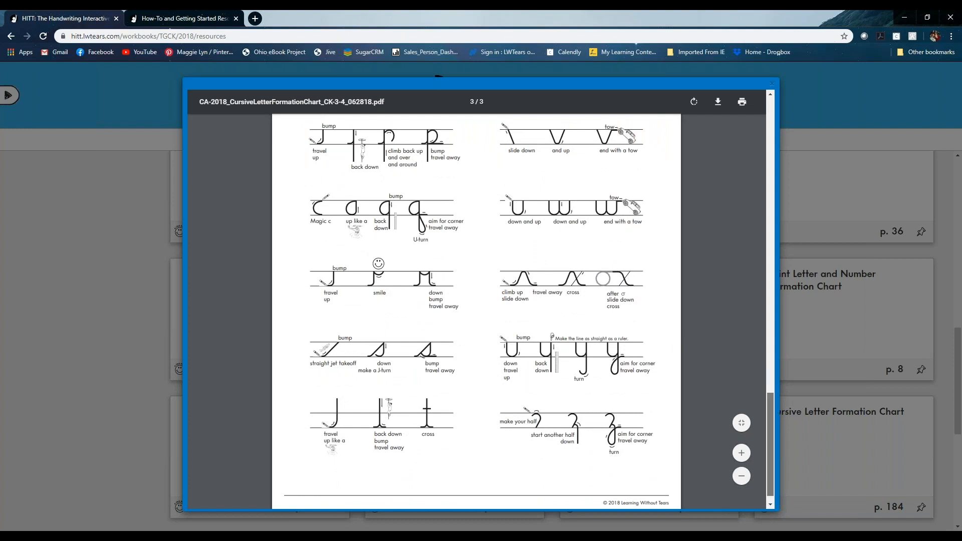
{"action": "left_click", "coordinate": [770, 84]}
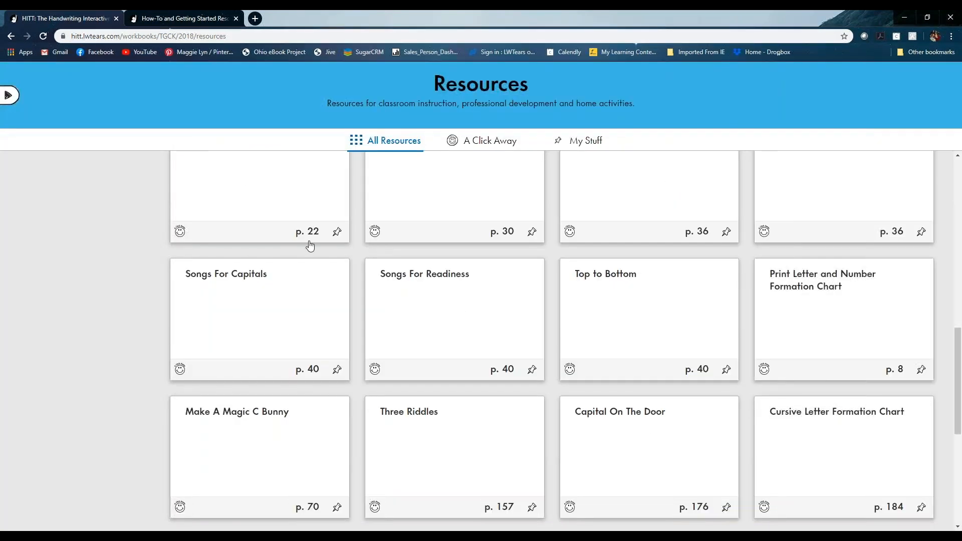
{"action": "mouse_move", "coordinate": [325, 244]}
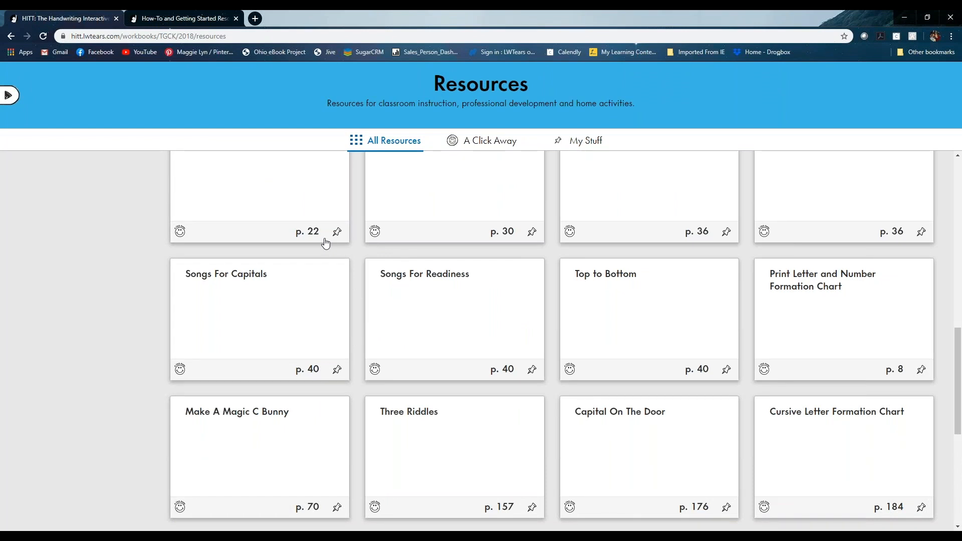
{"action": "mouse_move", "coordinate": [304, 240]}
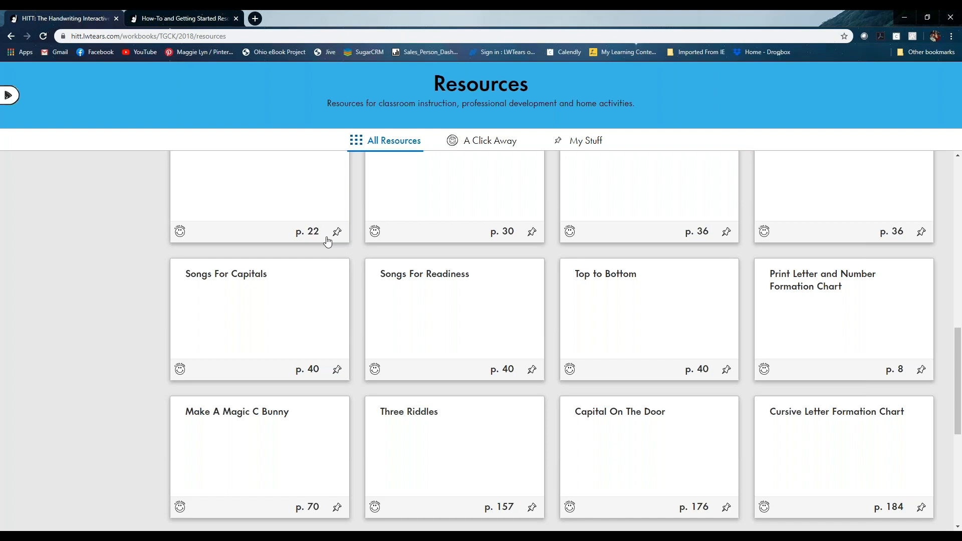
{"action": "mouse_move", "coordinate": [315, 252]}
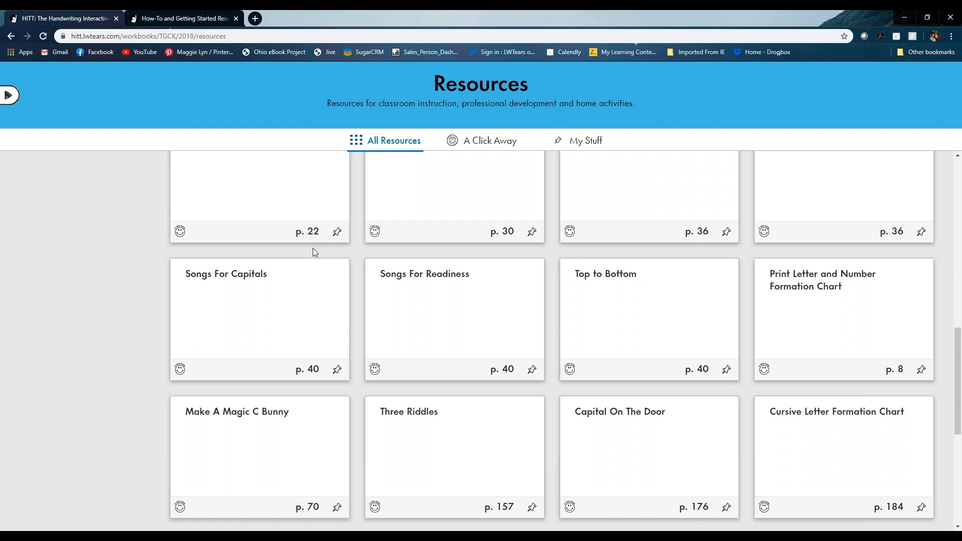
{"action": "mouse_move", "coordinate": [336, 278]}
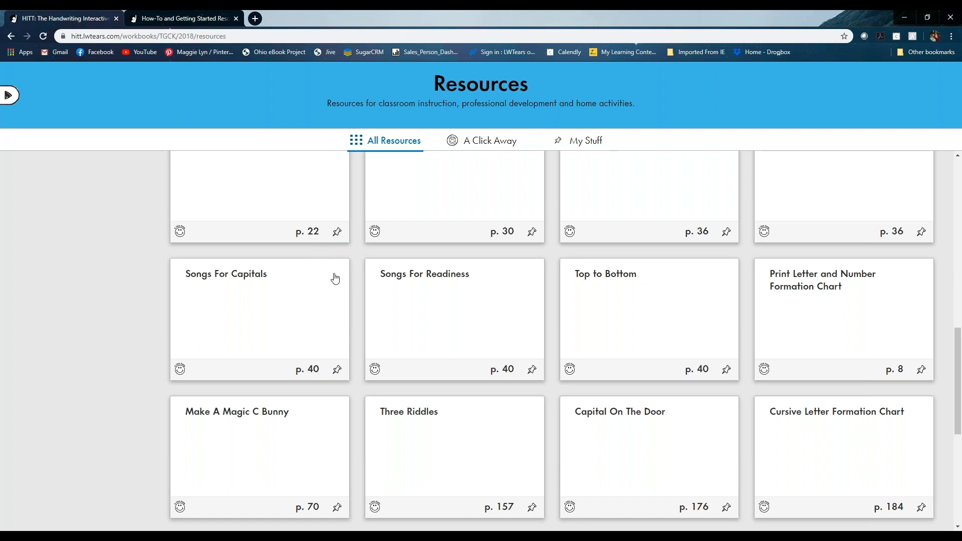
{"action": "mouse_move", "coordinate": [344, 275]}
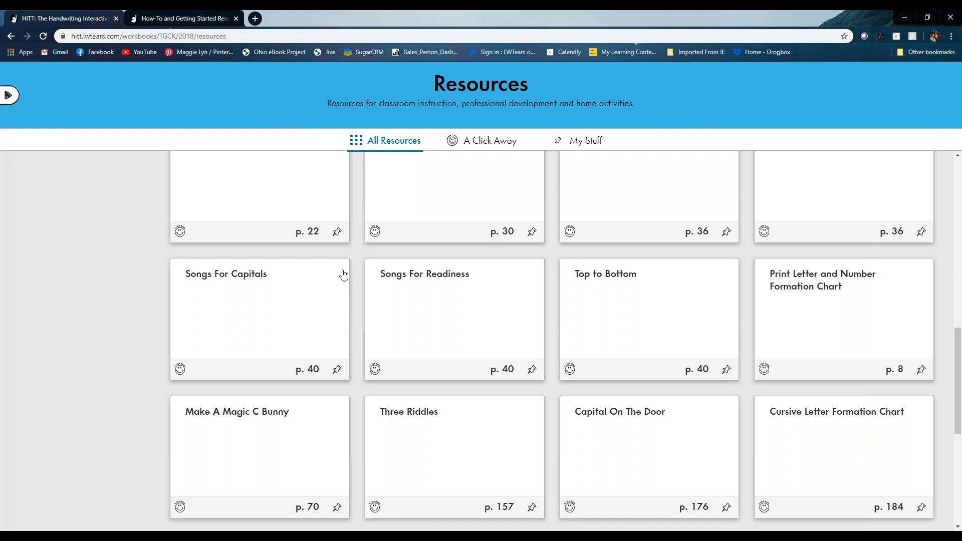
{"action": "mouse_move", "coordinate": [346, 296]}
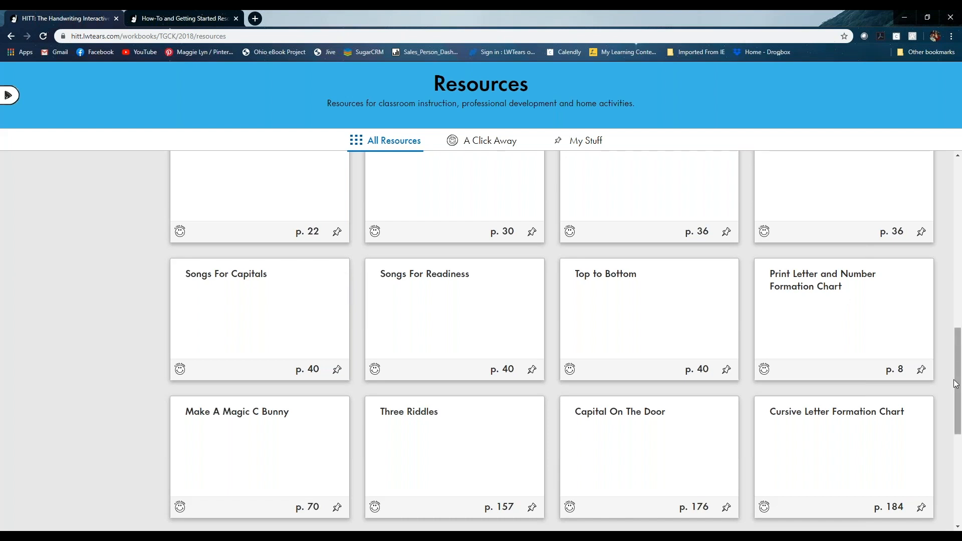
{"action": "mouse_move", "coordinate": [956, 371]}
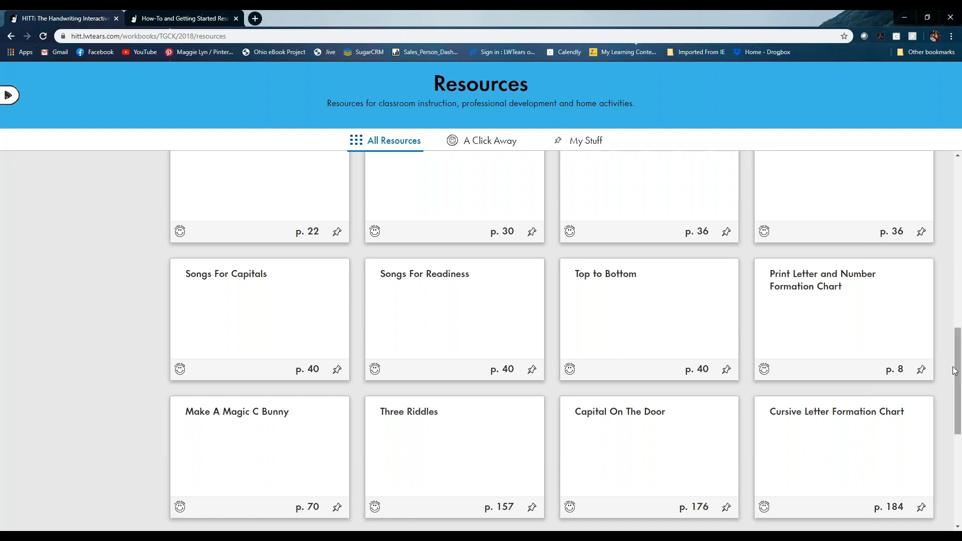
{"action": "mouse_move", "coordinate": [955, 373]}
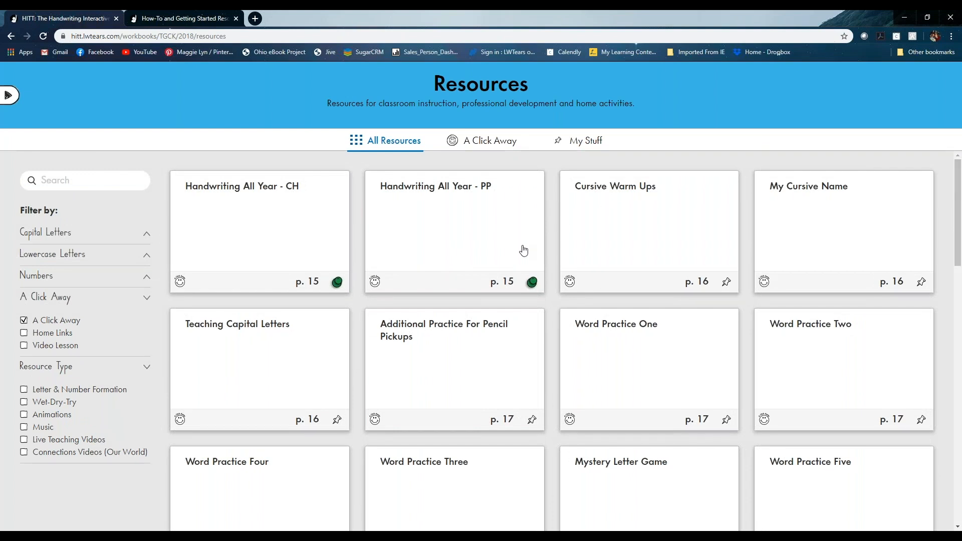
{"action": "mouse_move", "coordinate": [518, 251]}
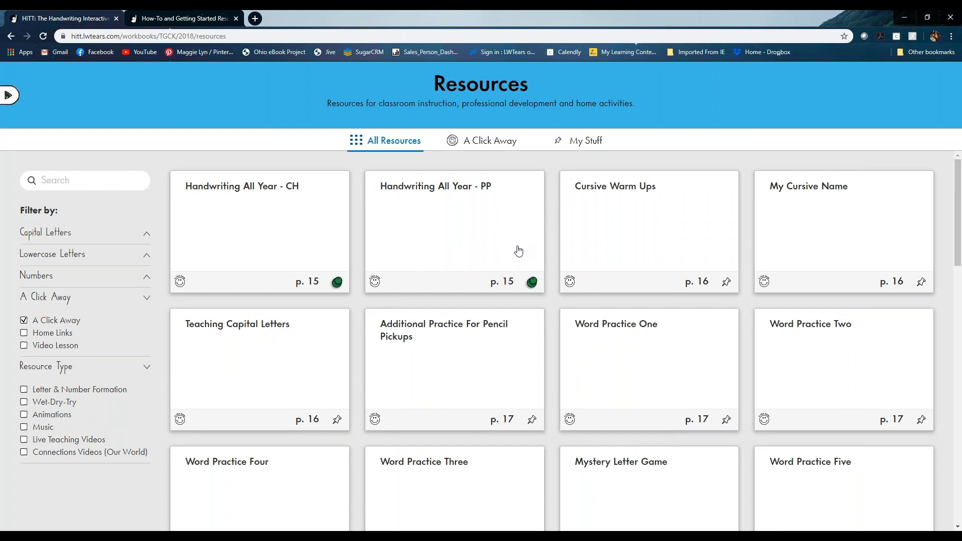
{"action": "mouse_move", "coordinate": [280, 272]}
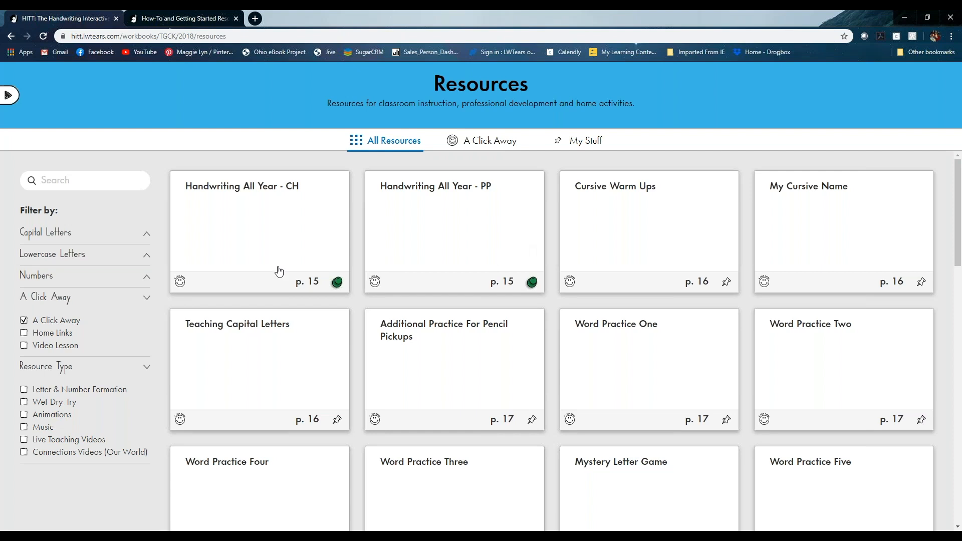
{"action": "mouse_move", "coordinate": [66, 284]}
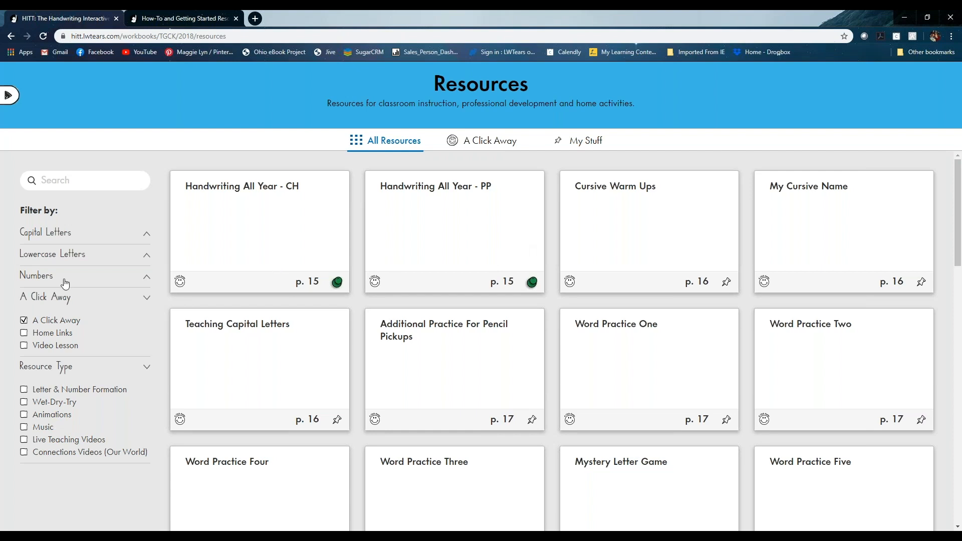
{"action": "mouse_move", "coordinate": [56, 348]}
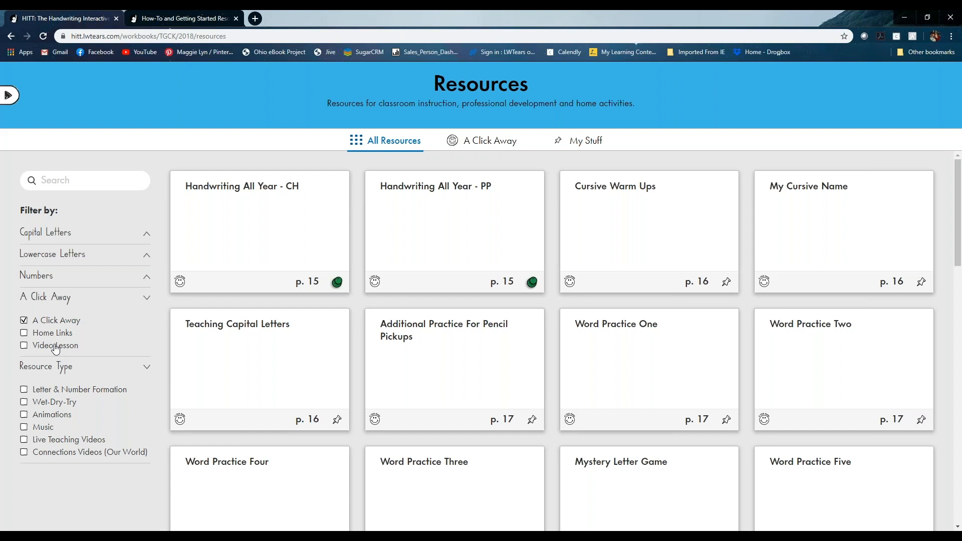
{"action": "mouse_move", "coordinate": [63, 336]}
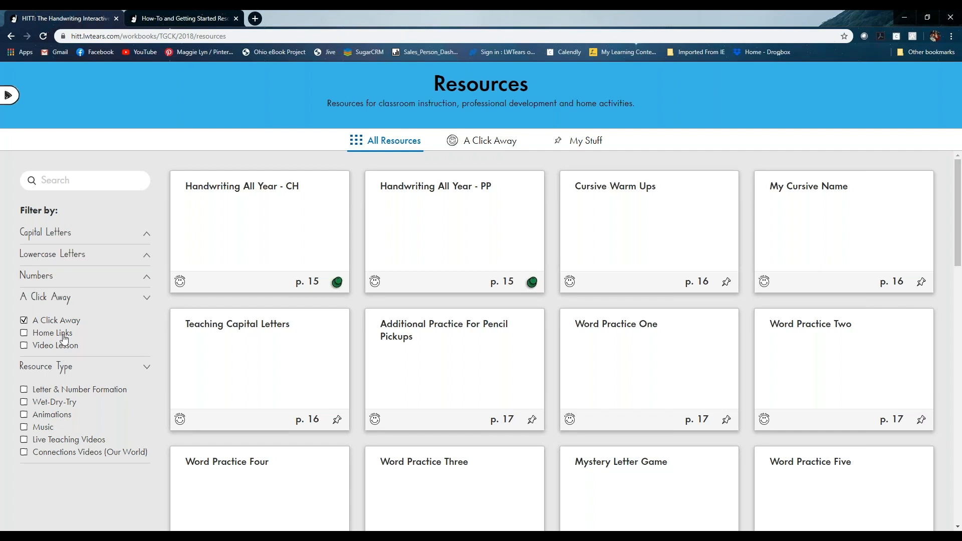
{"action": "mouse_move", "coordinate": [11, 98]}
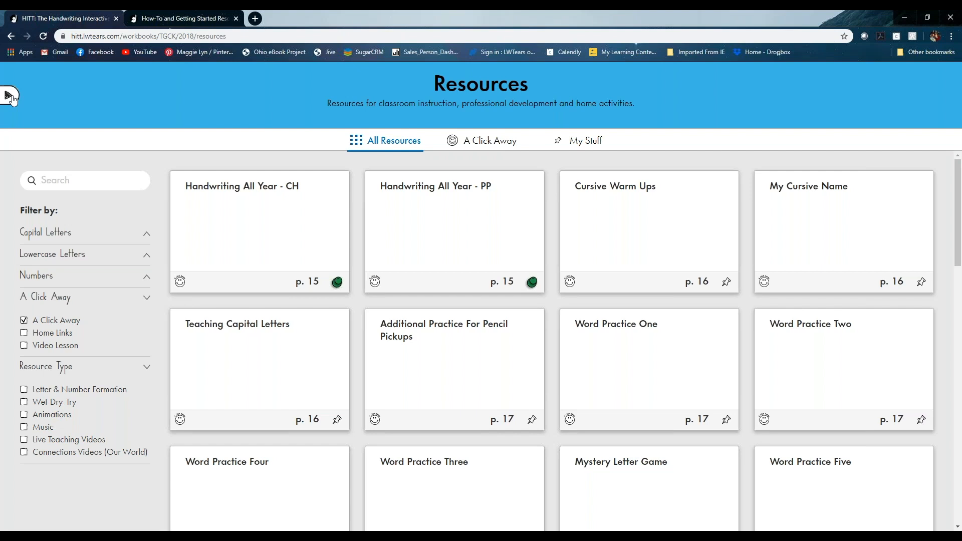
Step: Expand the side navigation menu listing Workbook, Teacher's Guide, Lesson Plan, Resources, Apps, Support and Logout
{"action": "left_click", "coordinate": [10, 96]}
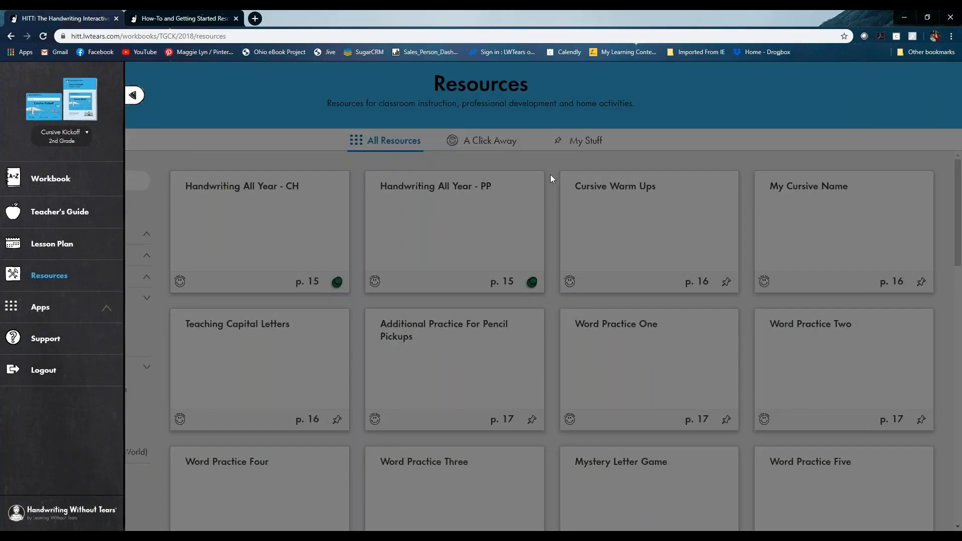
{"action": "mouse_move", "coordinate": [669, 213]}
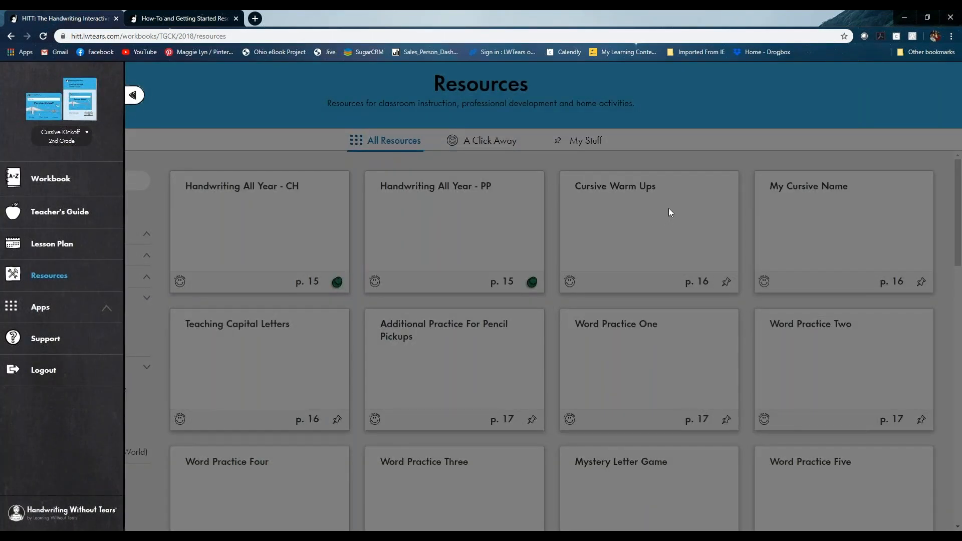
{"action": "mouse_move", "coordinate": [646, 222]}
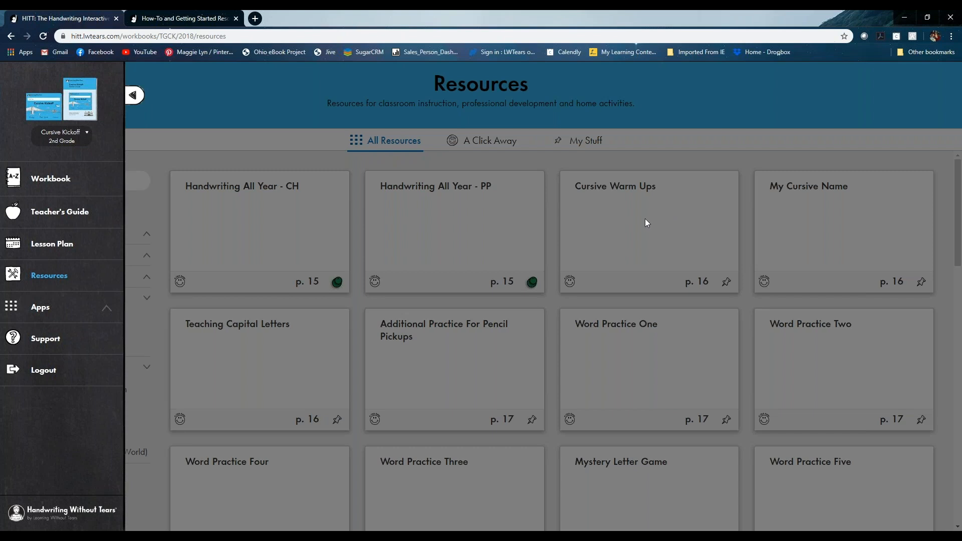
{"action": "mouse_move", "coordinate": [795, 227]}
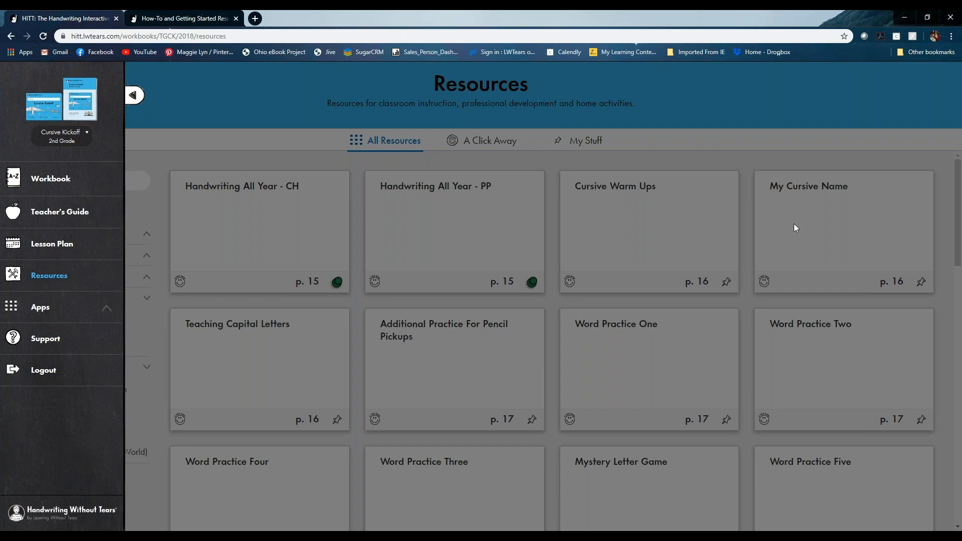
{"action": "mouse_move", "coordinate": [867, 238]}
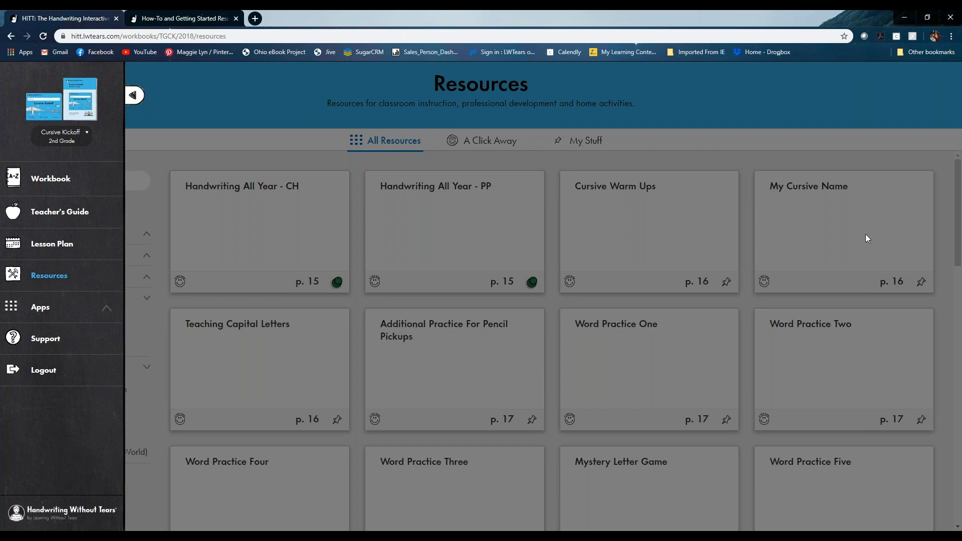